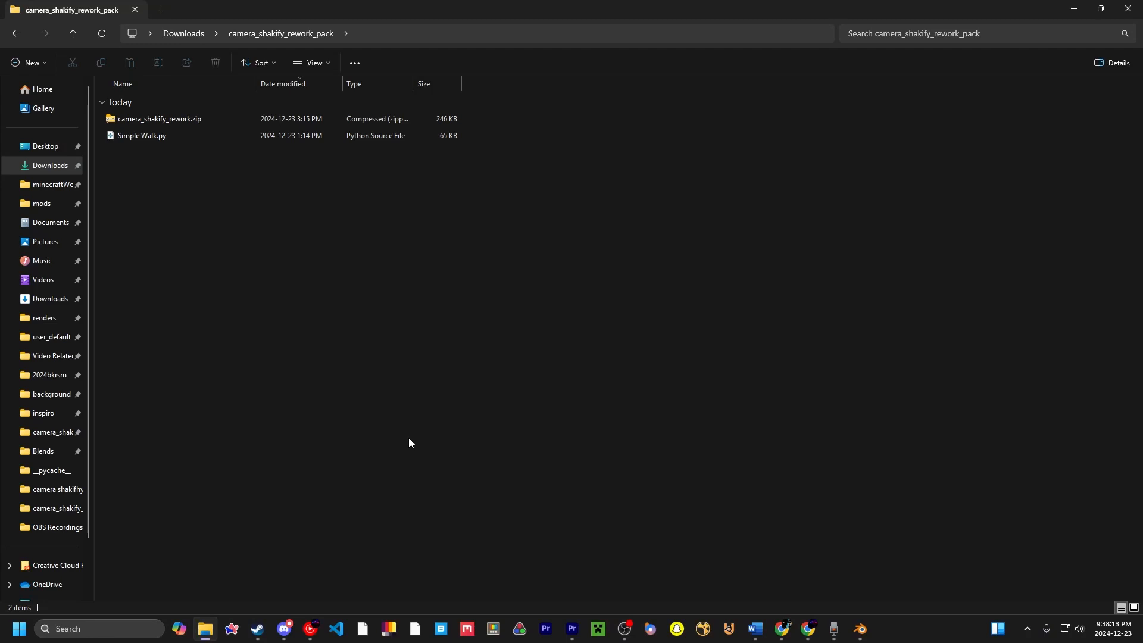
pyautogui.moveTo(310, 90)
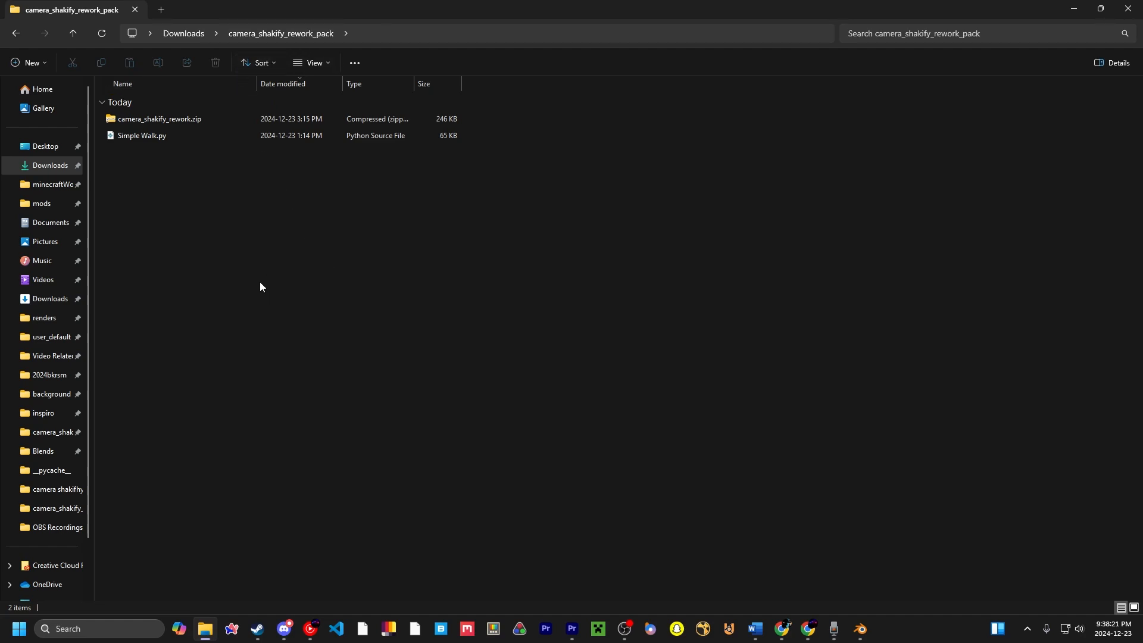
pyautogui.moveTo(246, 283)
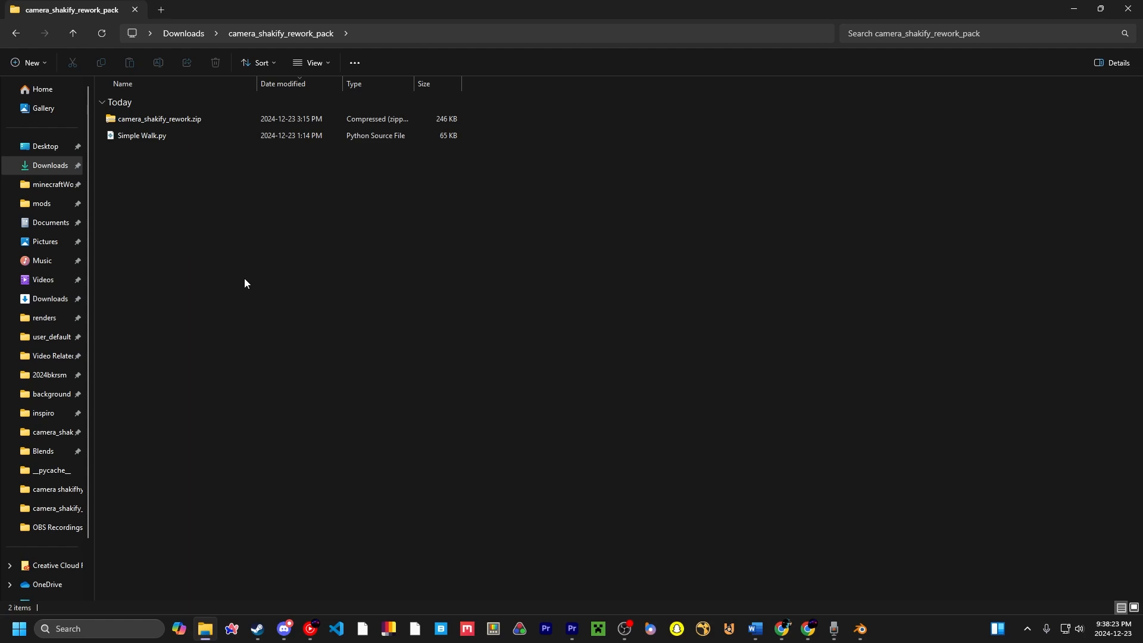
pyautogui.moveTo(188, 154)
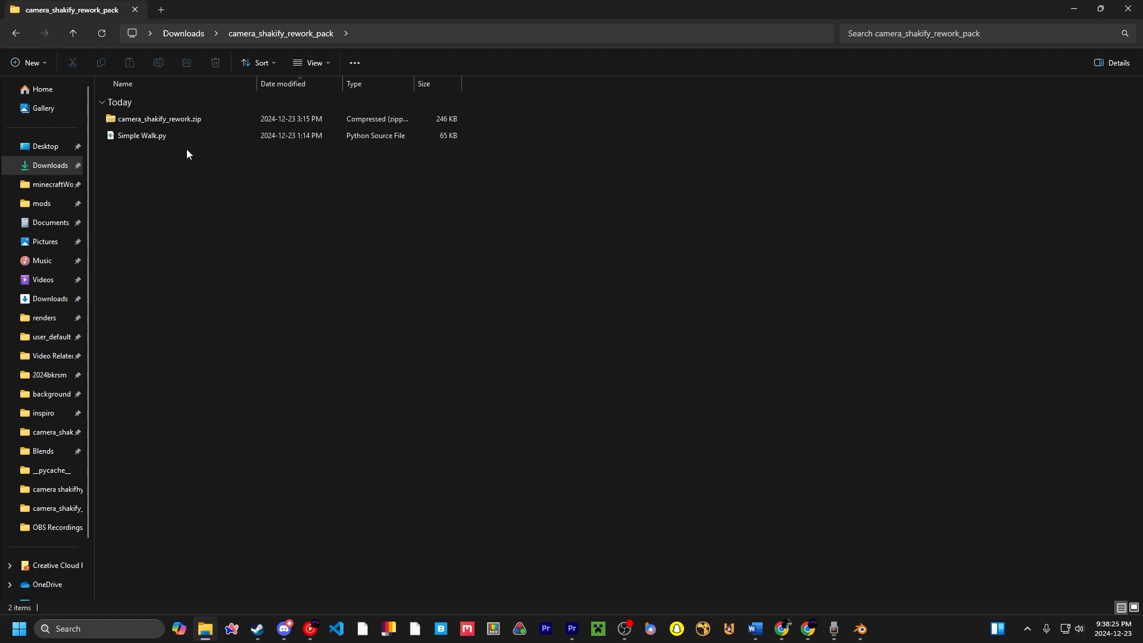
pyautogui.moveTo(199, 127)
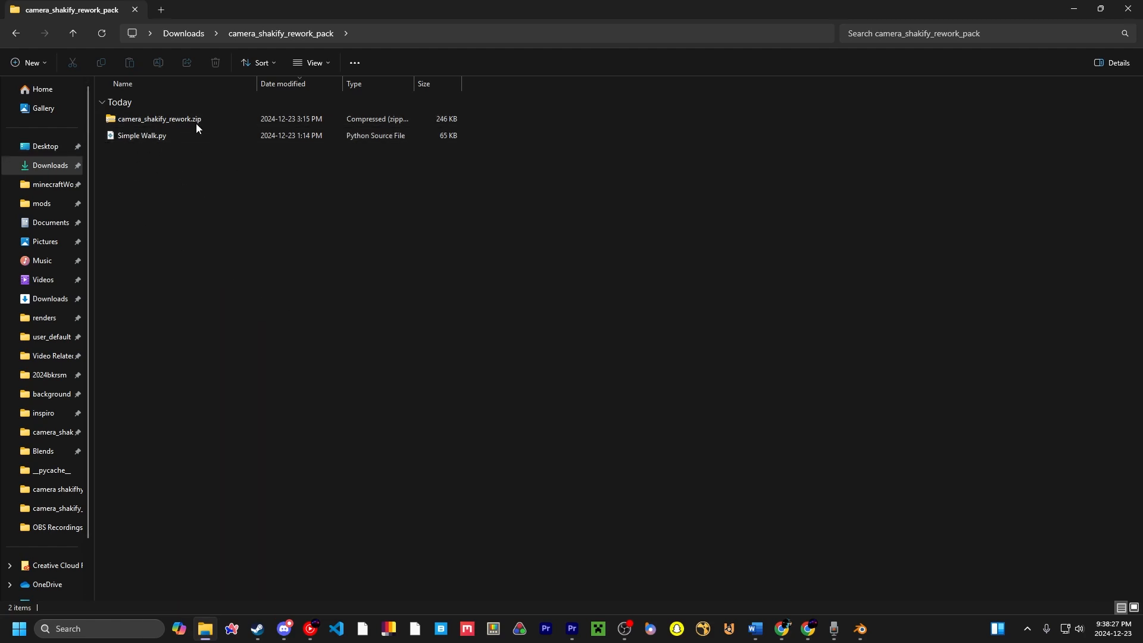
pyautogui.moveTo(277, 260)
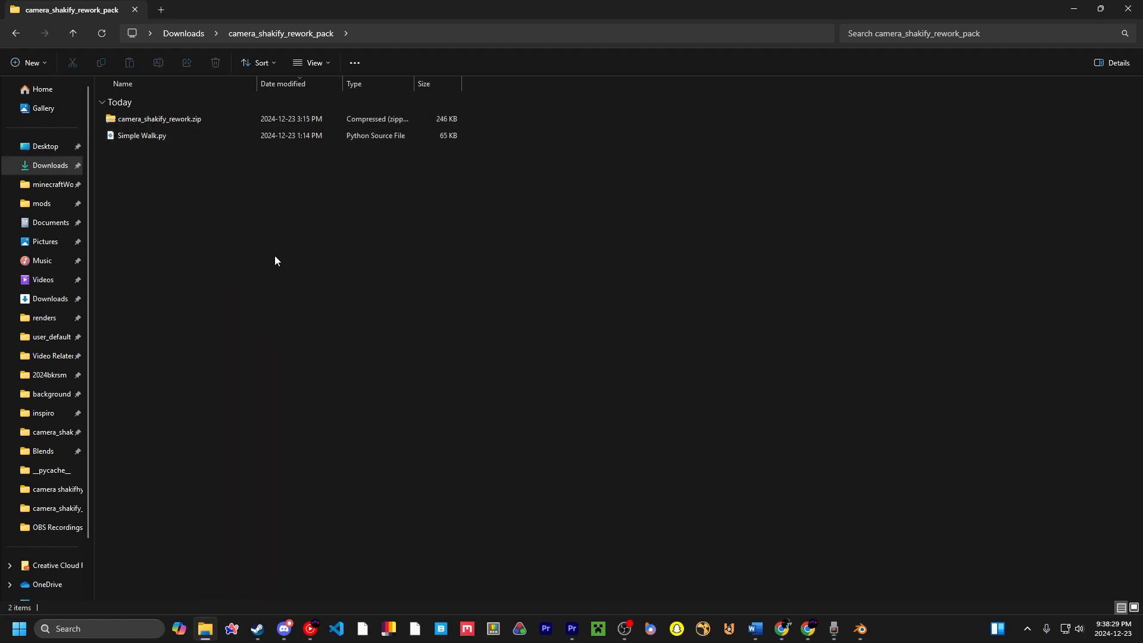
pyautogui.moveTo(288, 171)
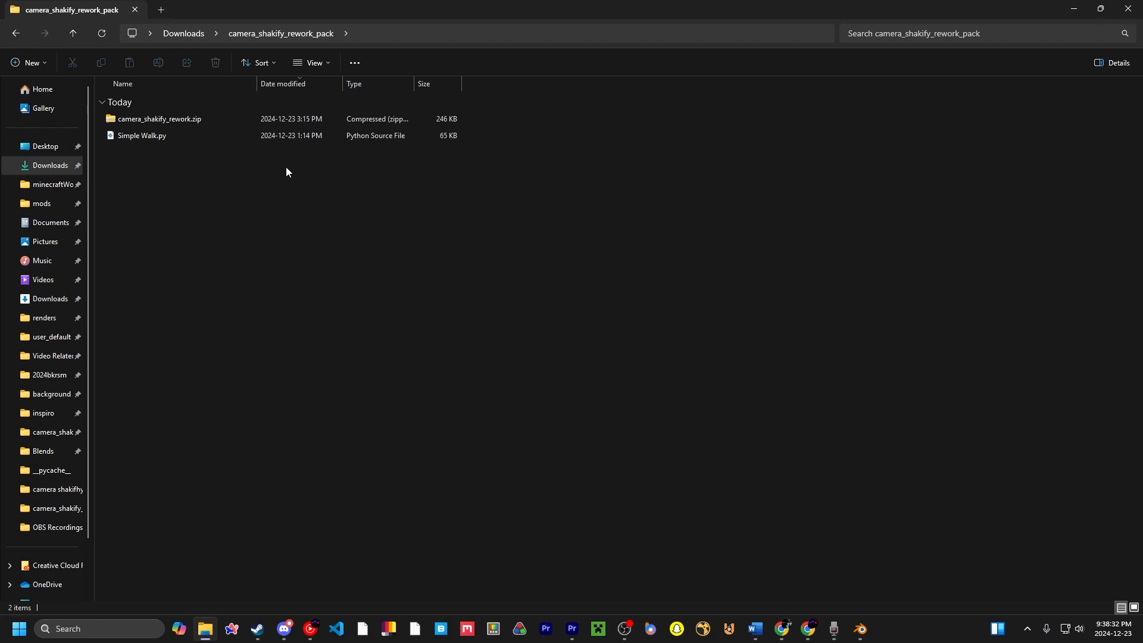
pyautogui.moveTo(130, 150)
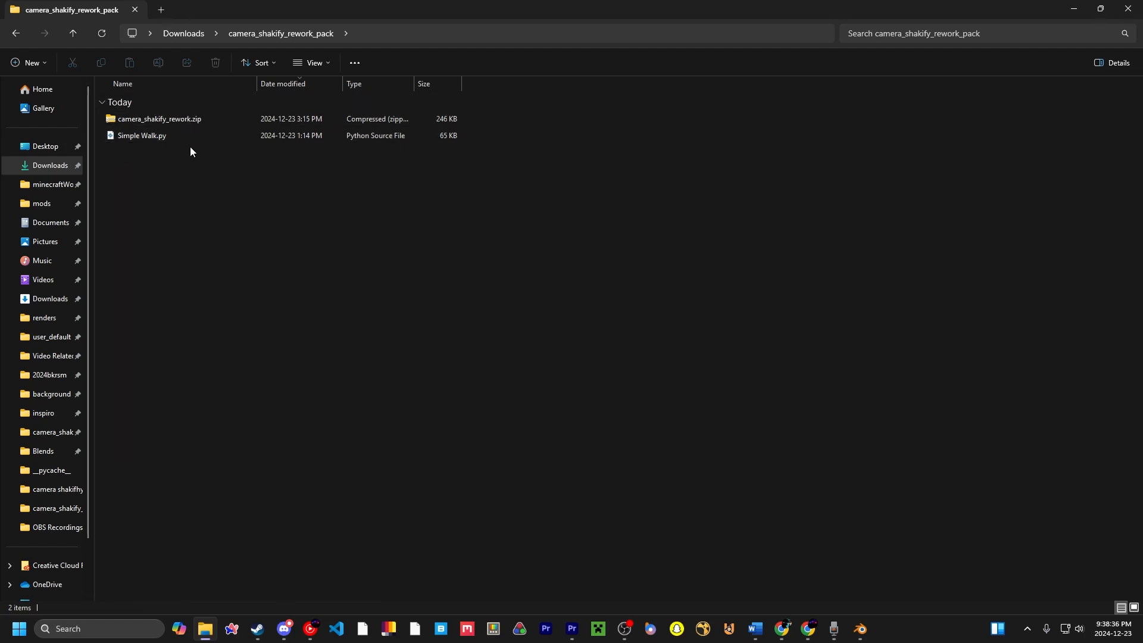
pyautogui.moveTo(136, 153)
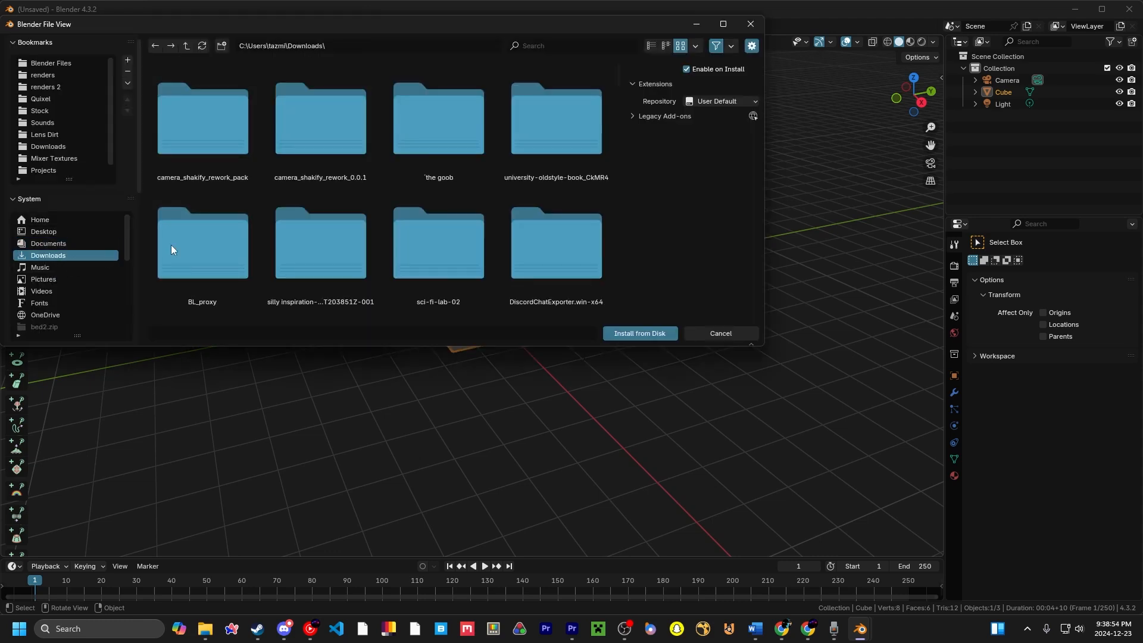
# Install camera_shakify_rework.zip from the camera_shakify_rework_pack folder, expand its entry, and close Preferences.
pyautogui.doubleClick(202, 119)
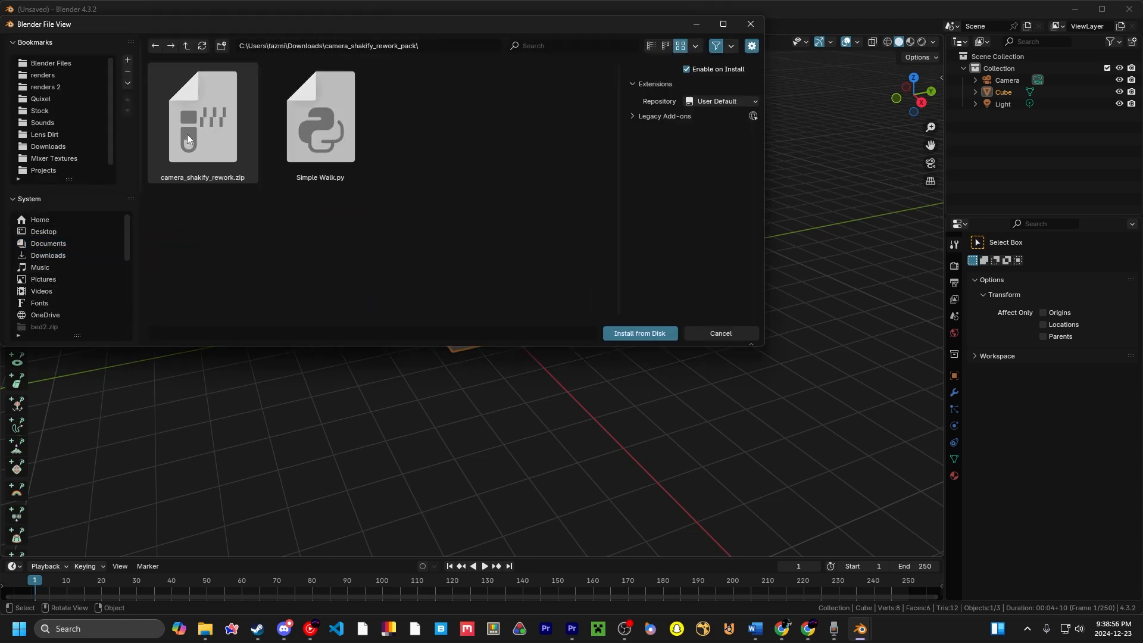
pyautogui.click(640, 333)
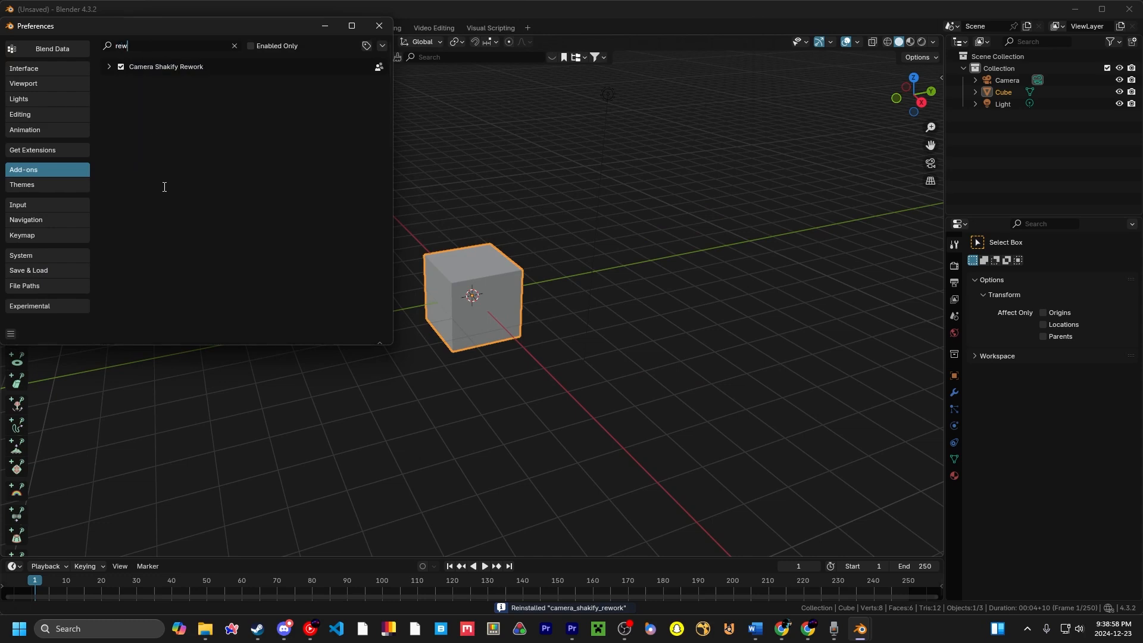
pyautogui.click(110, 66)
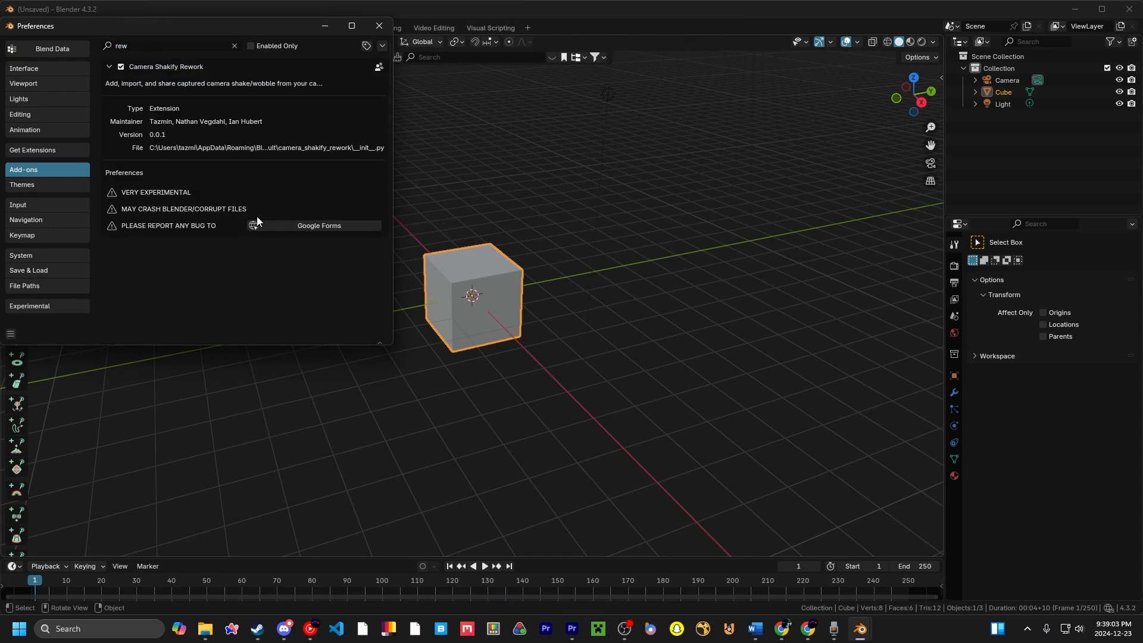
pyautogui.moveTo(216, 197)
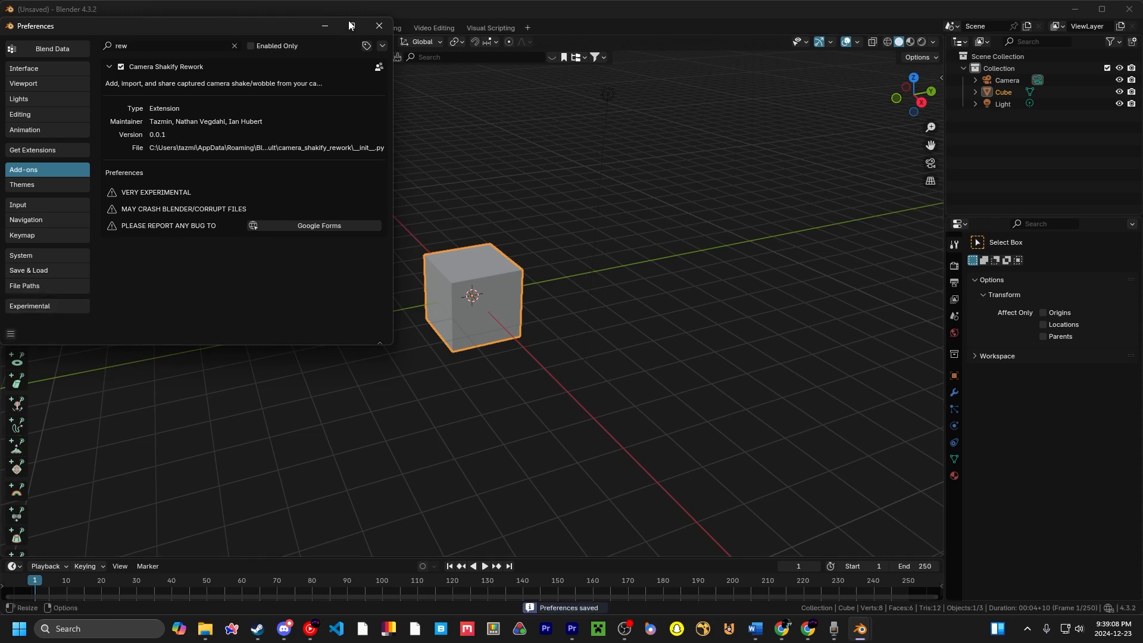
pyautogui.click(379, 25)
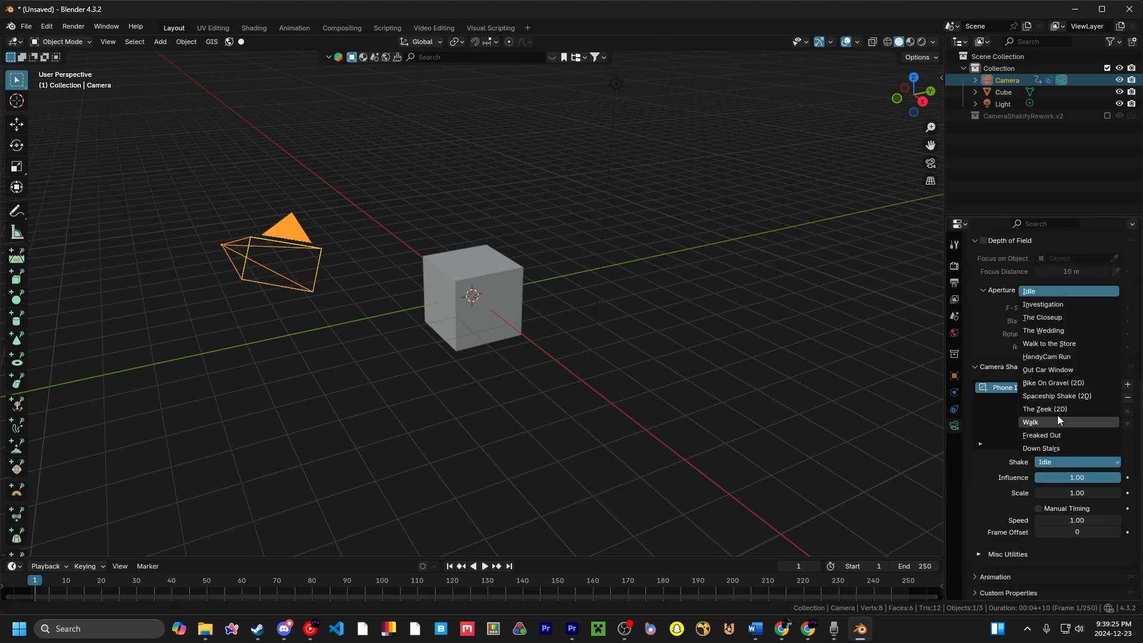
pyautogui.moveTo(1057, 442)
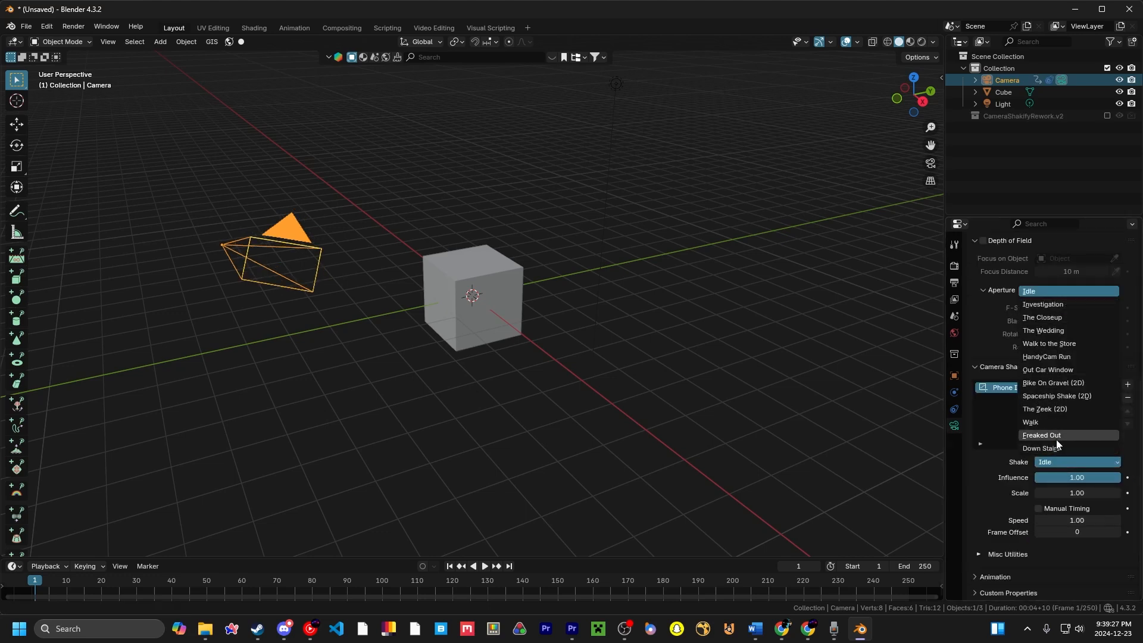
pyautogui.moveTo(1053, 449)
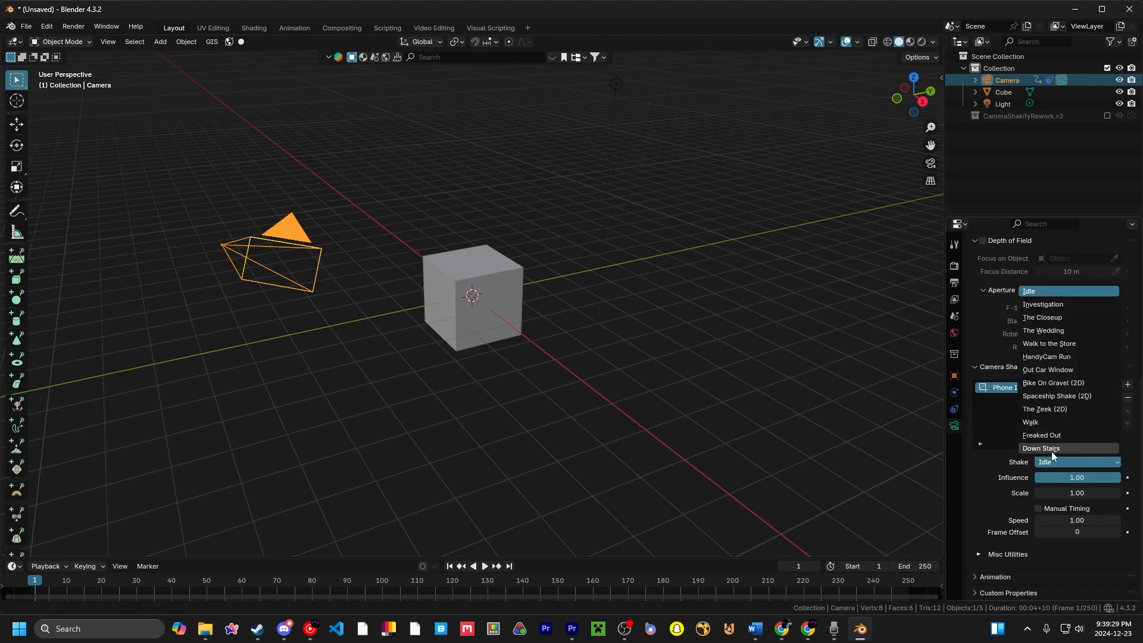
pyautogui.moveTo(1044, 382)
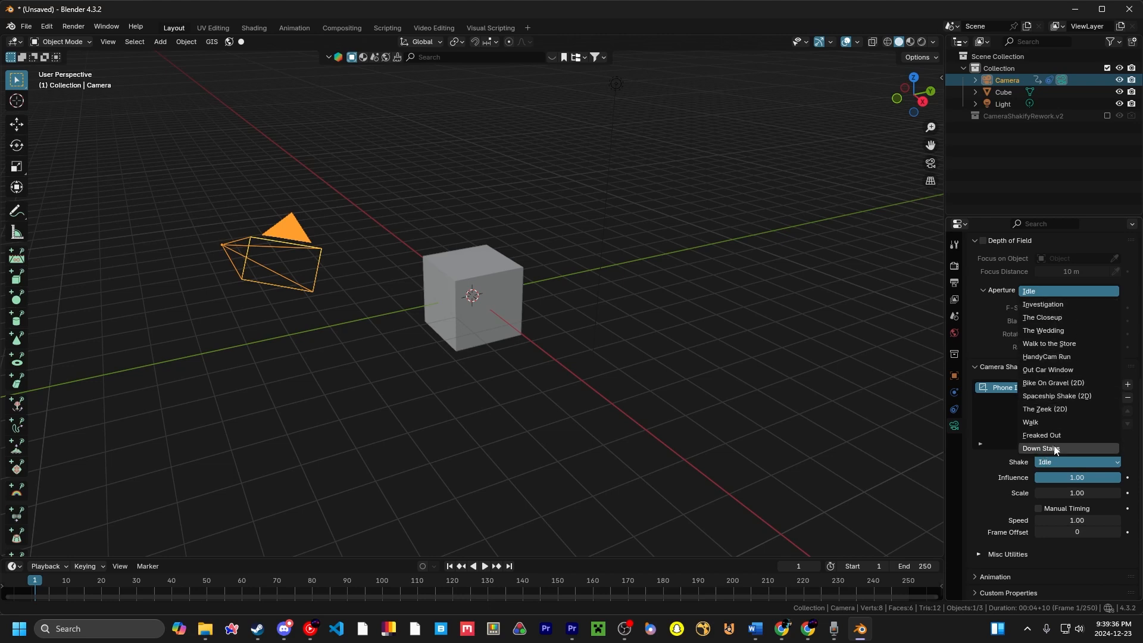
# Preview the Idle shake during playback, then try the Freaked Out and Down Stairs shakes.
pyautogui.click(1028, 291)
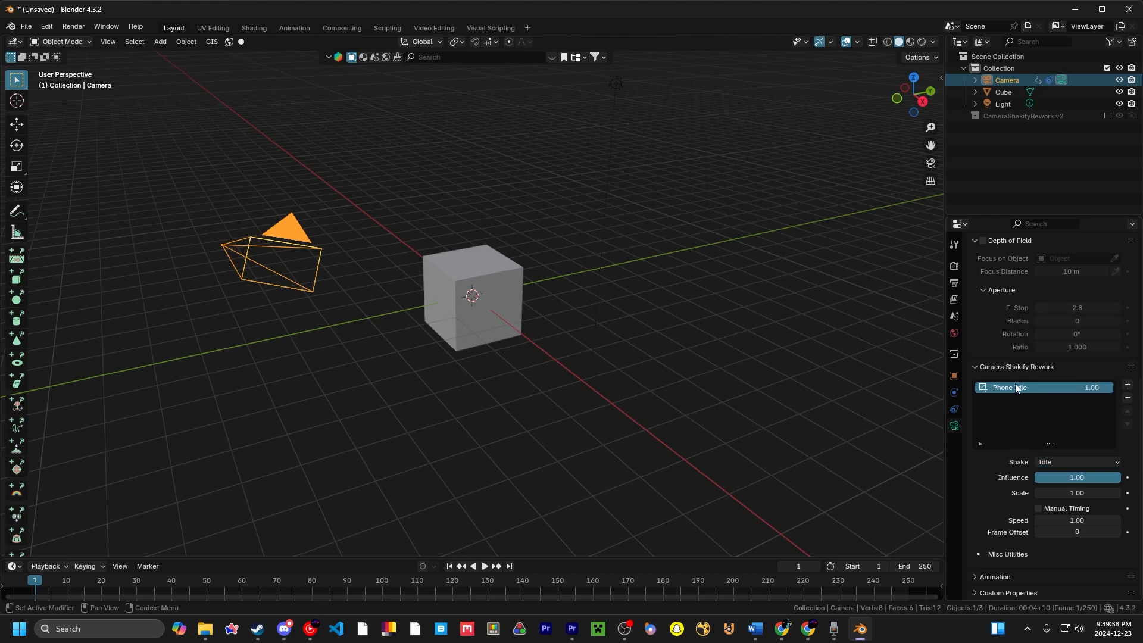
pyautogui.click(485, 566)
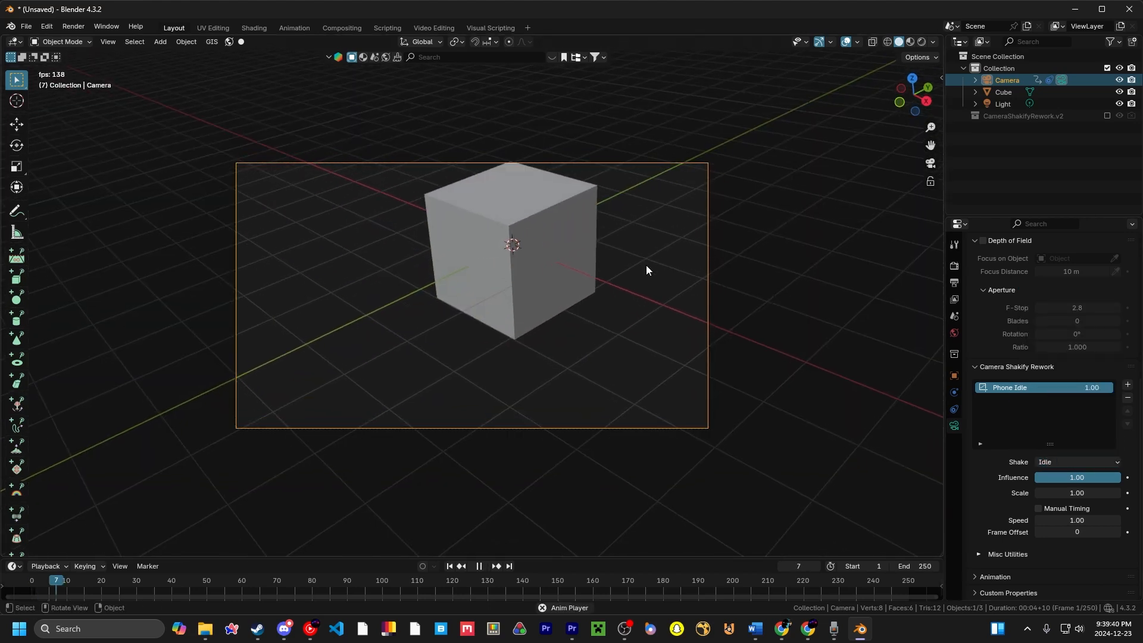
pyautogui.click(1076, 462)
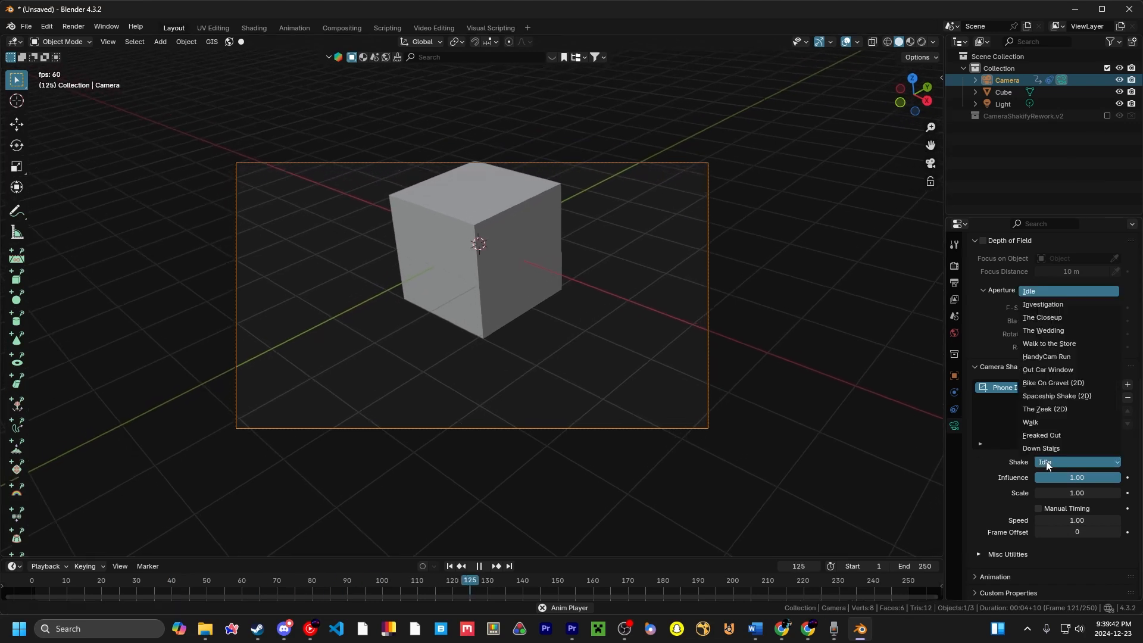
pyautogui.click(1030, 421)
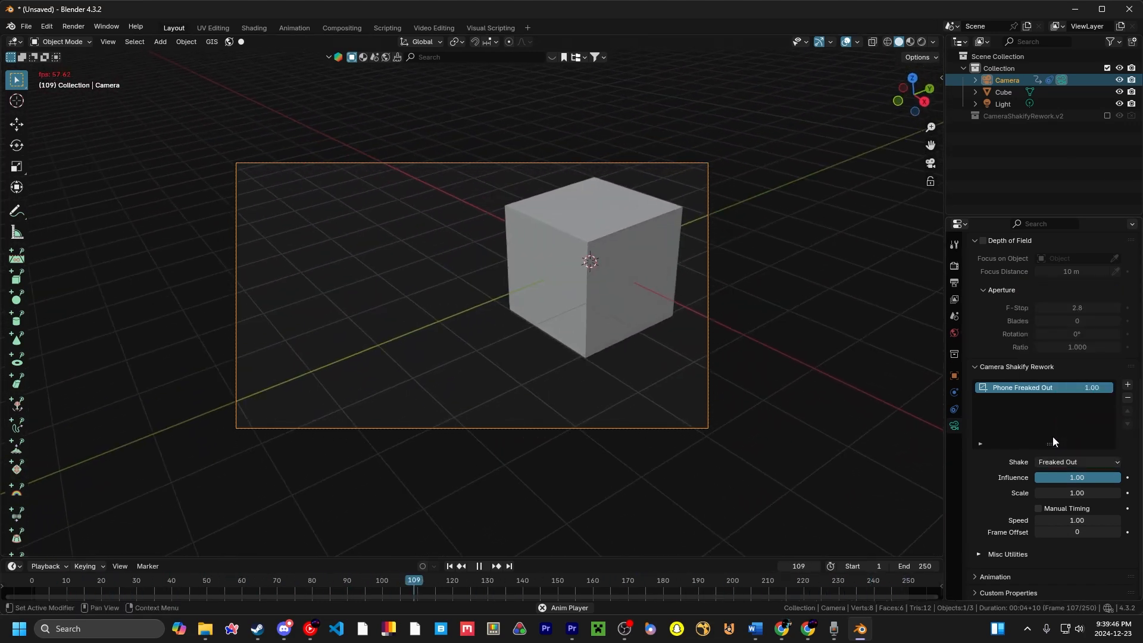
pyautogui.click(1077, 462)
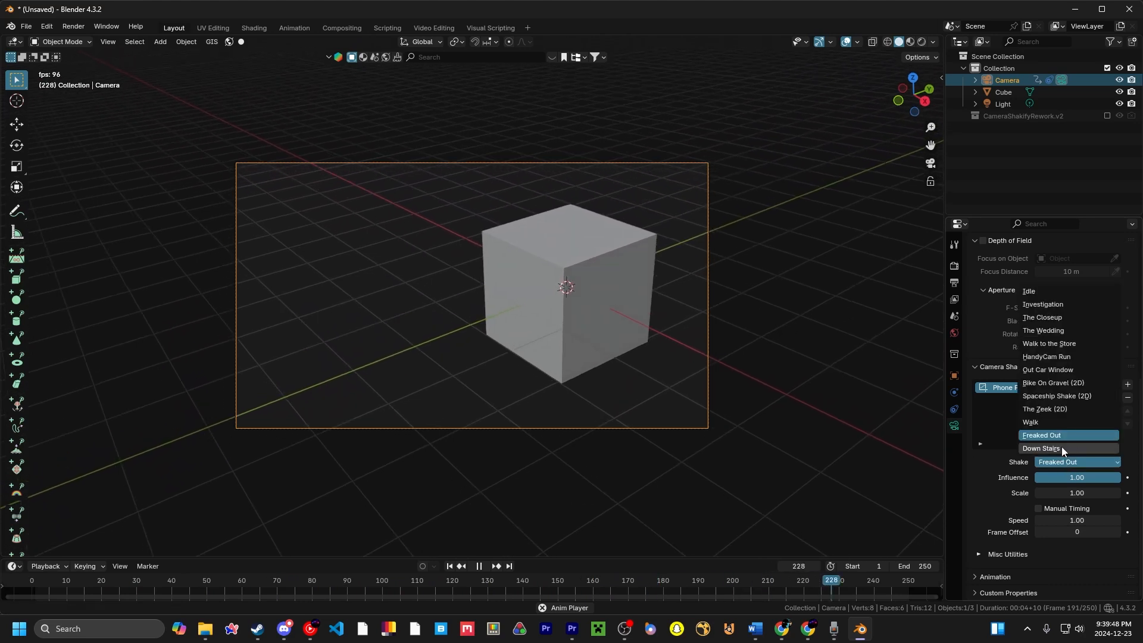
pyautogui.click(1040, 448)
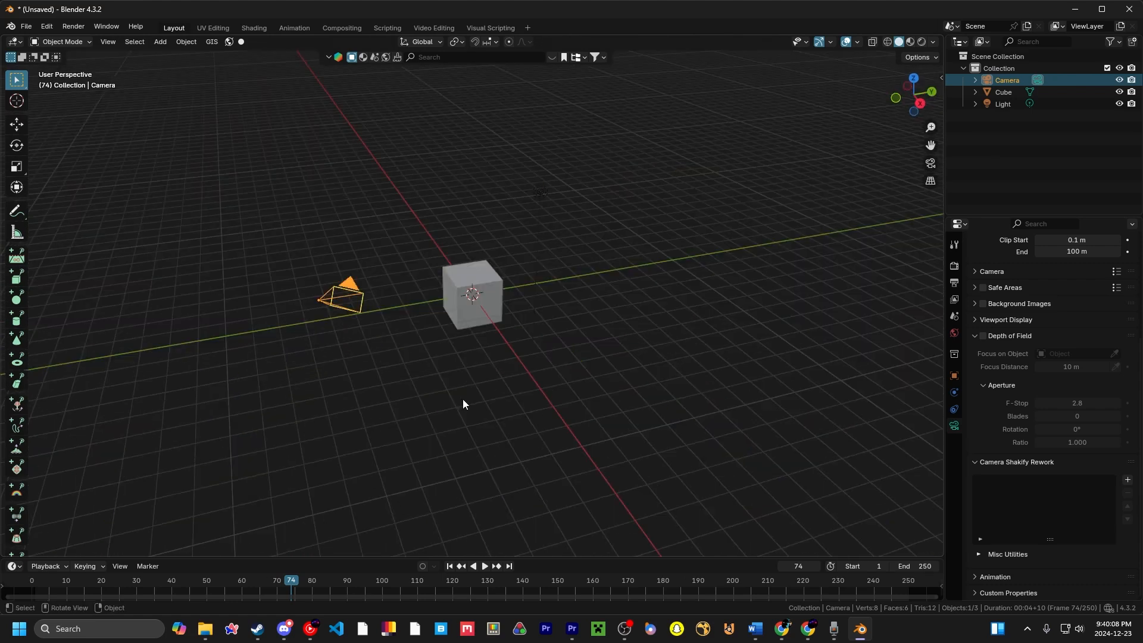
pyautogui.moveTo(826, 169)
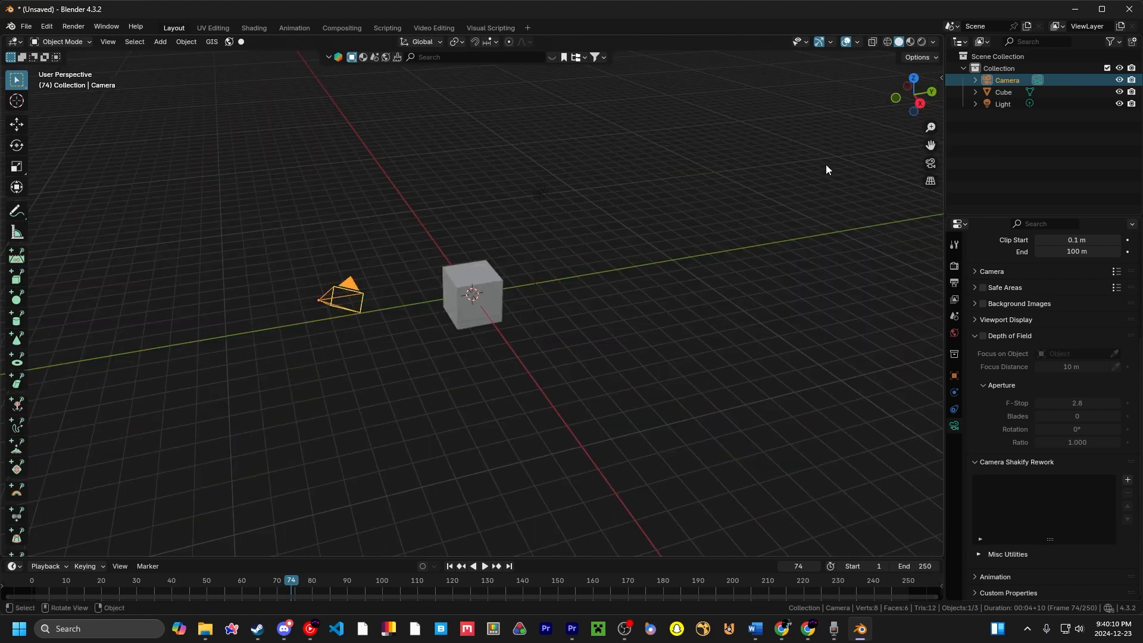
# Reload shakes in the N sidebar and add a Phone Idle shake layer to the camera.
pyautogui.press('N')
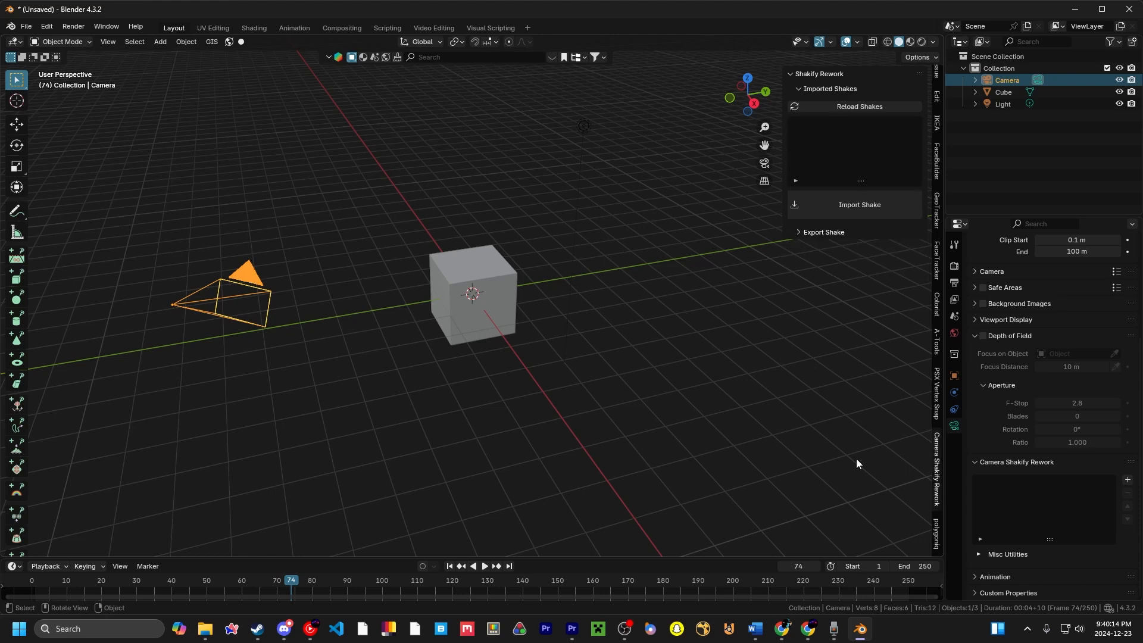
pyautogui.click(859, 107)
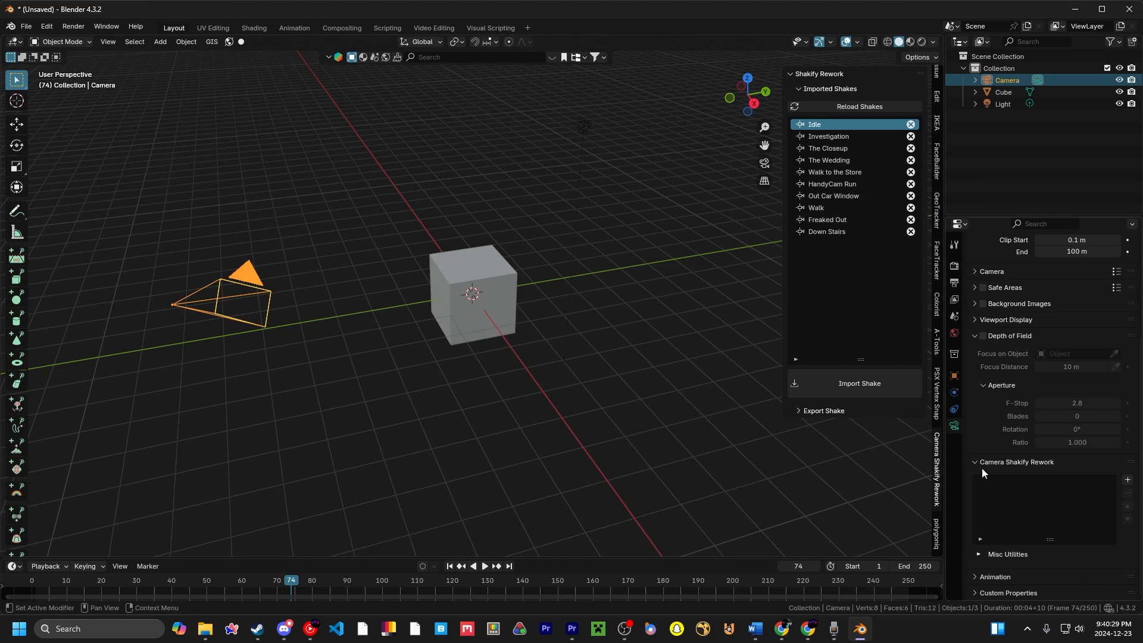
pyautogui.click(1126, 479)
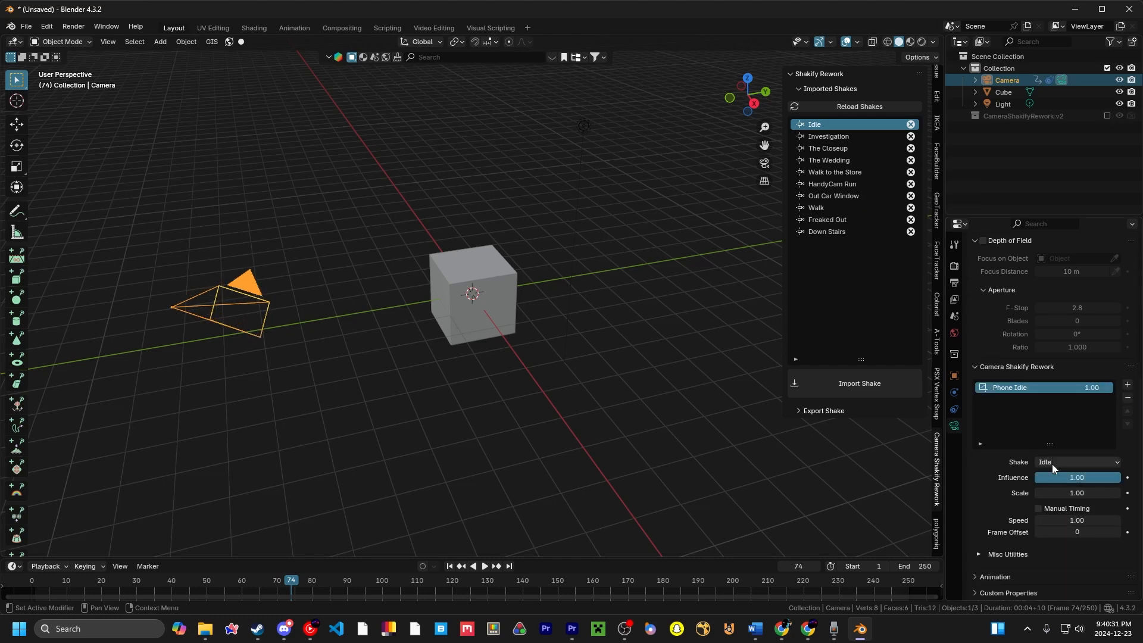
pyautogui.click(1077, 462)
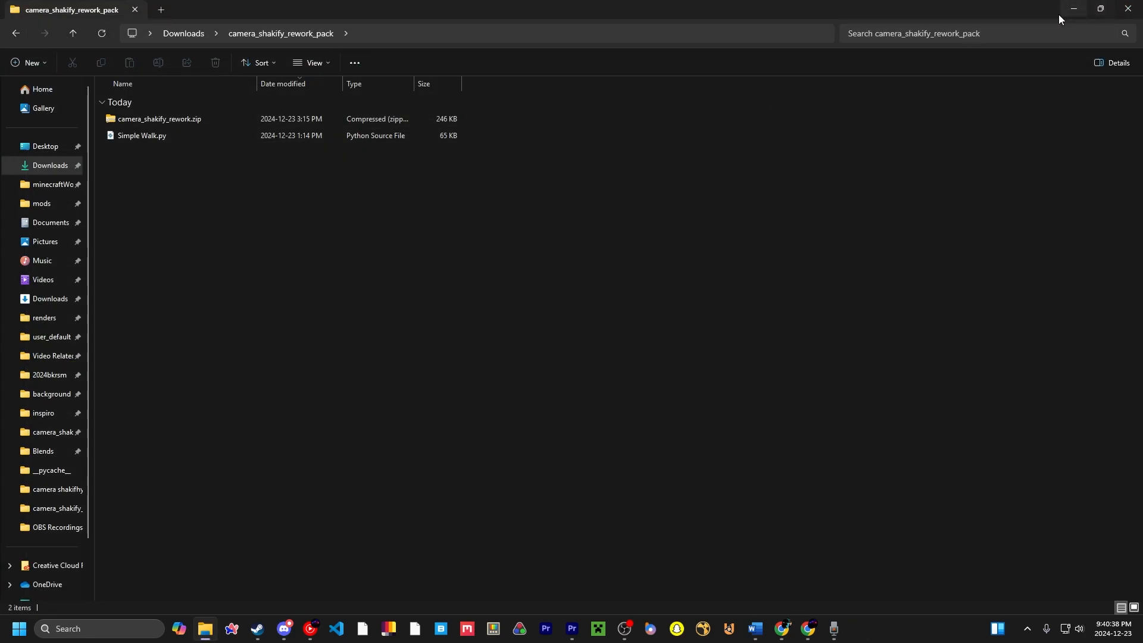
# Launch Blender again from the Steam library.
pyautogui.click(253, 628)
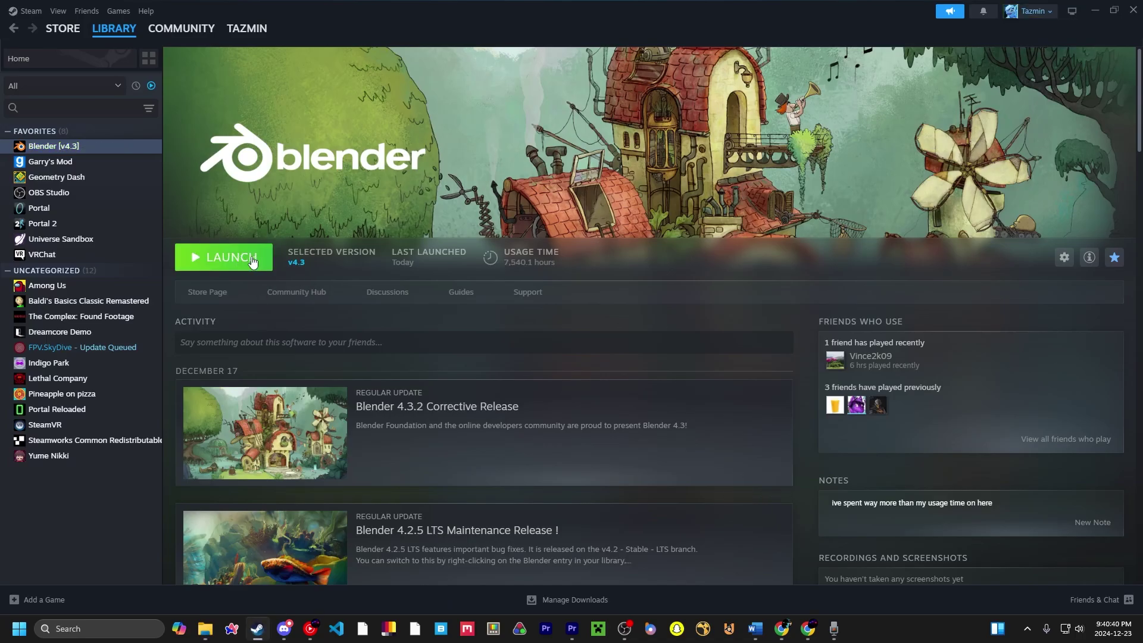
pyautogui.click(223, 257)
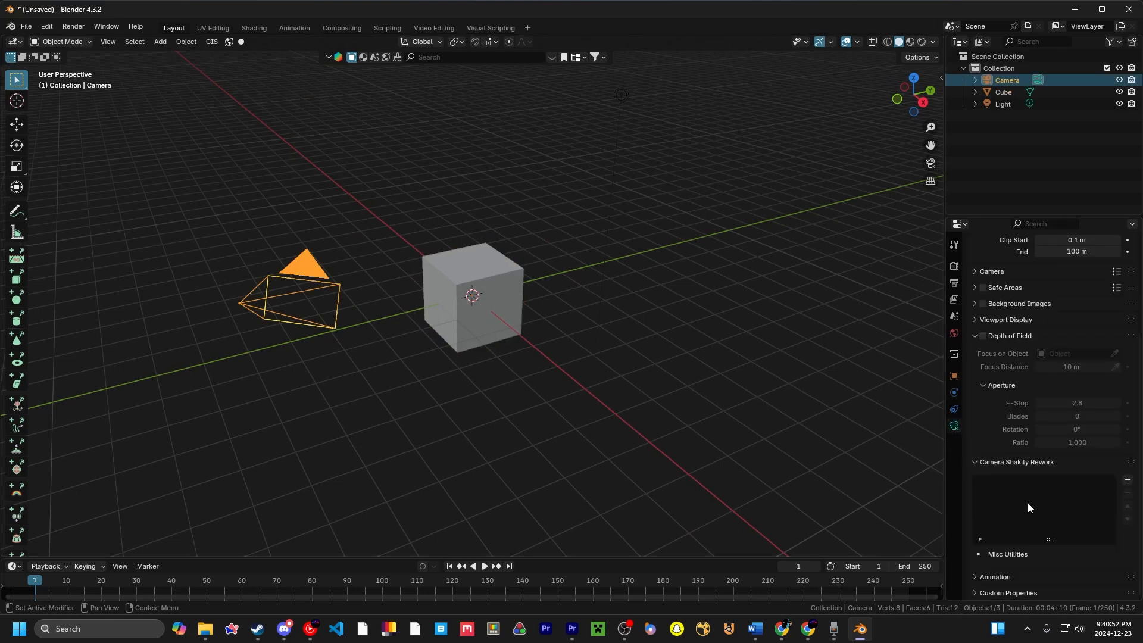
# Reload shakes, then import Simple Walk.py to add Phone Walk (again) to the list.
pyautogui.click(1077, 462)
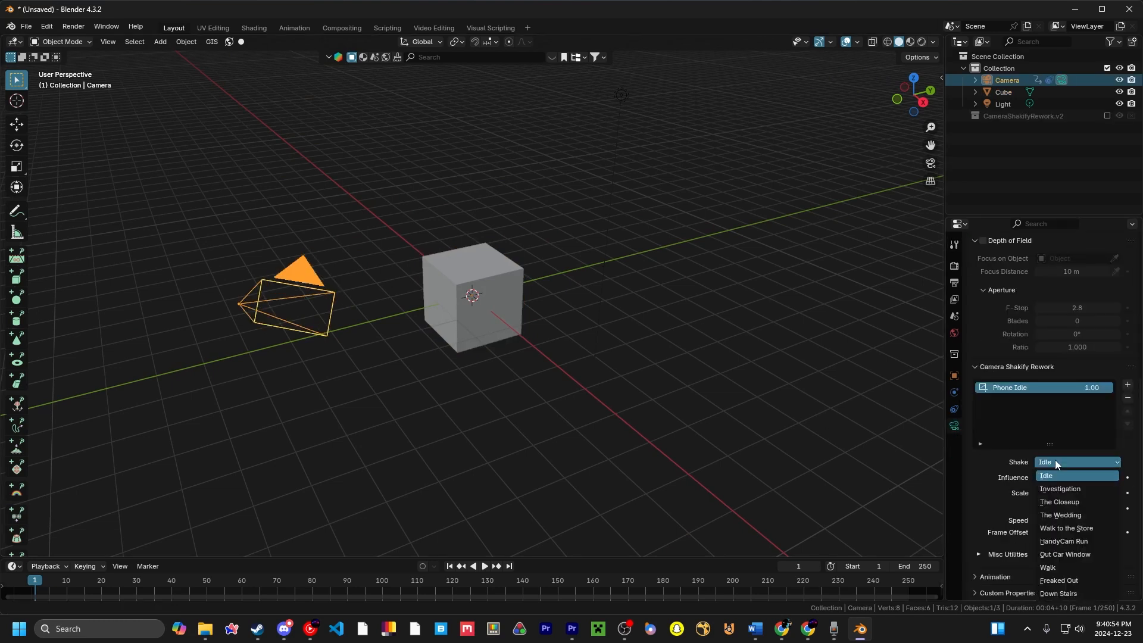
pyautogui.moveTo(1077, 484)
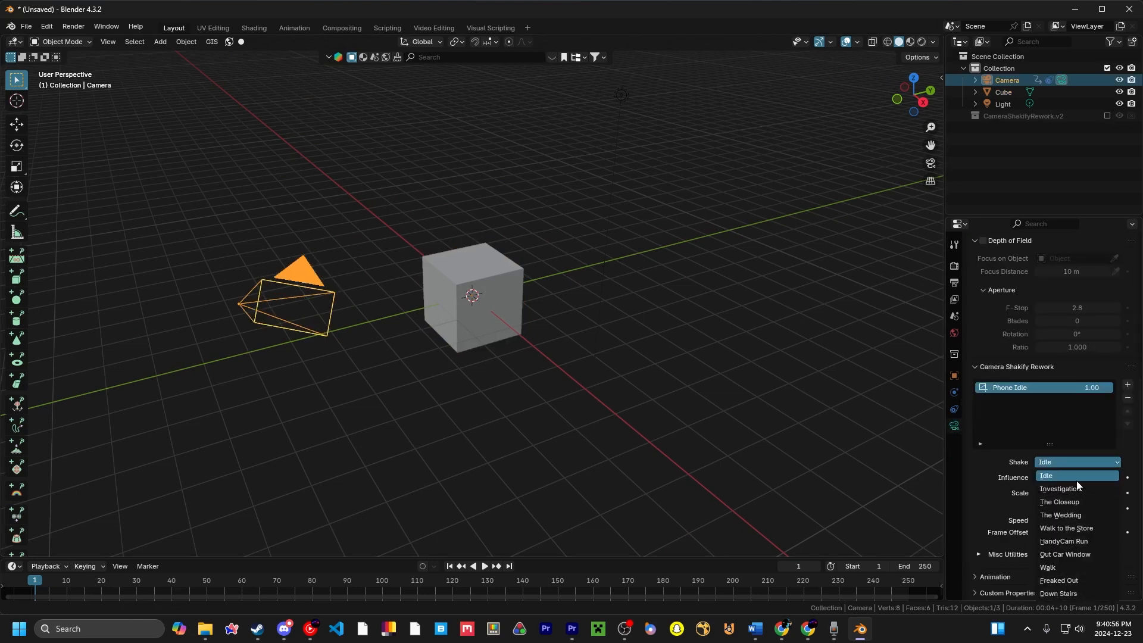
pyautogui.click(1046, 475)
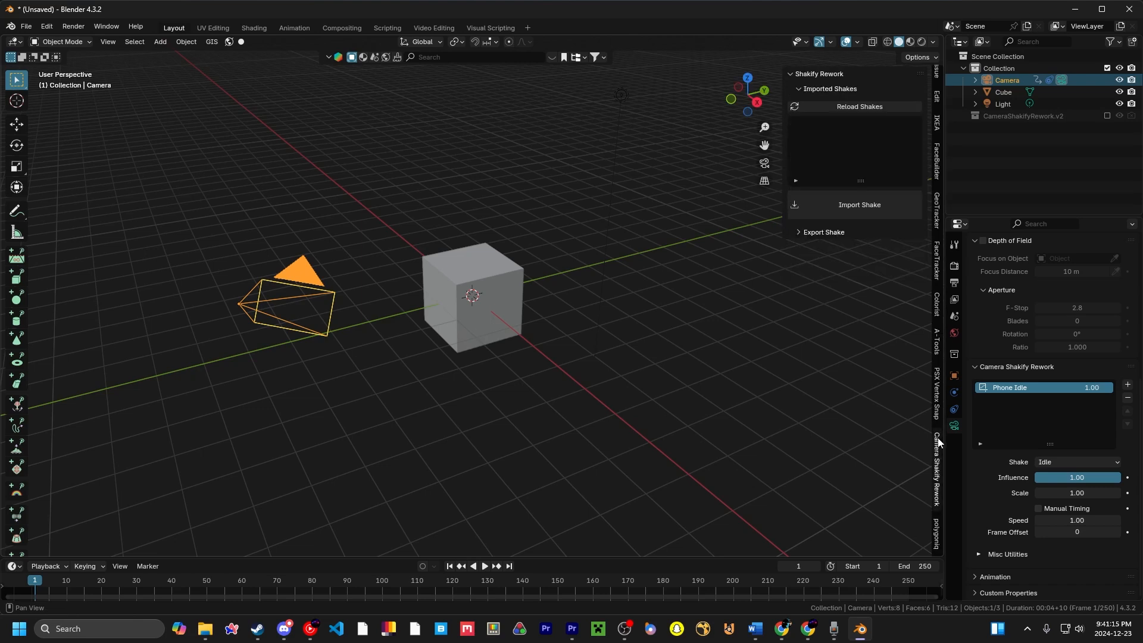
pyautogui.moveTo(862, 181)
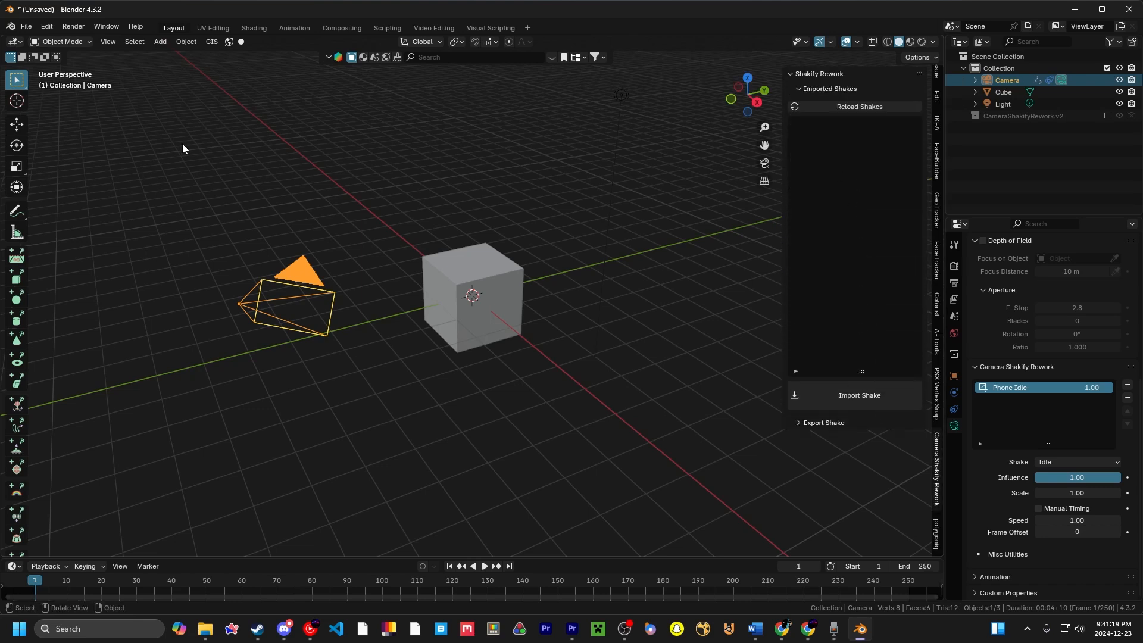
pyautogui.click(860, 107)
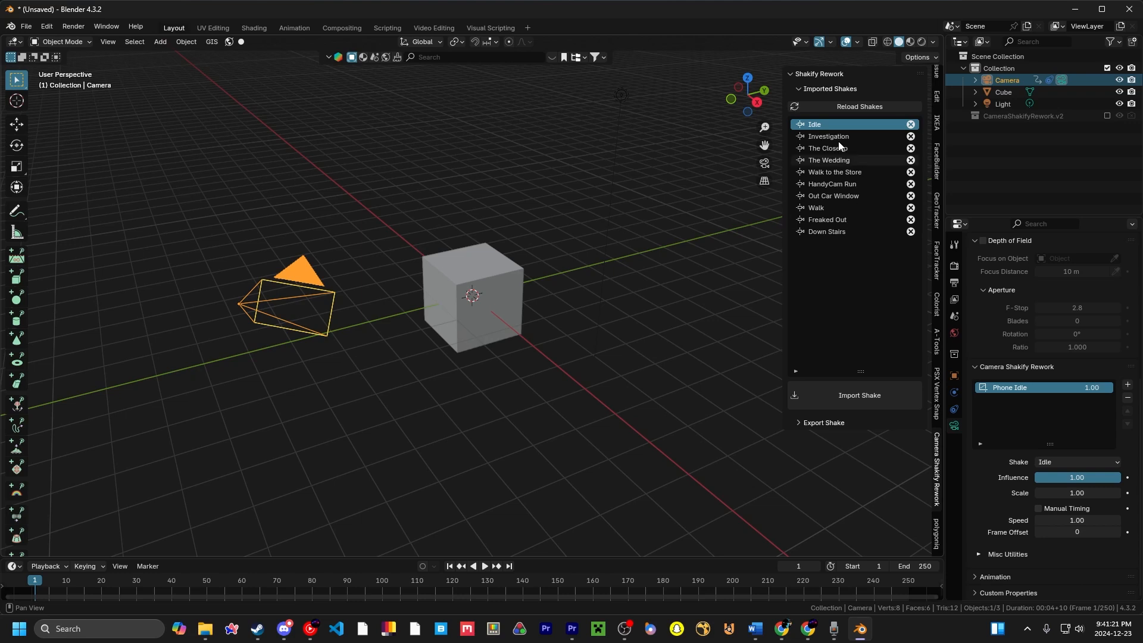
pyautogui.moveTo(832, 384)
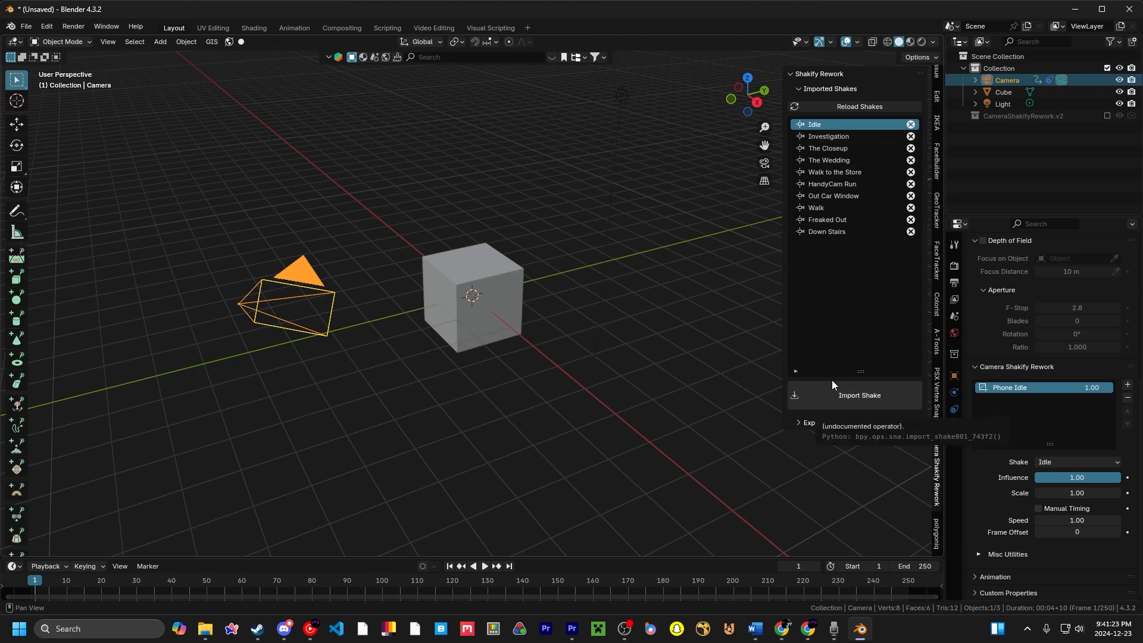
pyautogui.moveTo(875, 299)
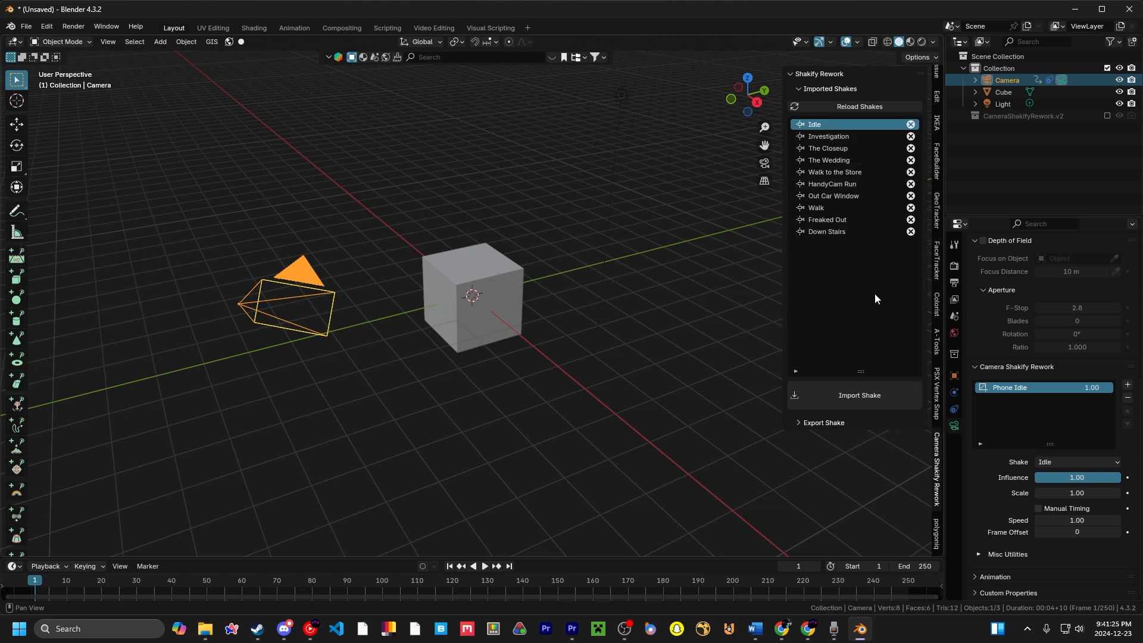
pyautogui.moveTo(873, 312)
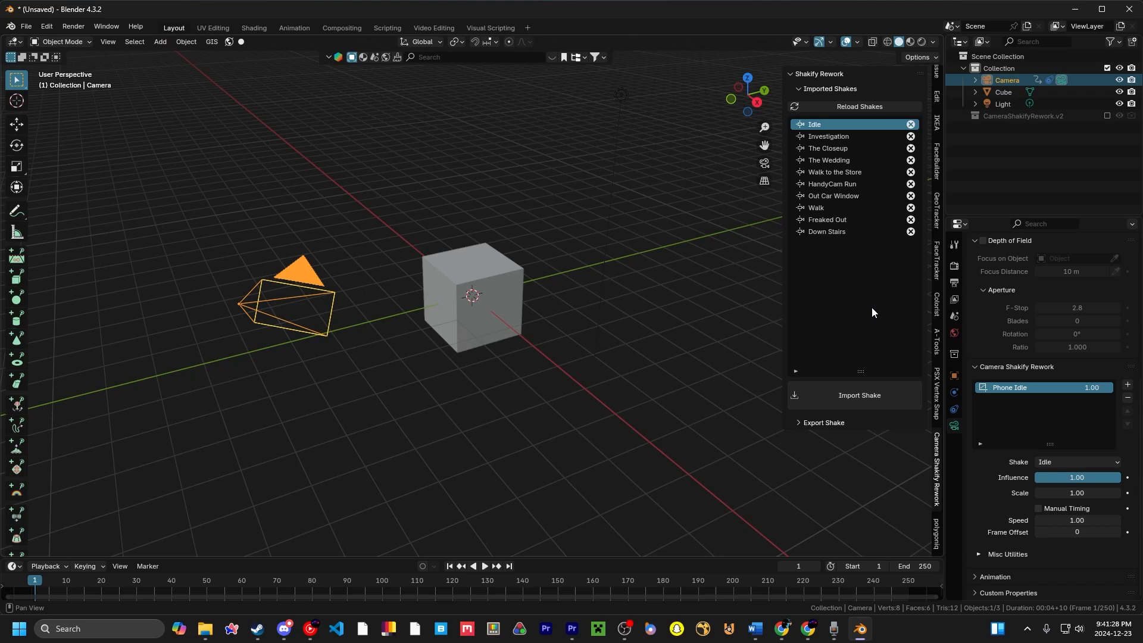
pyautogui.moveTo(879, 400)
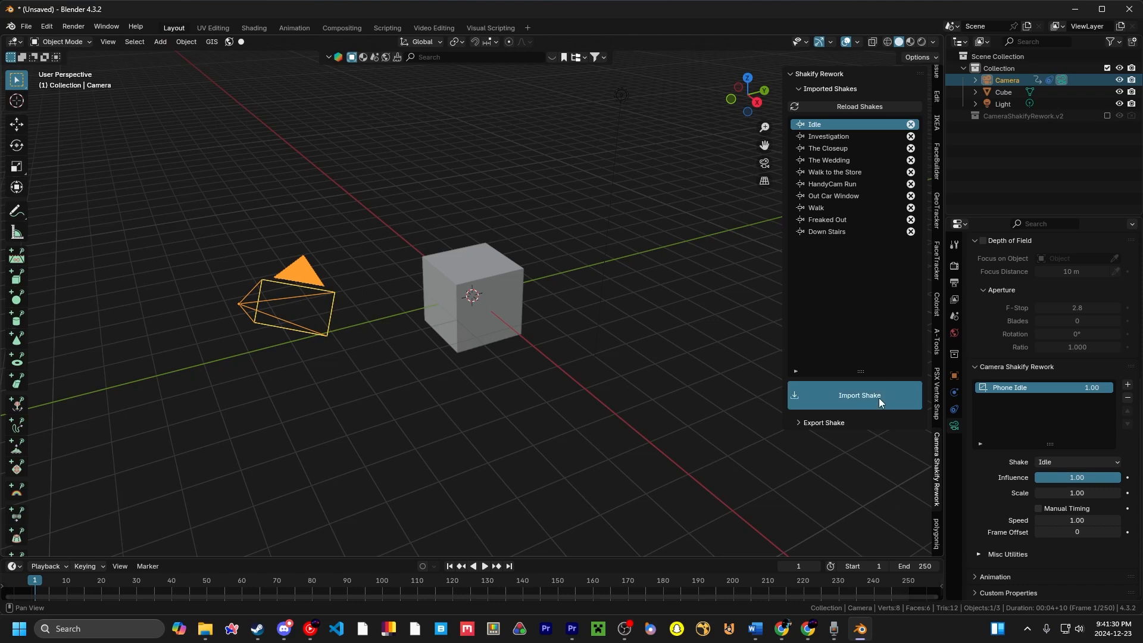
pyautogui.click(858, 395)
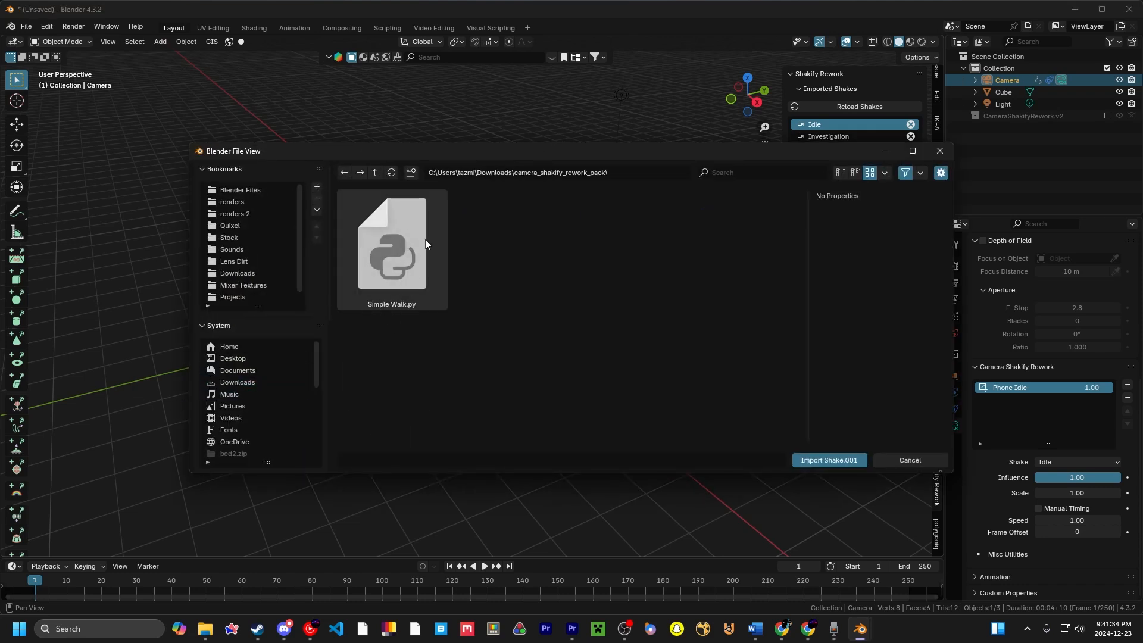
pyautogui.click(391, 244)
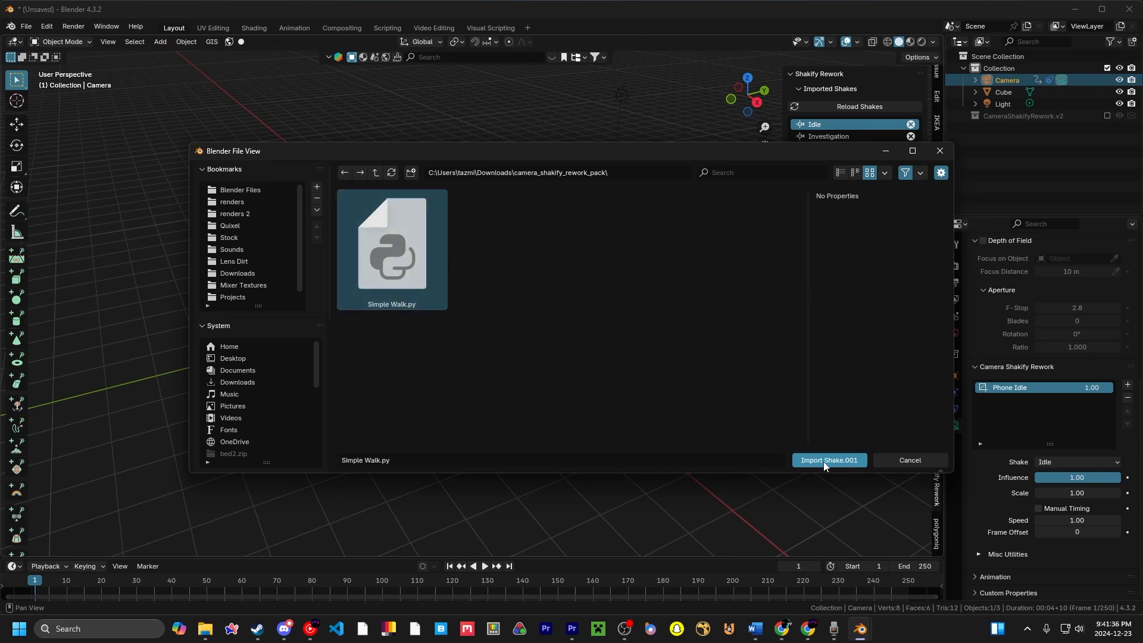
pyautogui.click(828, 460)
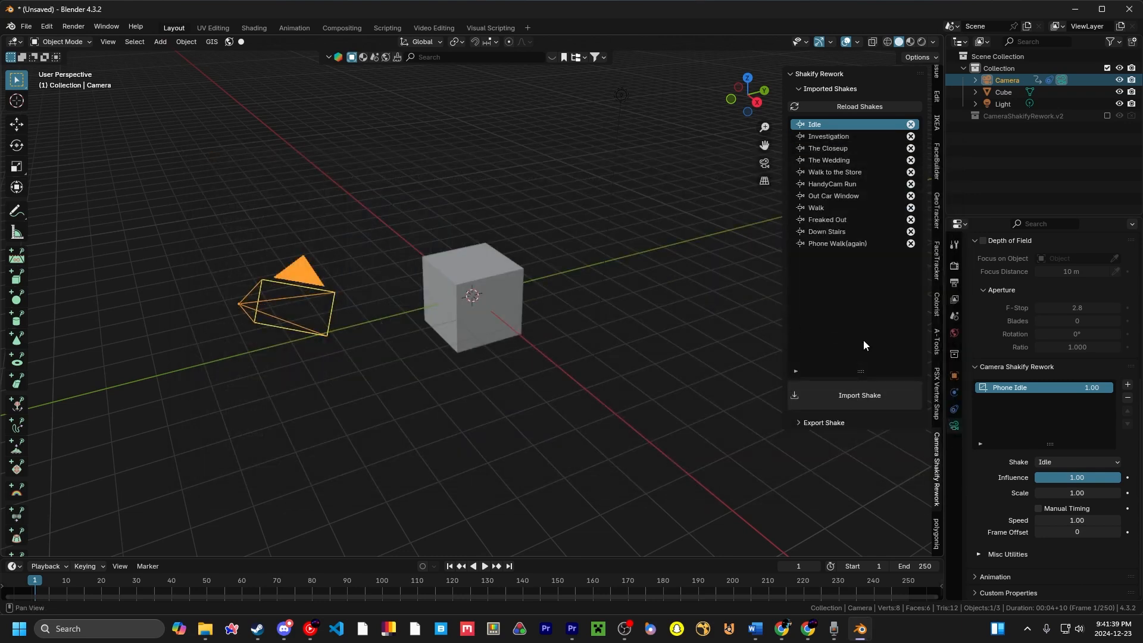
pyautogui.click(1077, 462)
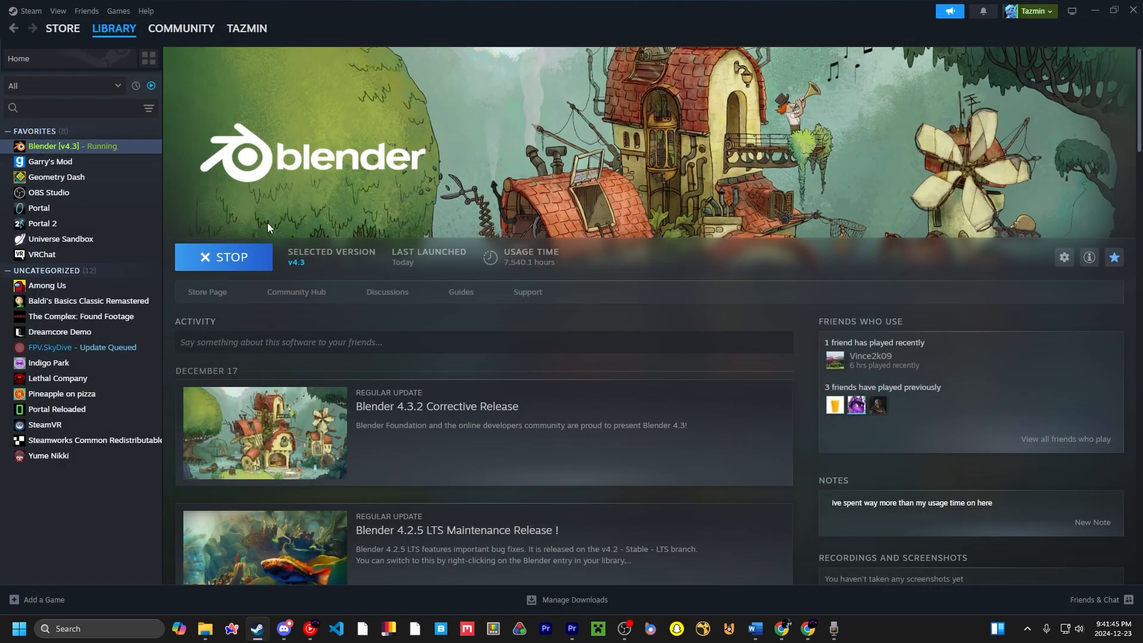
pyautogui.moveTo(251, 255)
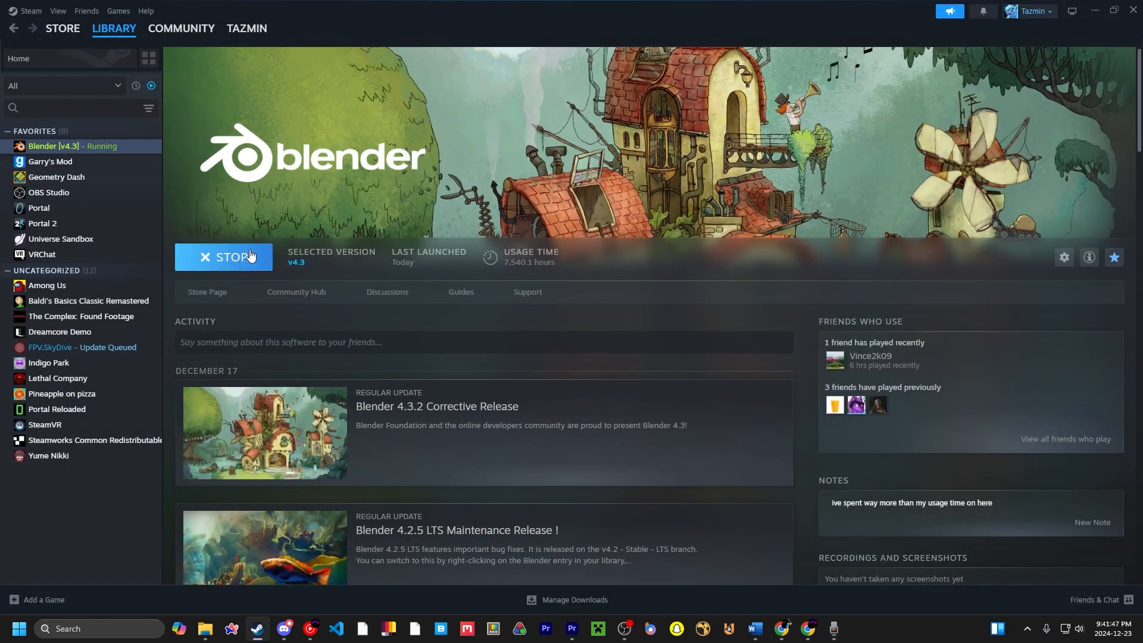
# Stop the running Blender from its Steam library page.
pyautogui.click(860, 629)
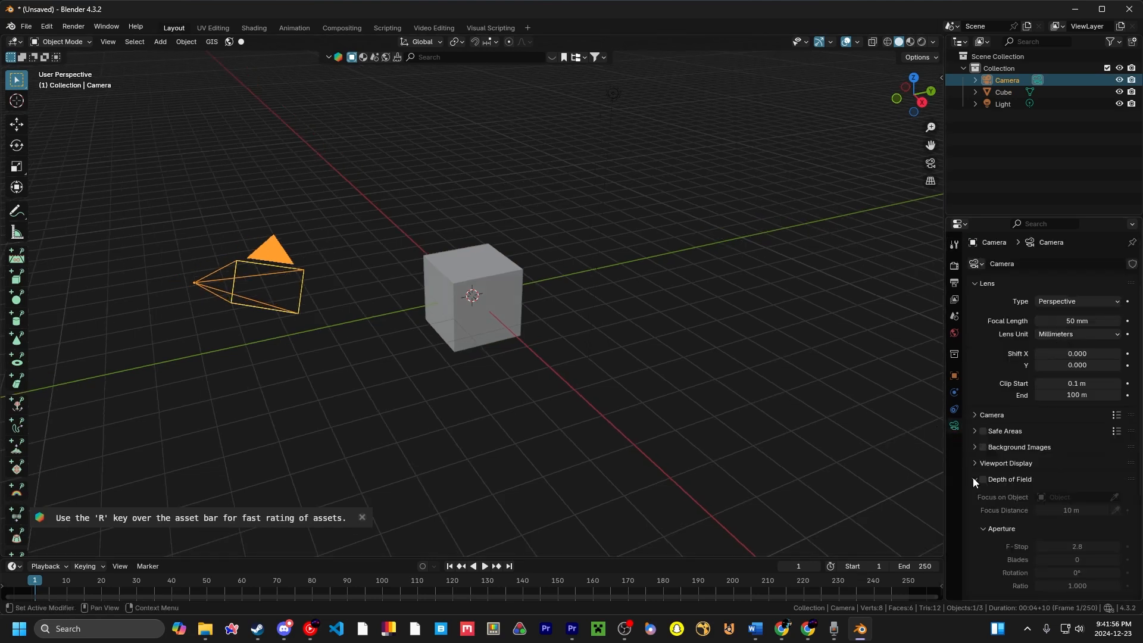
# Set the camera's Shake dropdown to Phone Walk (again).
pyautogui.click(1076, 556)
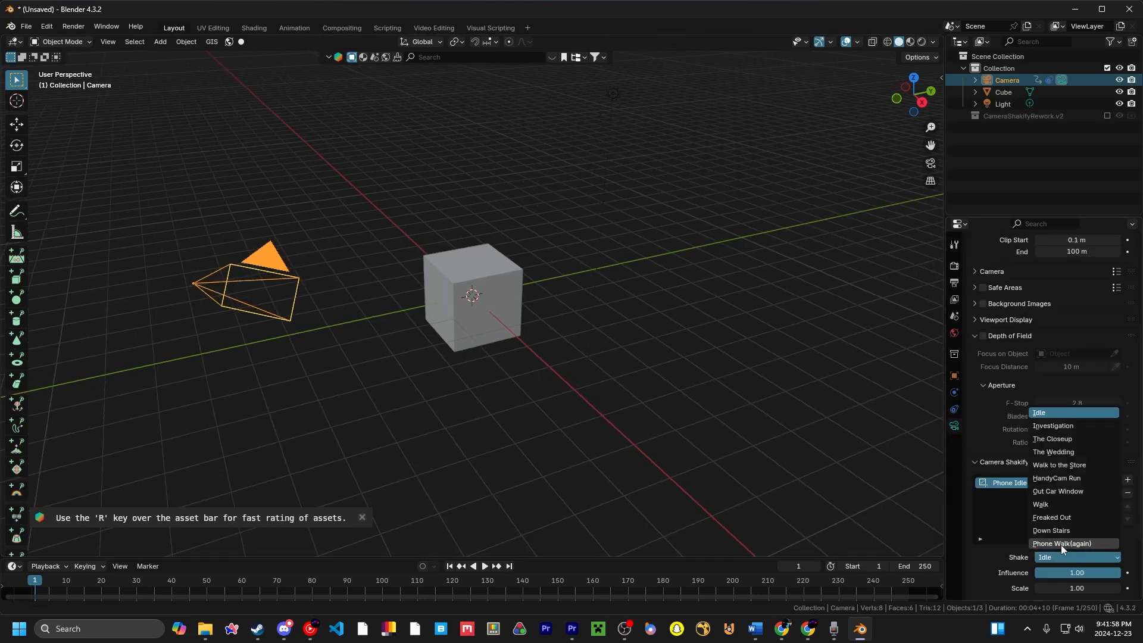
pyautogui.click(1058, 543)
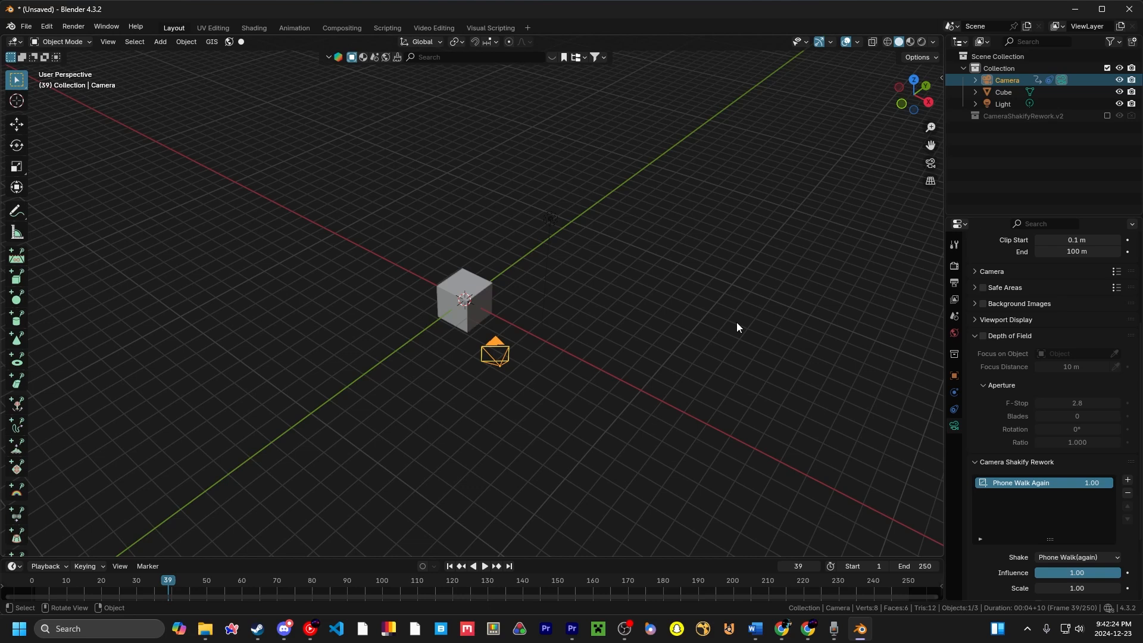
pyautogui.moveTo(340, 350)
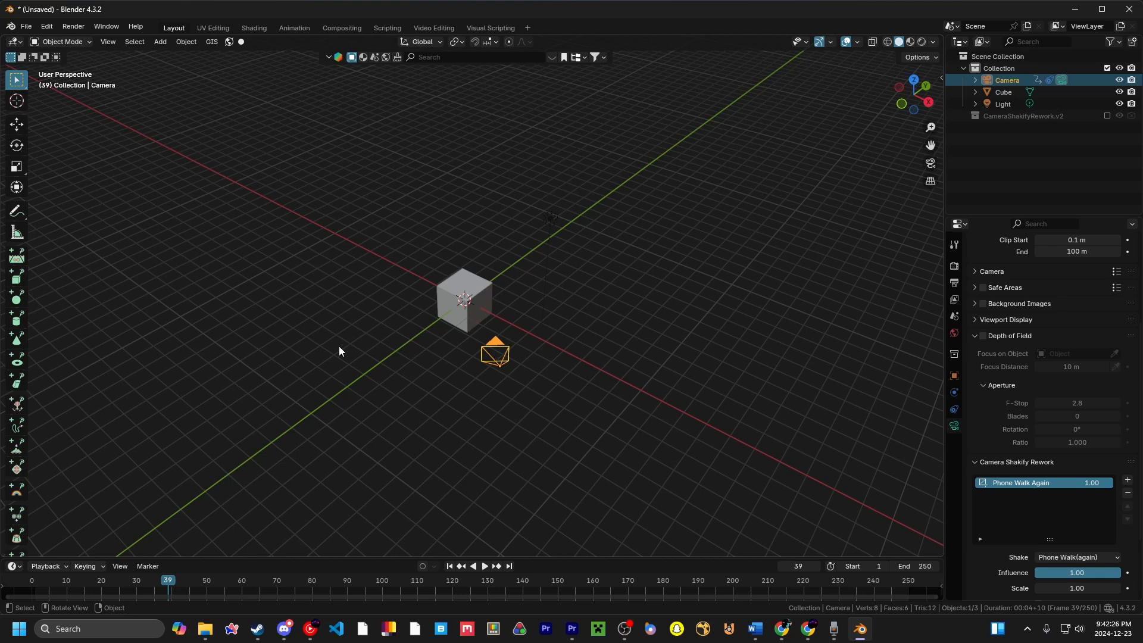
pyautogui.moveTo(327, 346)
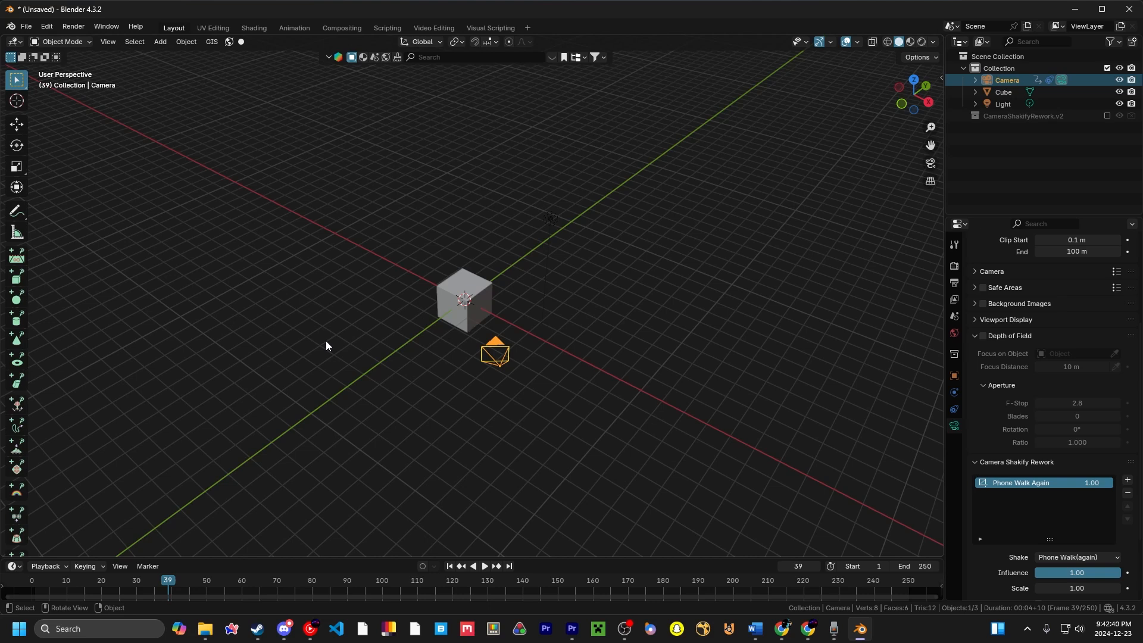
pyautogui.moveTo(300, 162)
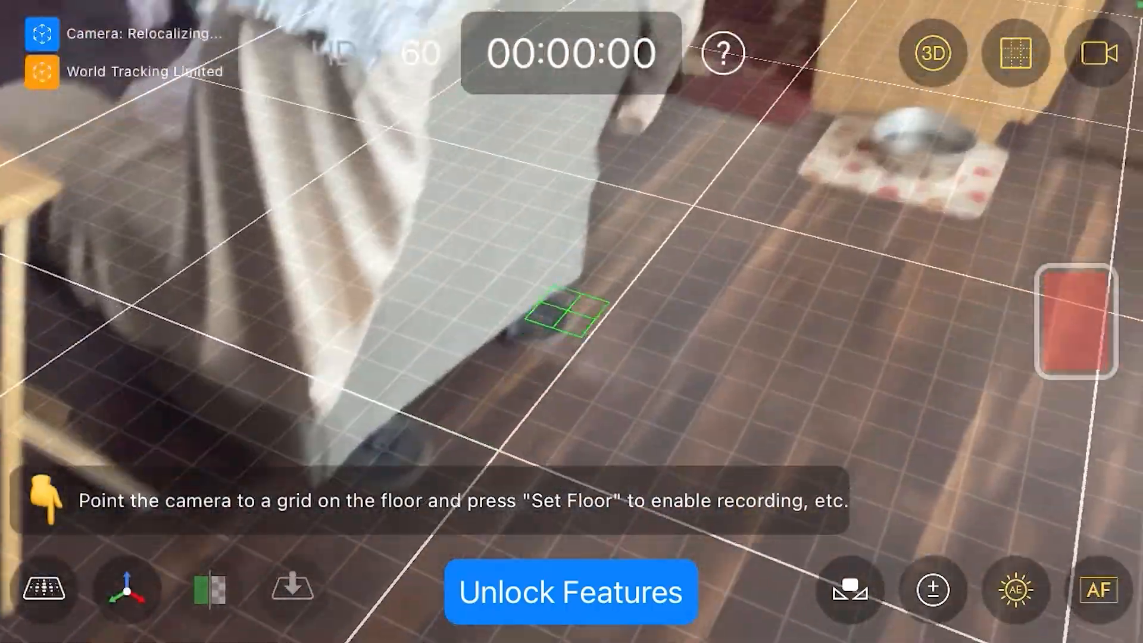
pyautogui.moveTo(563, 312)
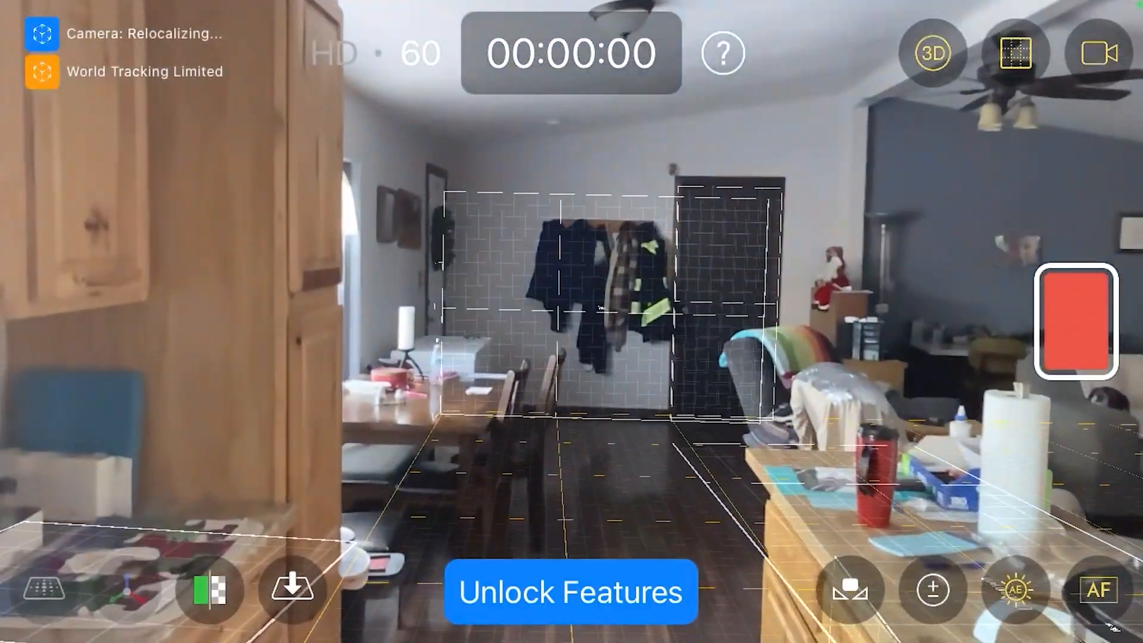
# Record a walking take in CamTrackAR and open its exported files.
pyautogui.click(1076, 327)
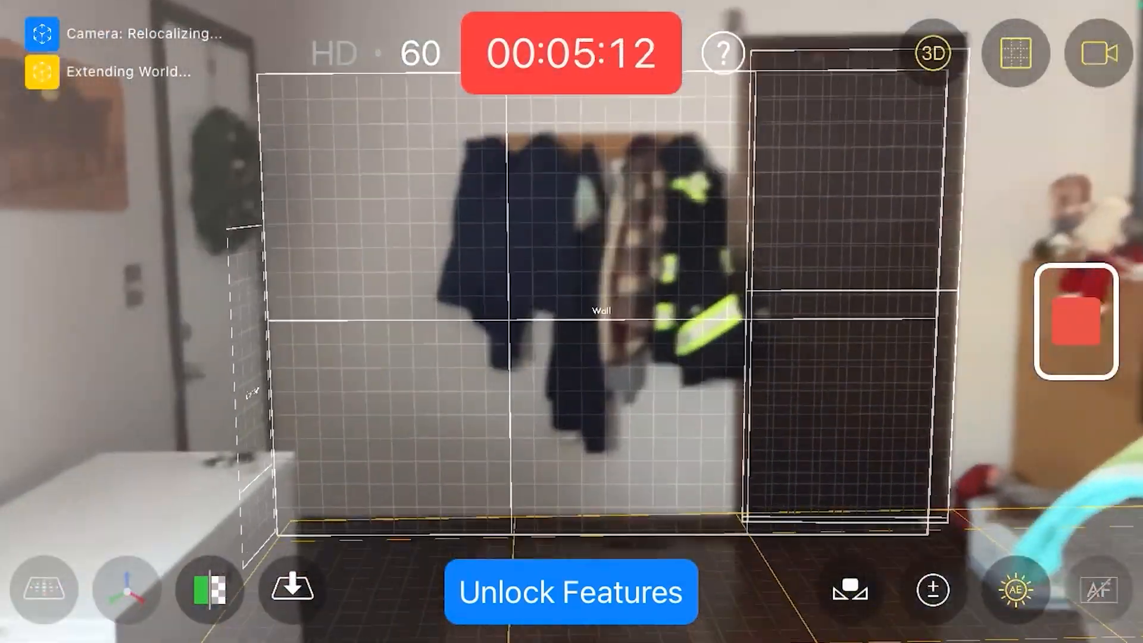
pyautogui.click(1075, 321)
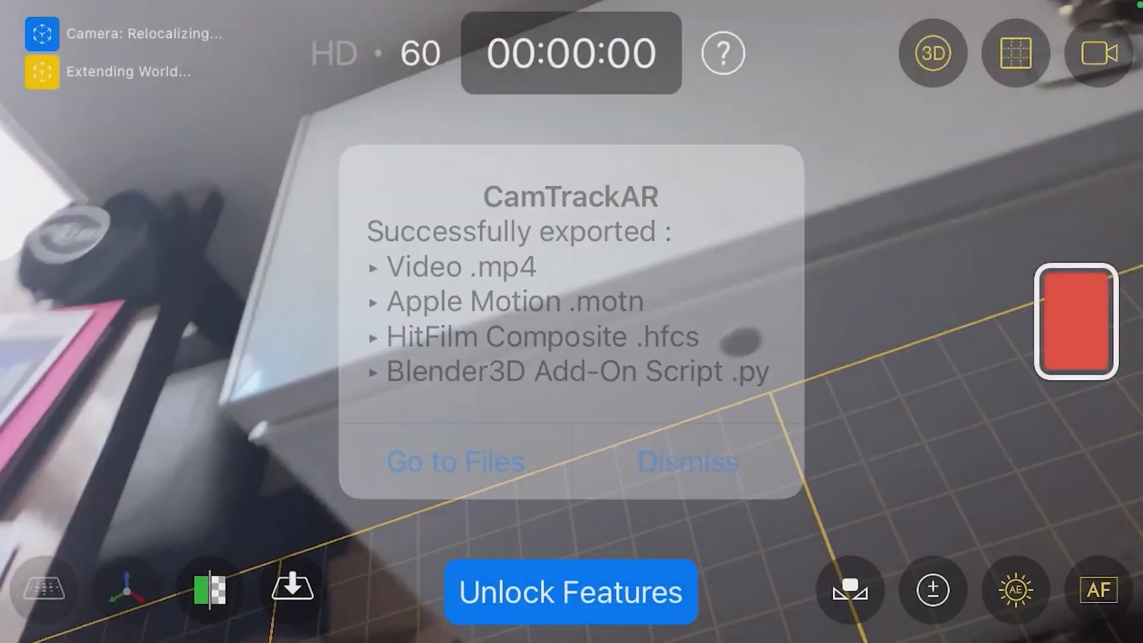
pyautogui.click(455, 461)
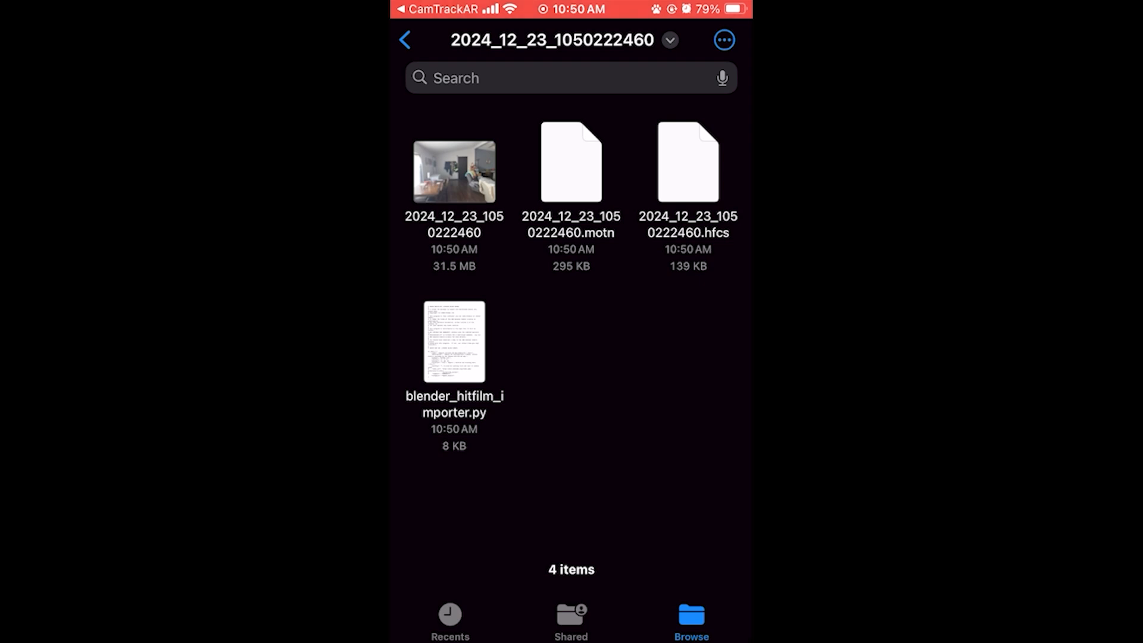
# Select the .hfcs and blender_hitfilm_importer.py files and upload both to Google Drive.
pyautogui.click(686, 162)
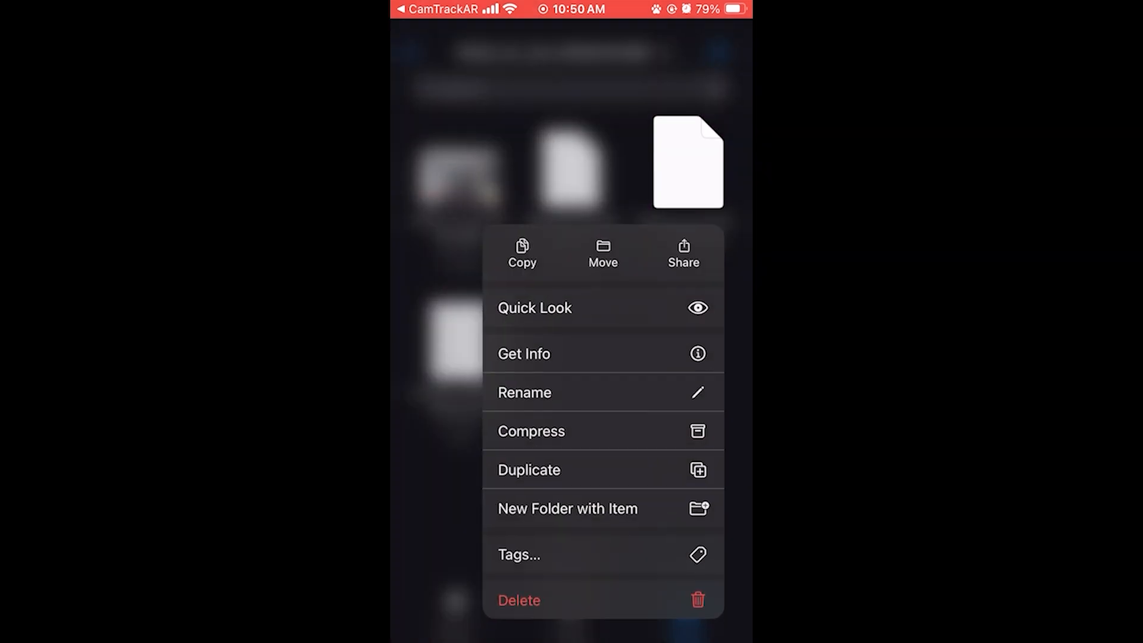
pyautogui.click(722, 38)
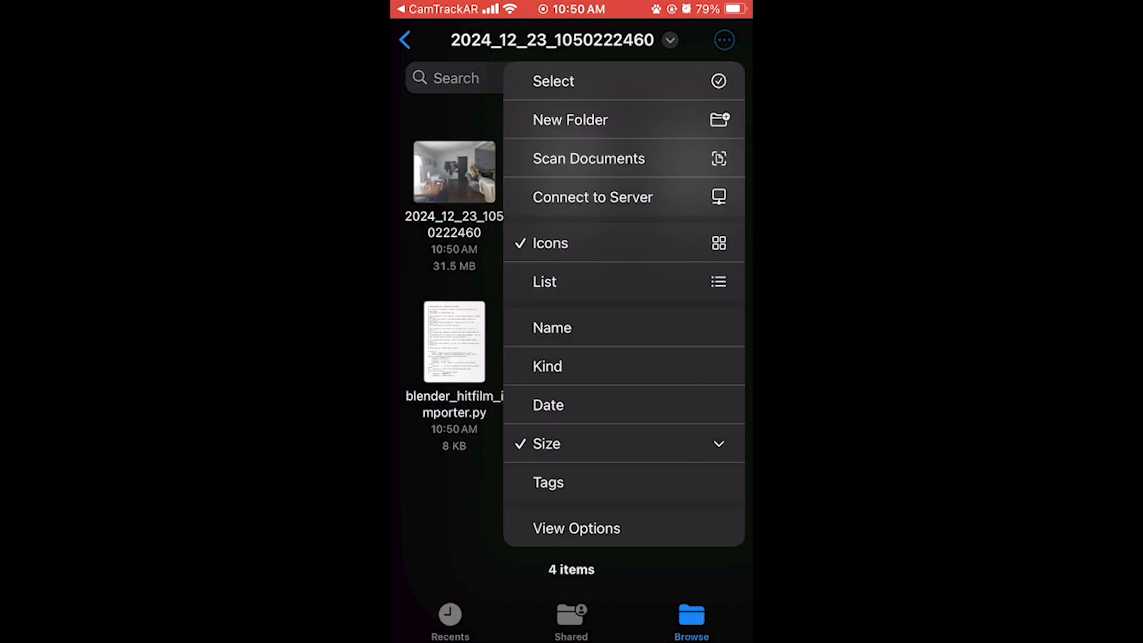
pyautogui.click(553, 82)
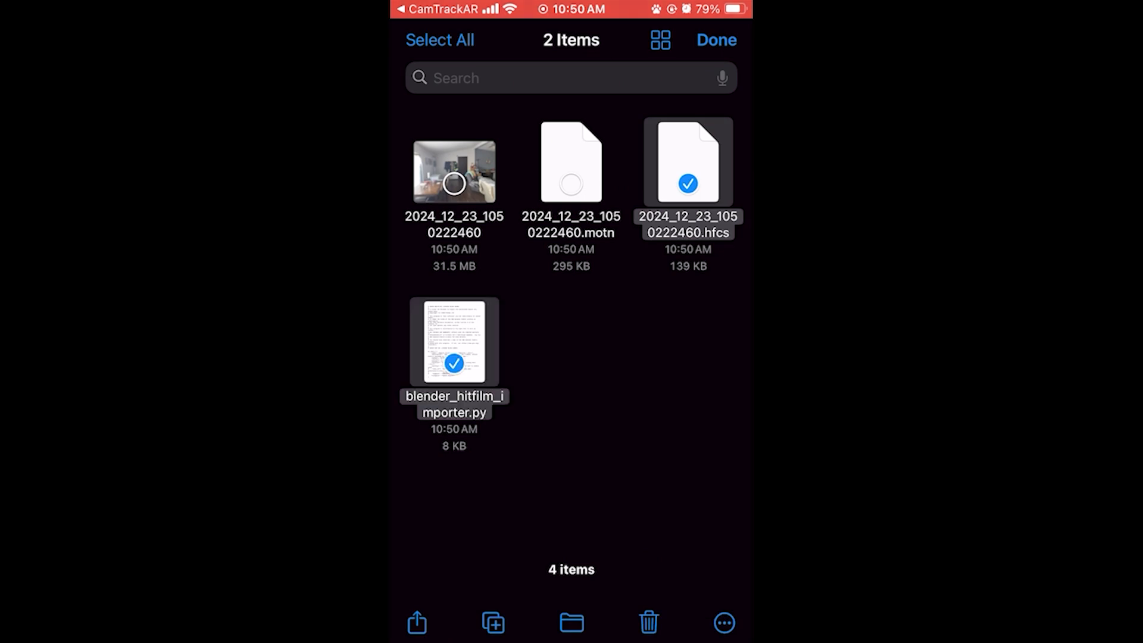
pyautogui.click(417, 623)
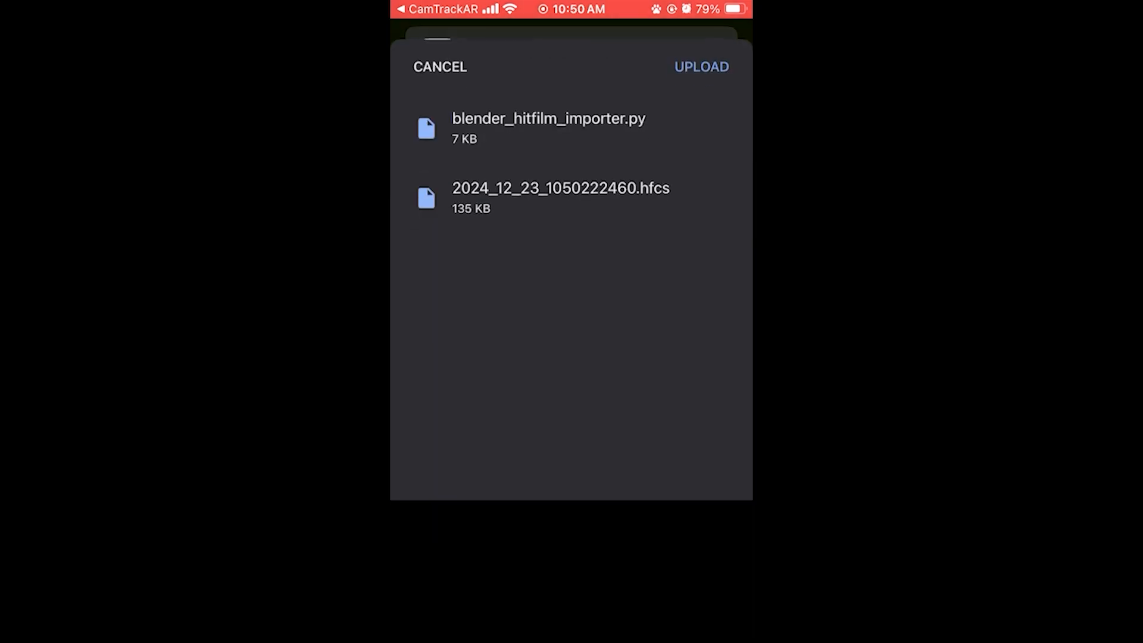
pyautogui.click(700, 67)
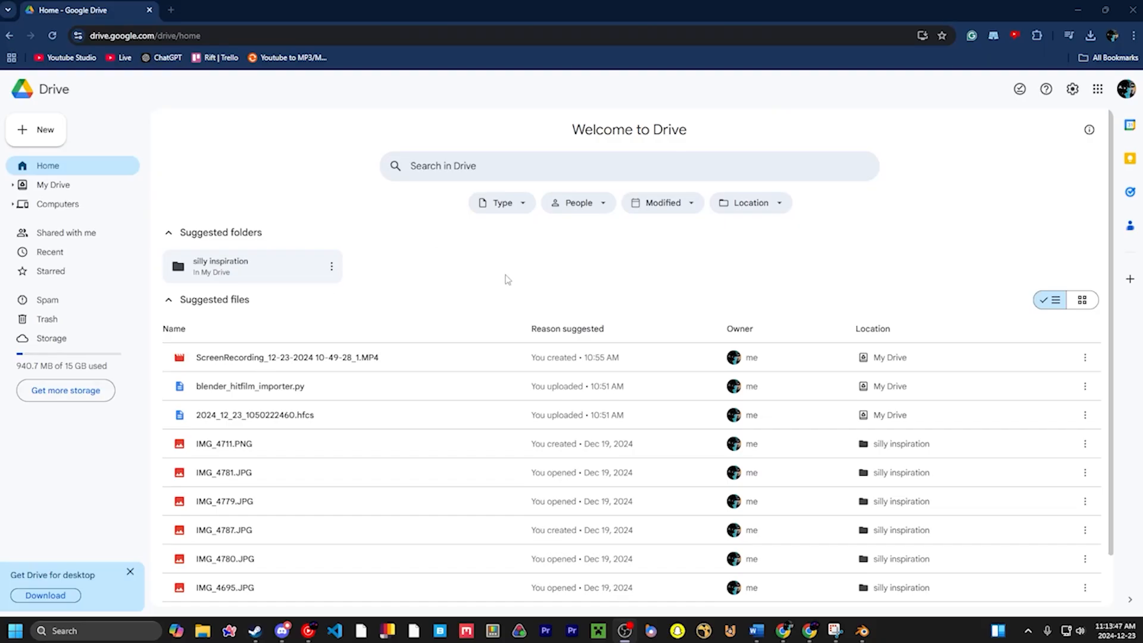
# Download blender_hitfilm_importer.py from Google Drive despite the dangerous-file warning.
pyautogui.rightClick(255, 415)
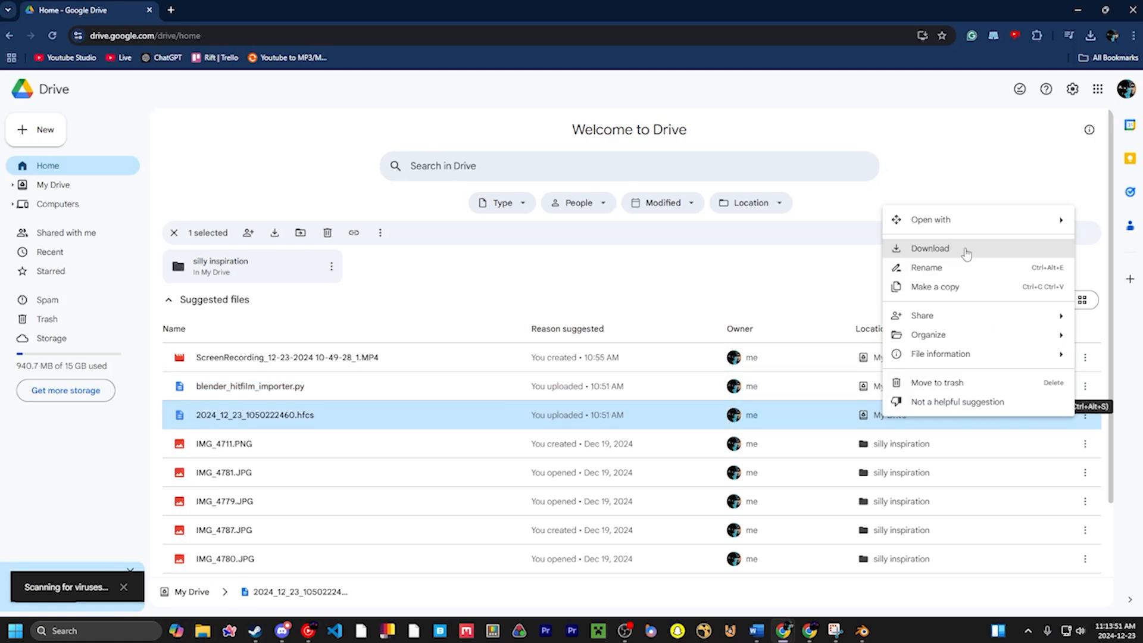
pyautogui.click(929, 248)
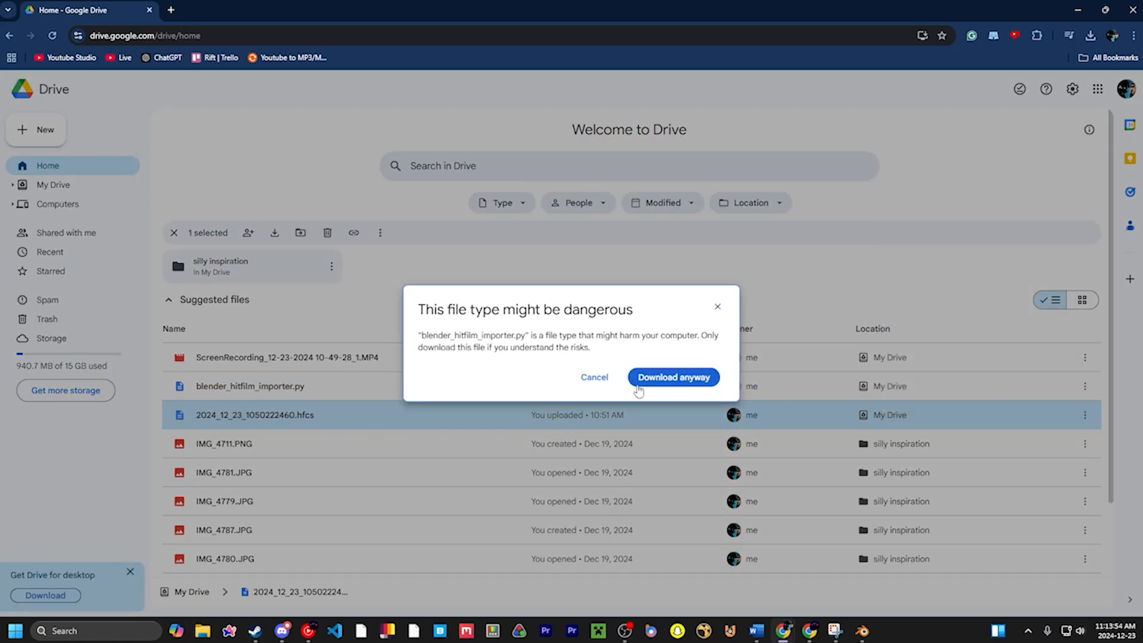
pyautogui.click(673, 376)
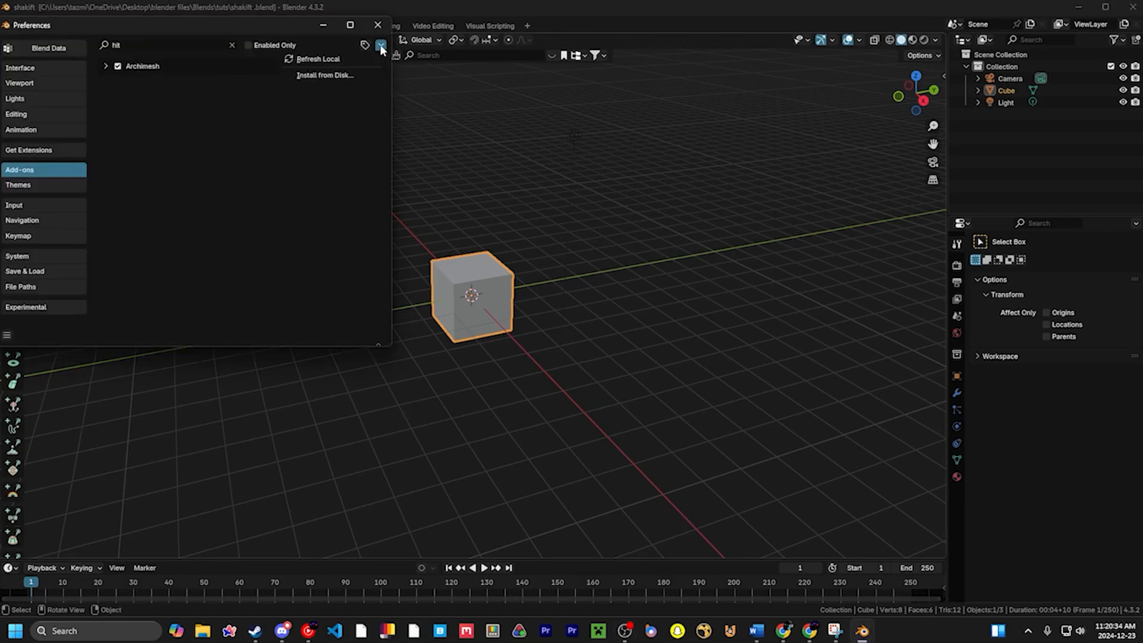
# Start installing an add-on from disk, then close Preferences without adding the HitFilm importer.
pyautogui.click(324, 75)
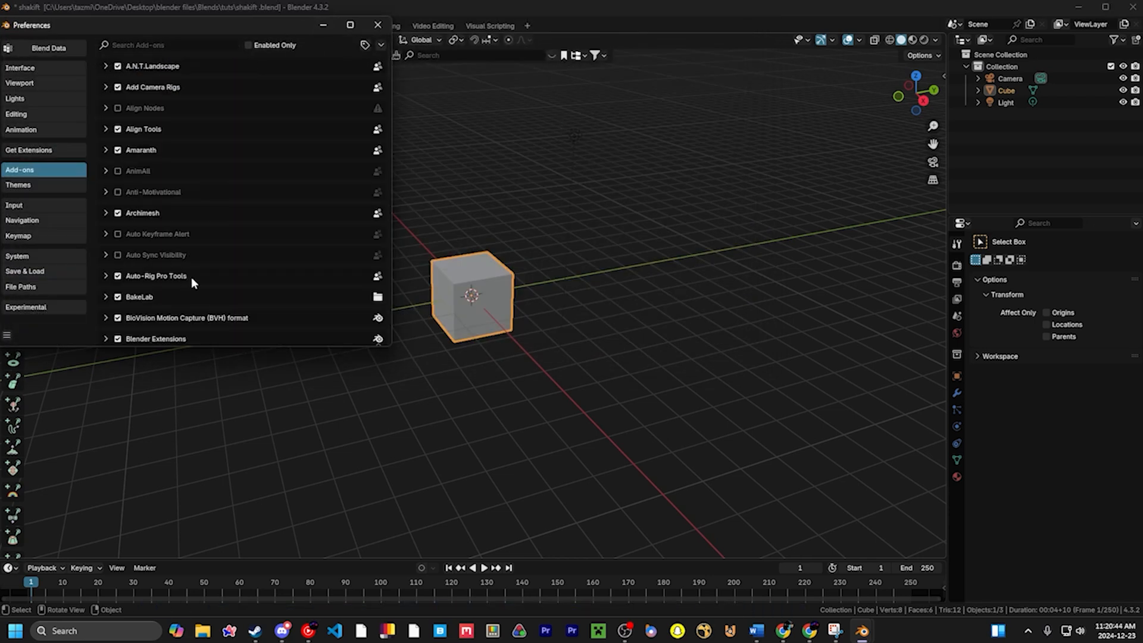
pyautogui.click(376, 24)
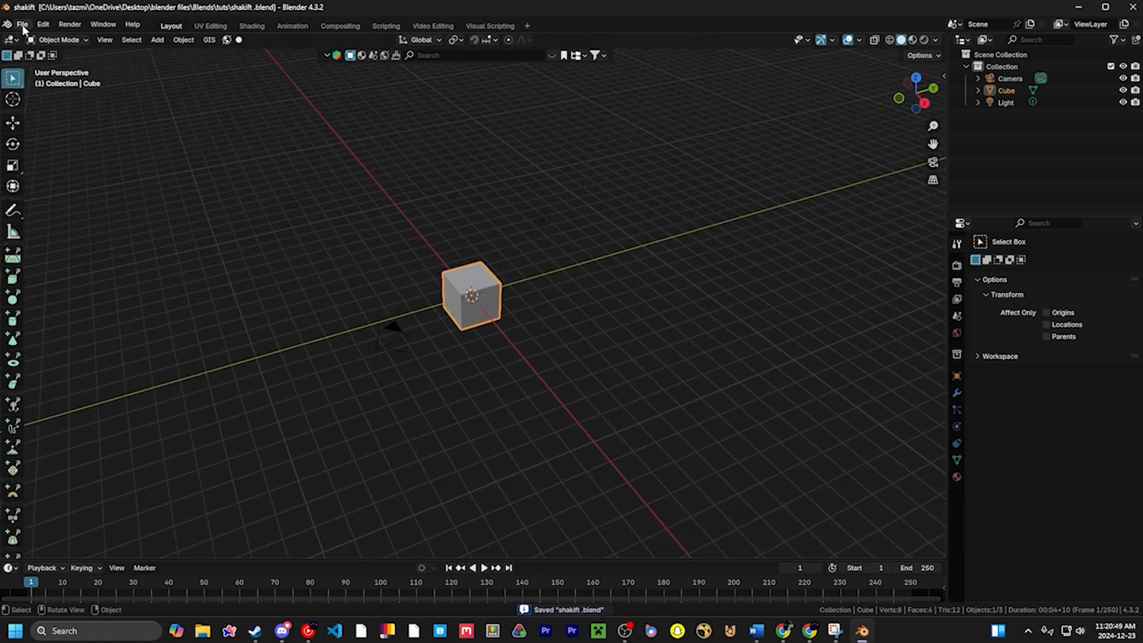
# Import HitFilm AR tracking file 2024_12_23_1050222460.hfcs from Downloads, creating the animated ARCamera.
pyautogui.click(22, 24)
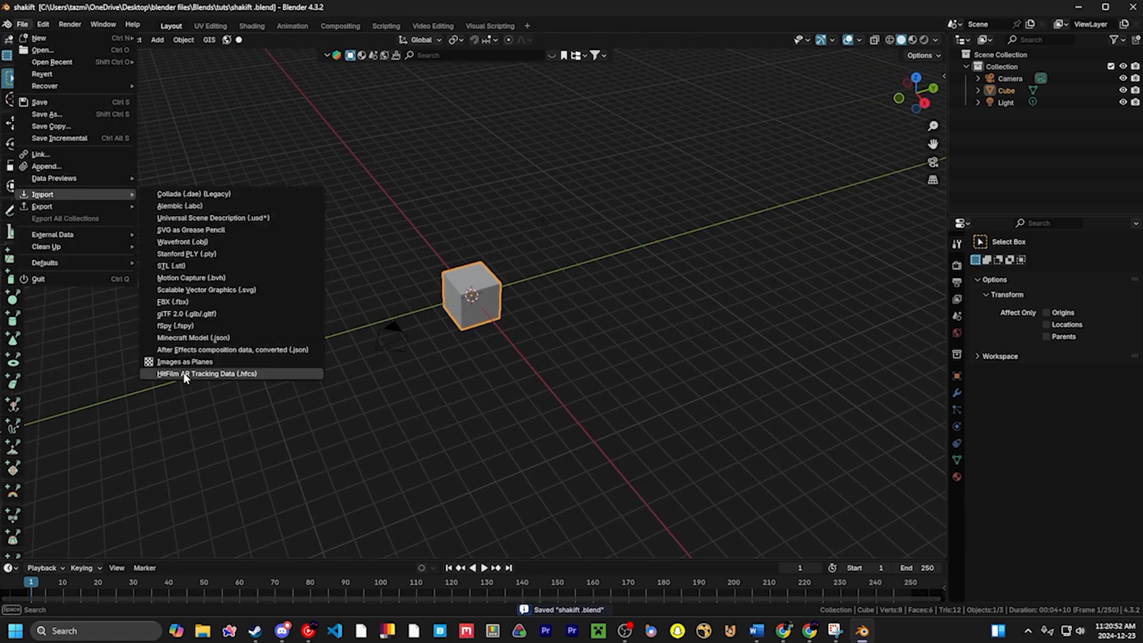
pyautogui.click(196, 373)
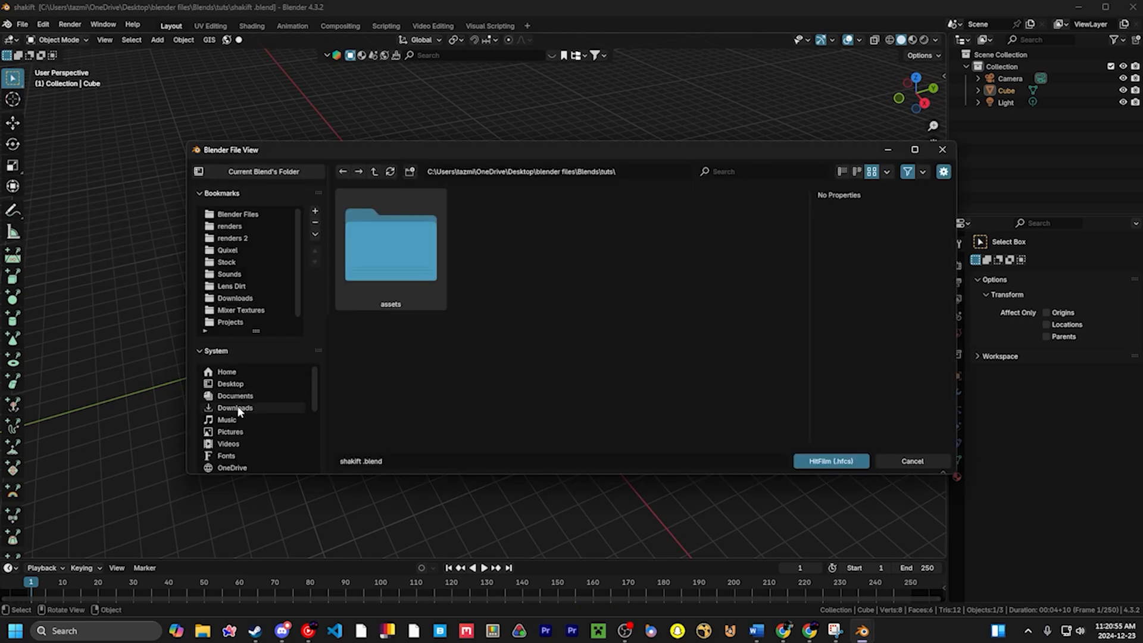
pyautogui.click(234, 407)
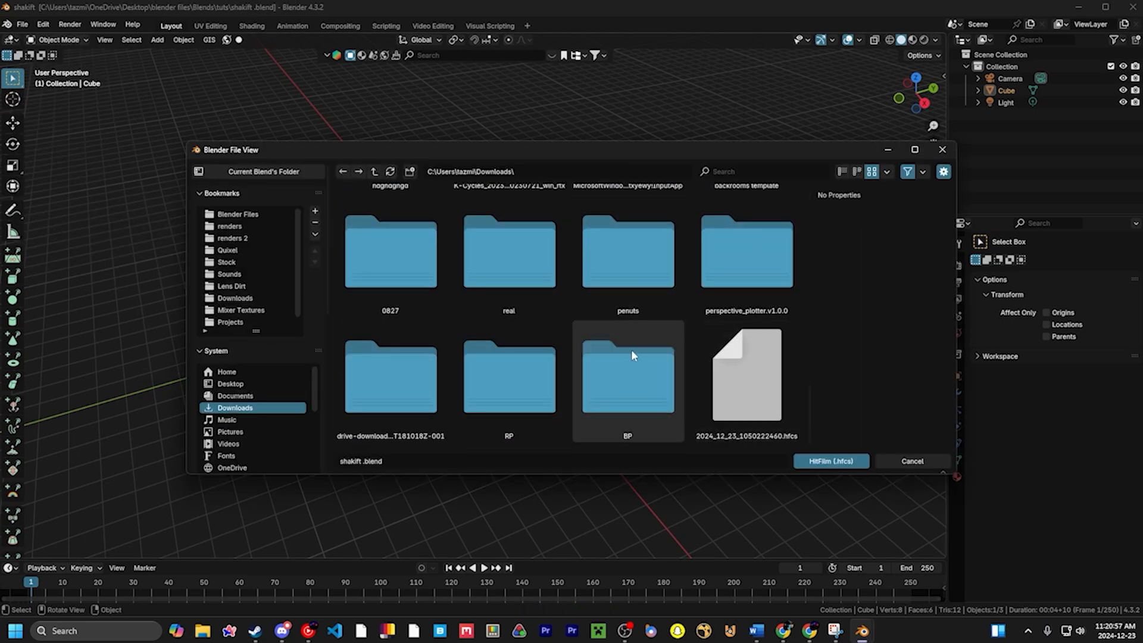
pyautogui.click(830, 461)
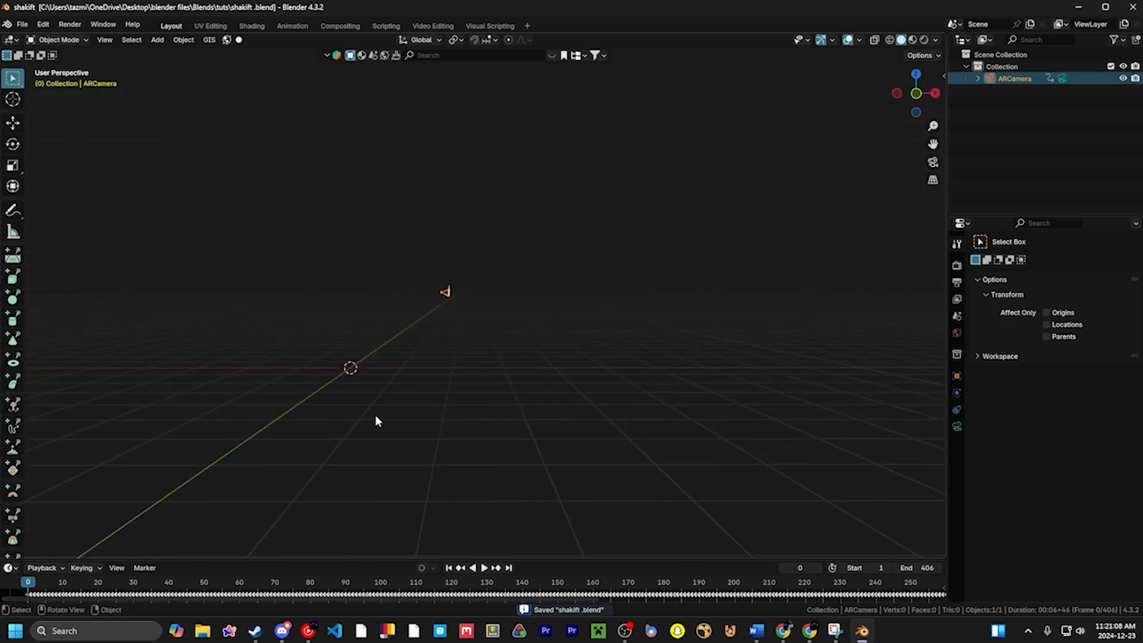
pyautogui.moveTo(368, 422)
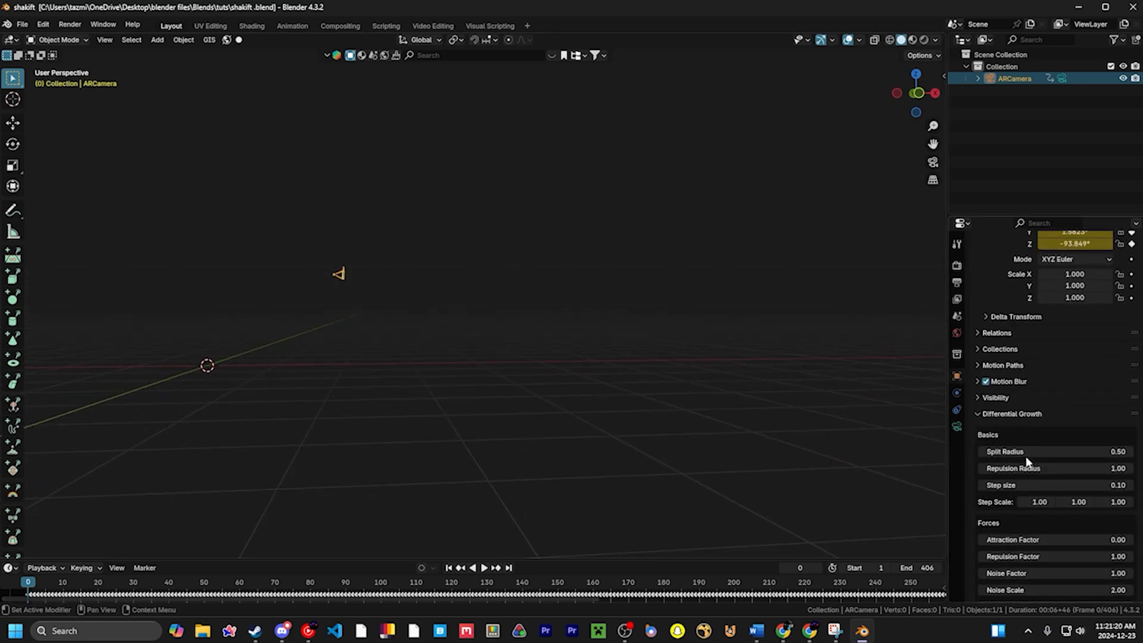
# Expand Motion Paths and calculate the ARCamera's path over frames 1–406.
pyautogui.click(1002, 365)
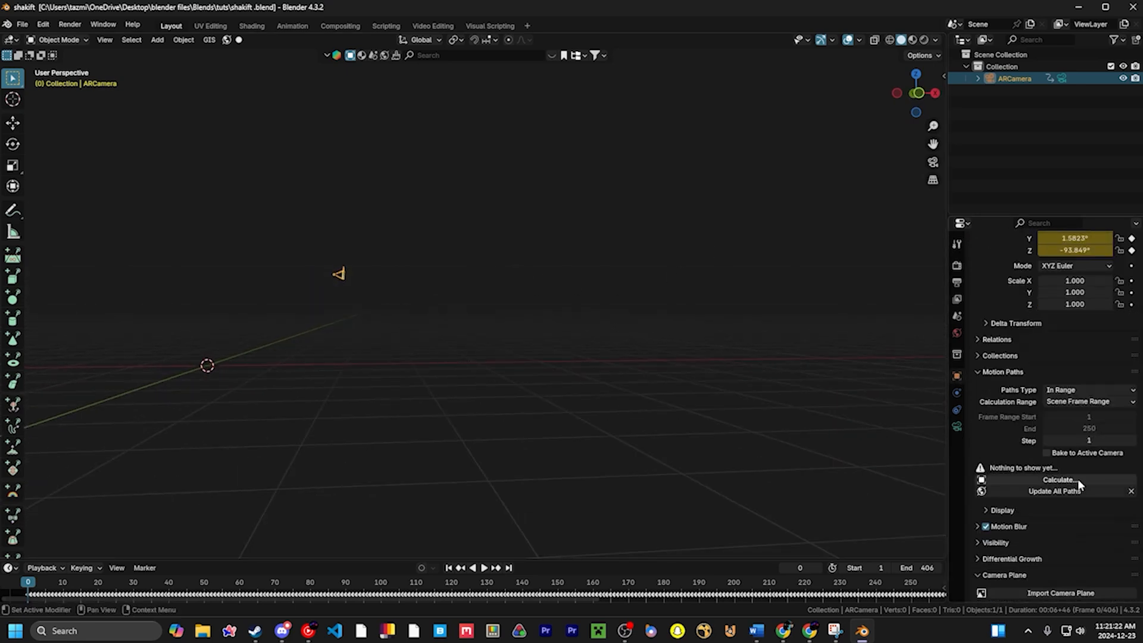
pyautogui.click(1057, 480)
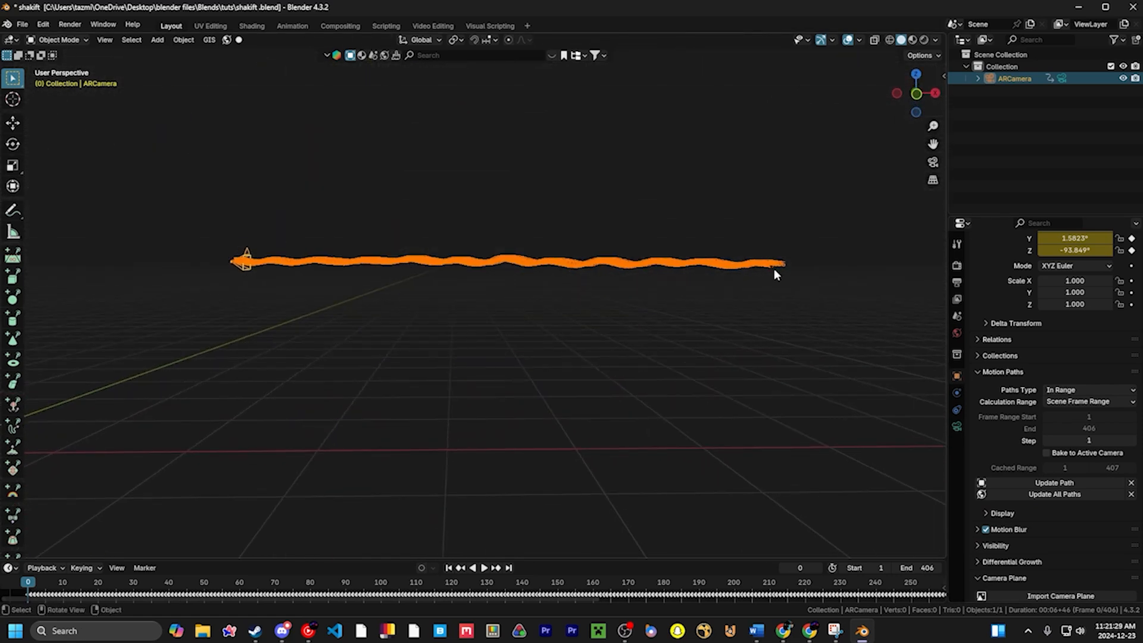
pyautogui.moveTo(398, 504)
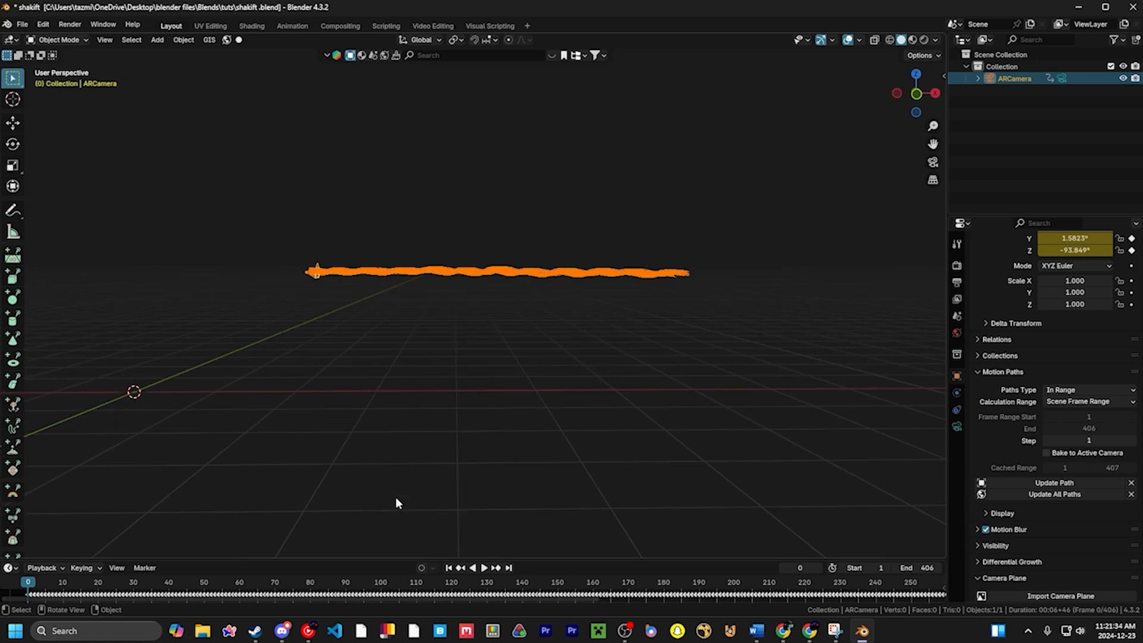
pyautogui.moveTo(373, 524)
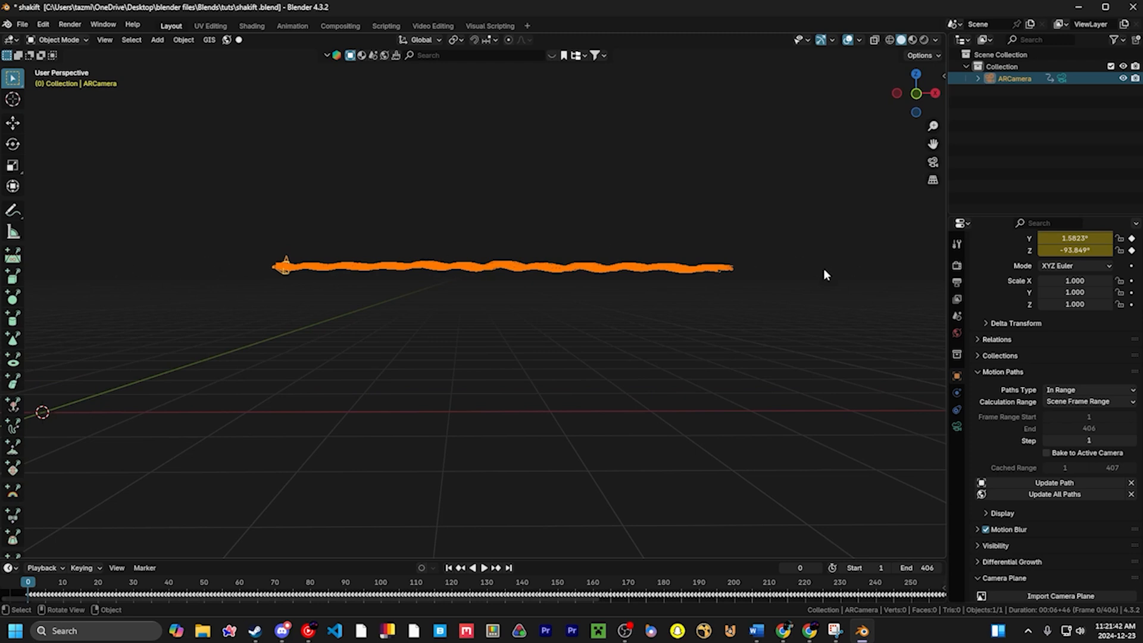
pyautogui.moveTo(347, 572)
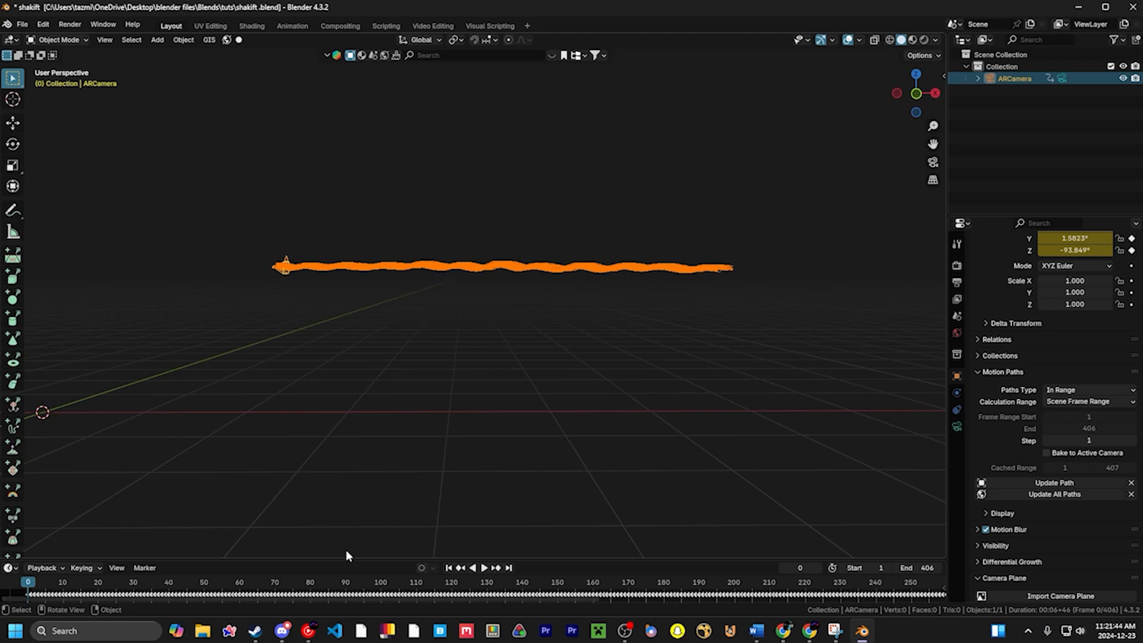
# Turn the lower timeline area into the Graph Editor and scrub to frame 129.
pyautogui.click(9, 342)
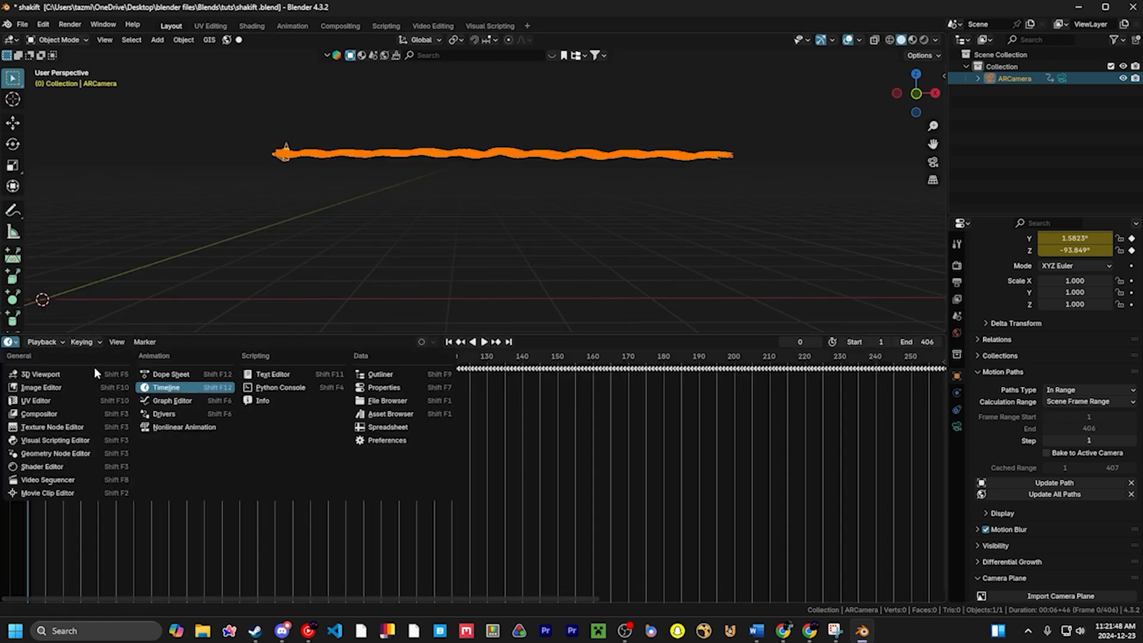
pyautogui.click(169, 400)
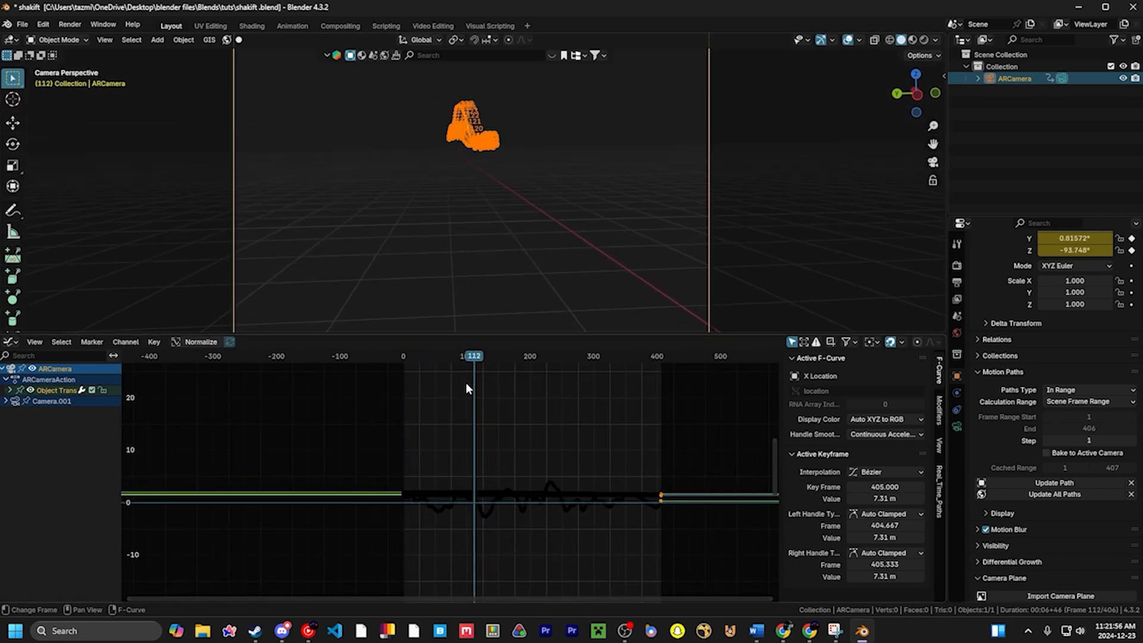
pyautogui.click(479, 355)
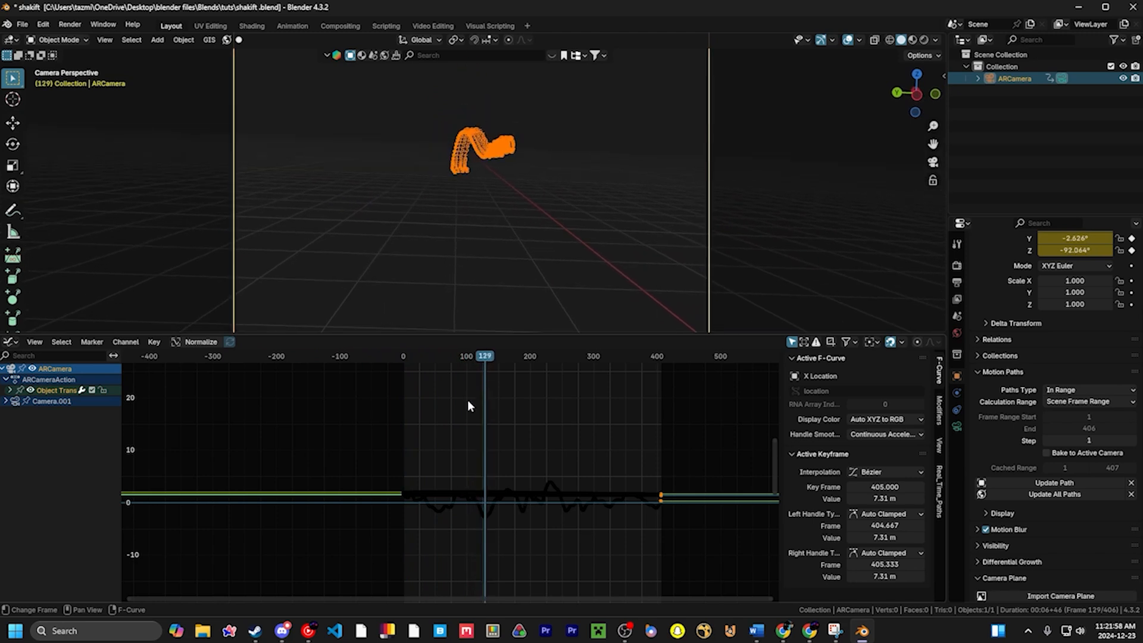
pyautogui.moveTo(423, 578)
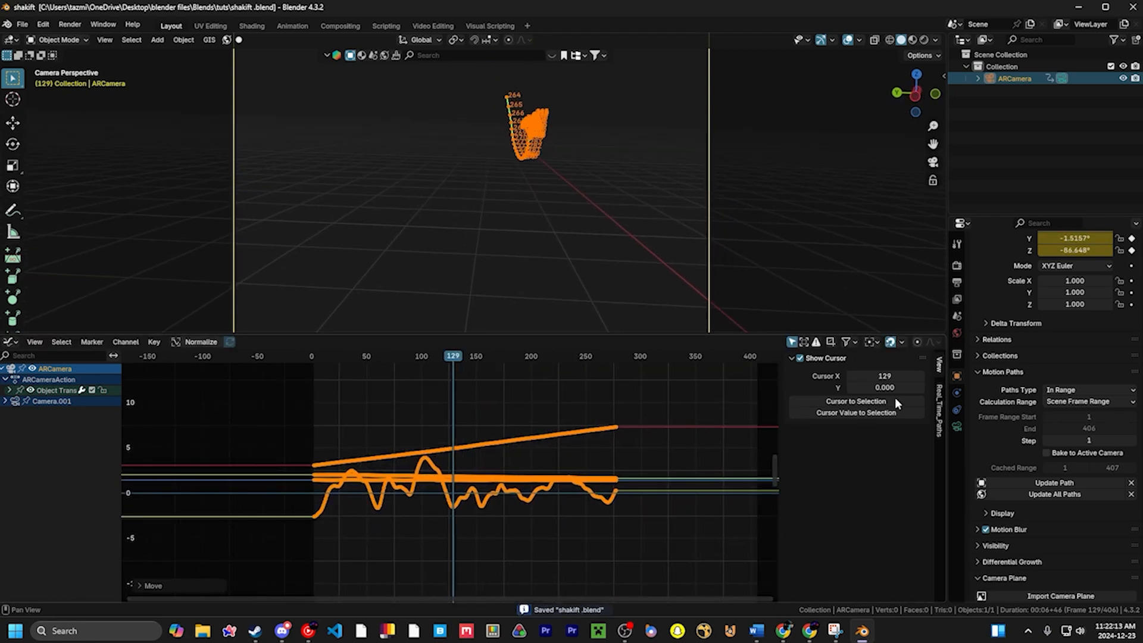
# Keep Snap To Frame enabled and expand Object Transforms into location and rotation channels.
pyautogui.click(890, 343)
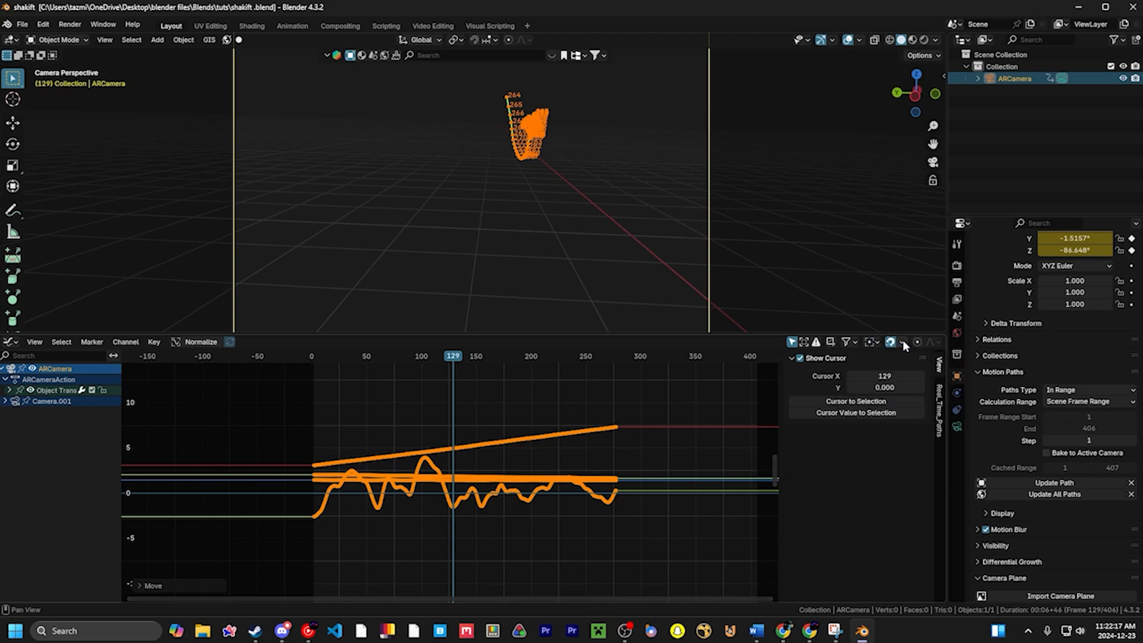
pyautogui.click(890, 342)
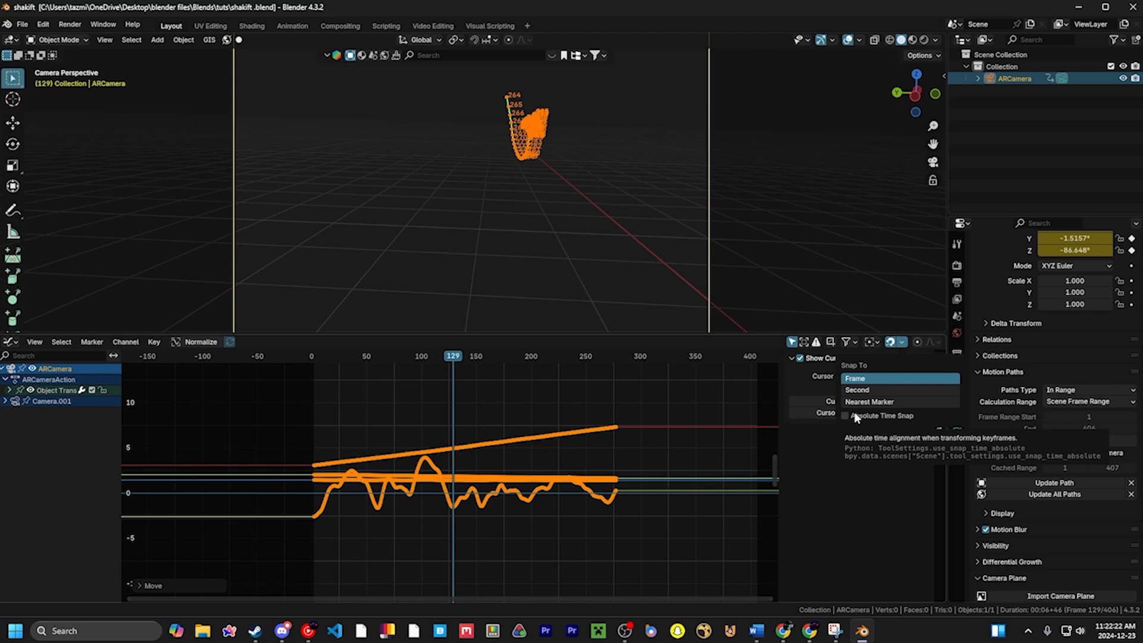
pyautogui.click(845, 416)
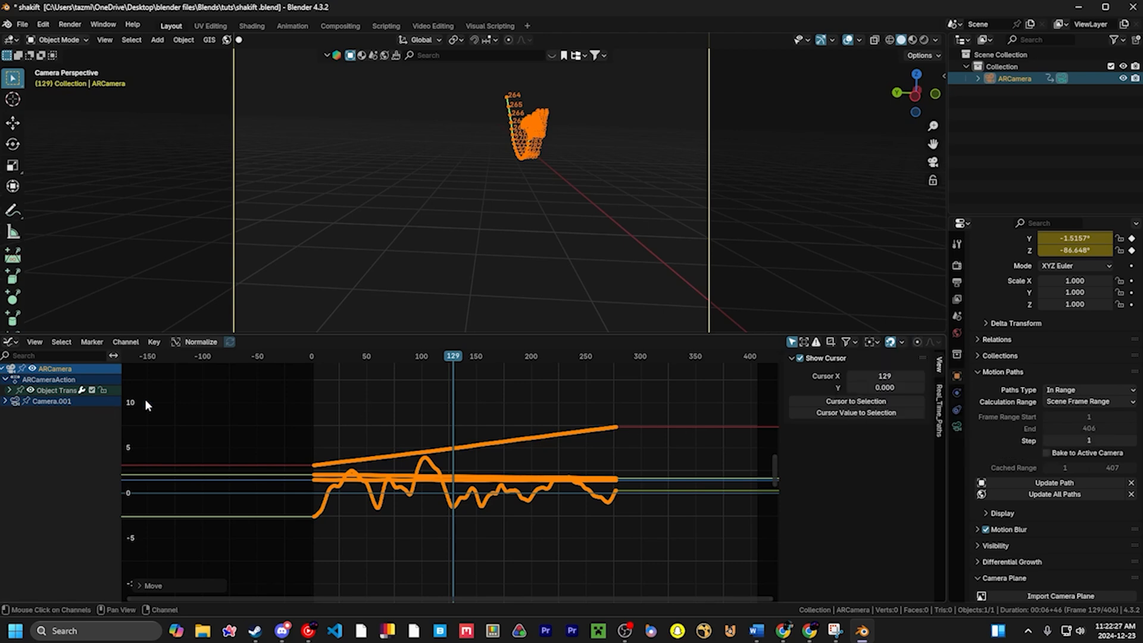
pyautogui.click(12, 390)
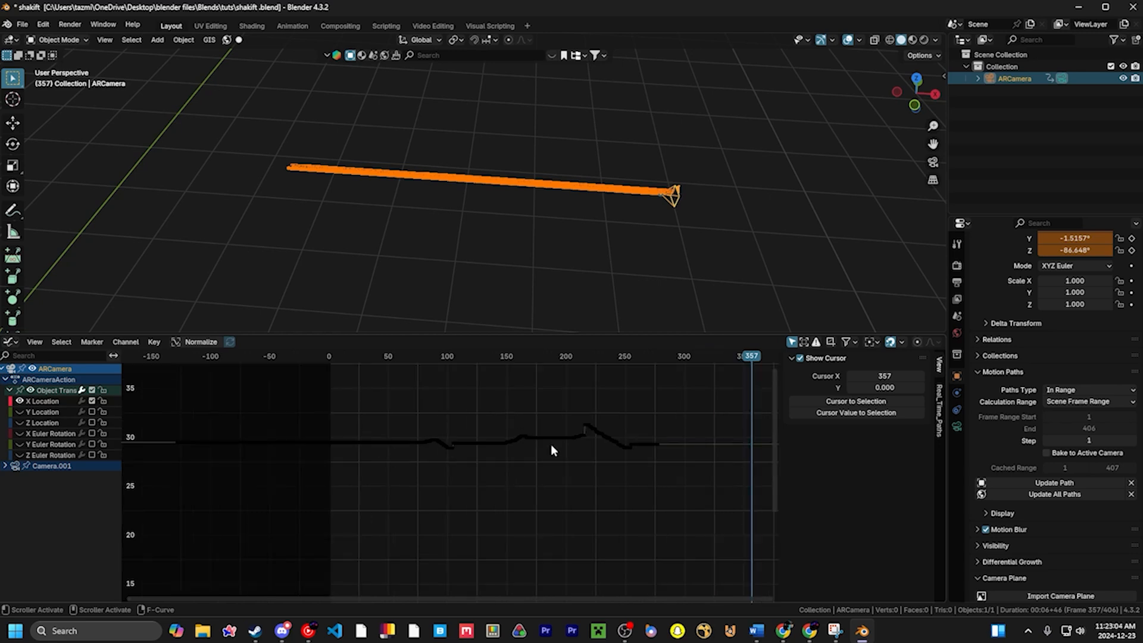
pyautogui.moveTo(548, 451)
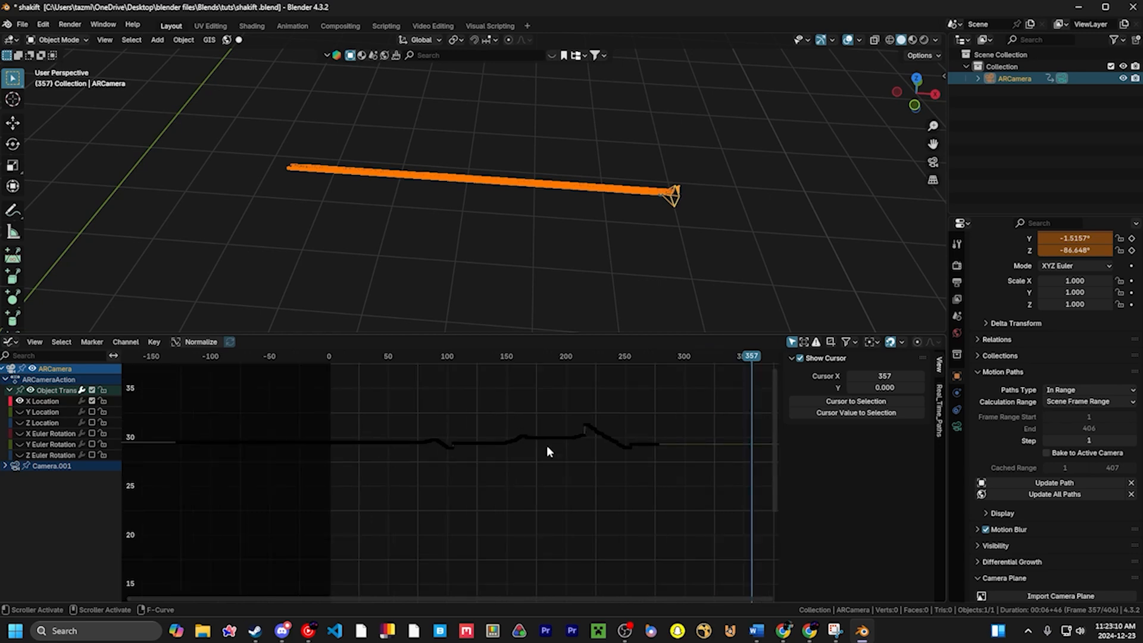
# Pan the Graph Editor view to frame the ARCamera's X Location curve.
pyautogui.moveTo(251, 371); pyautogui.dragTo(684, 504)
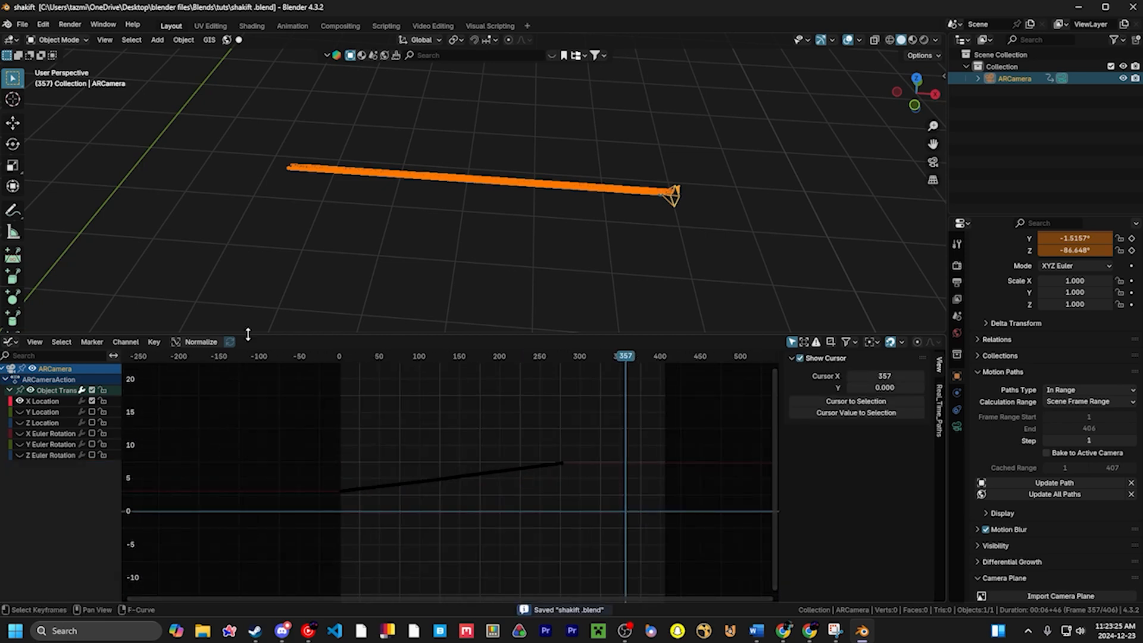
# Enable Normalize and zoom in on the X Location curve's dense jittery keyframes.
pyautogui.click(201, 341)
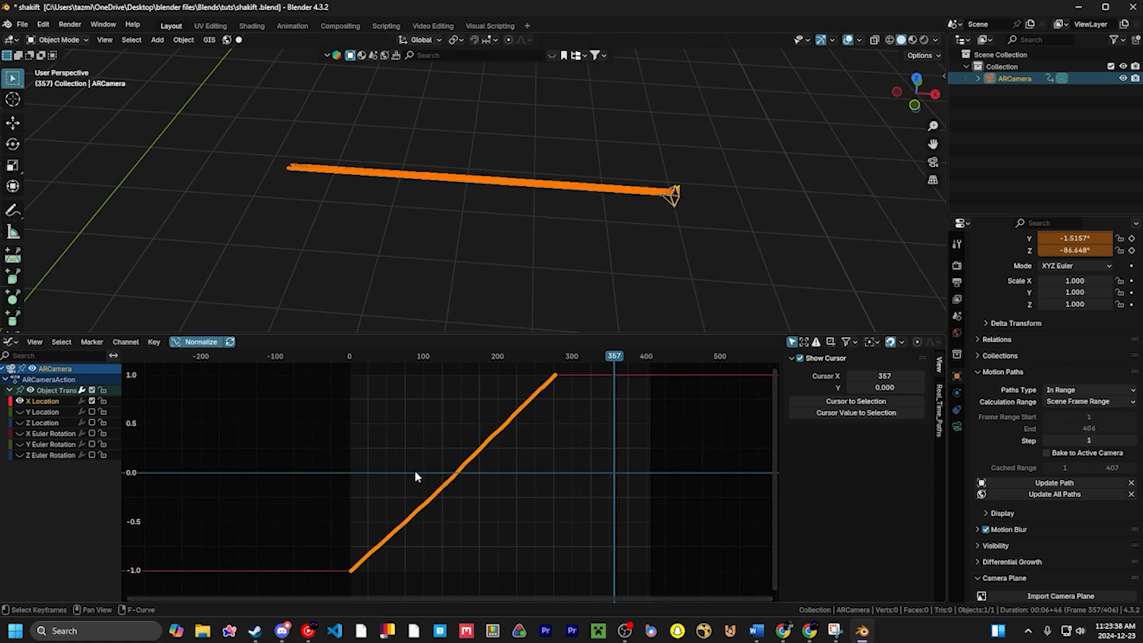
pyautogui.moveTo(333, 583)
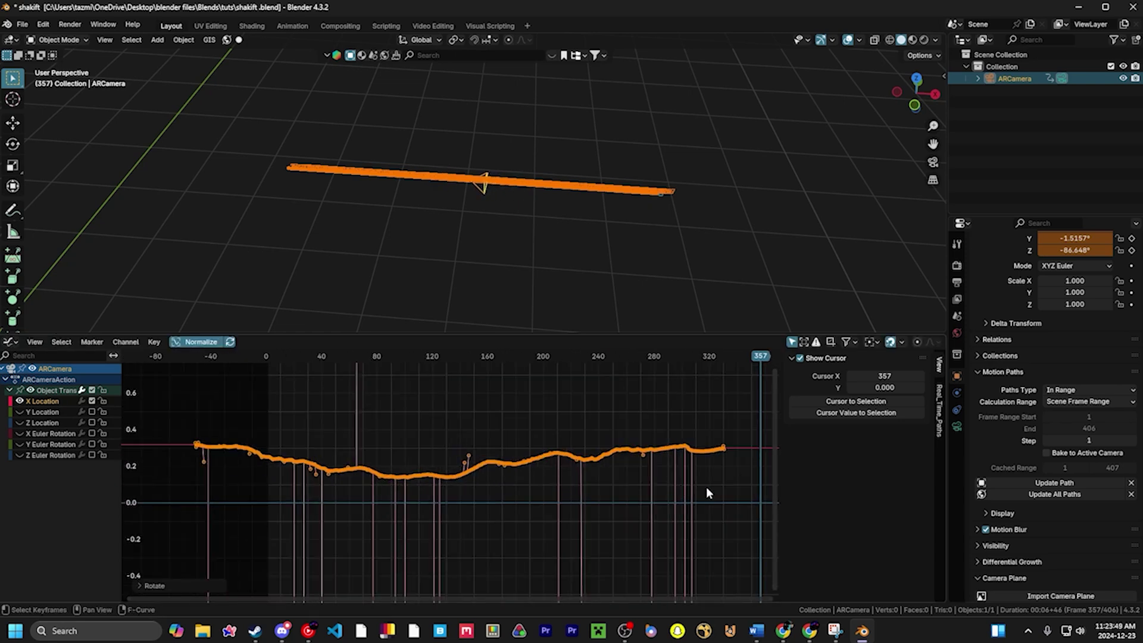
pyautogui.moveTo(731, 446)
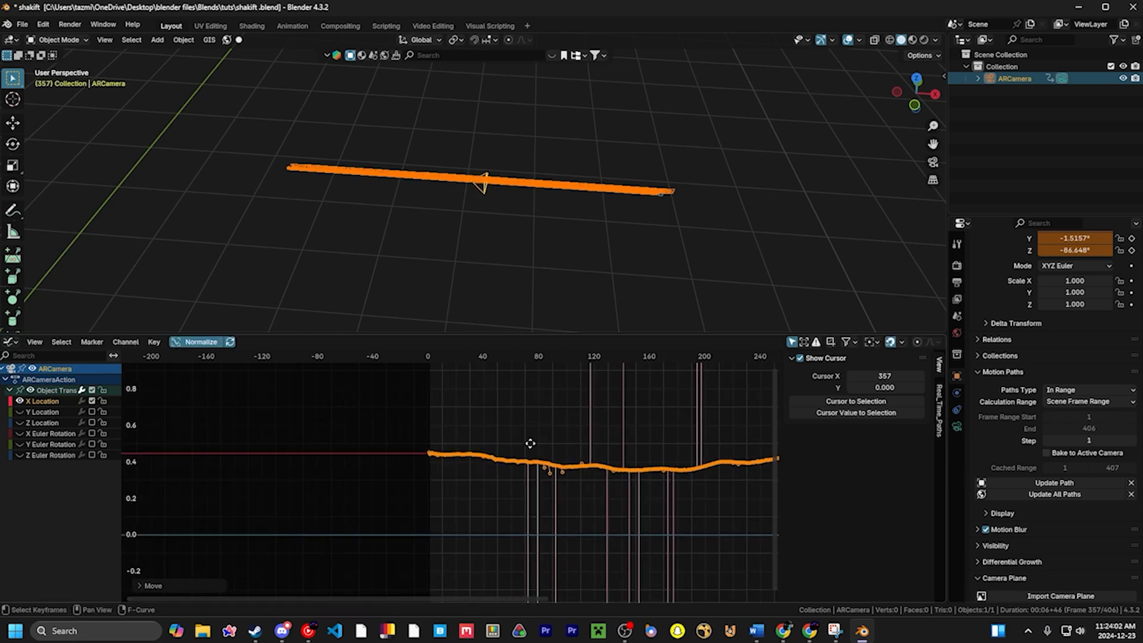
pyautogui.scroll(-3)
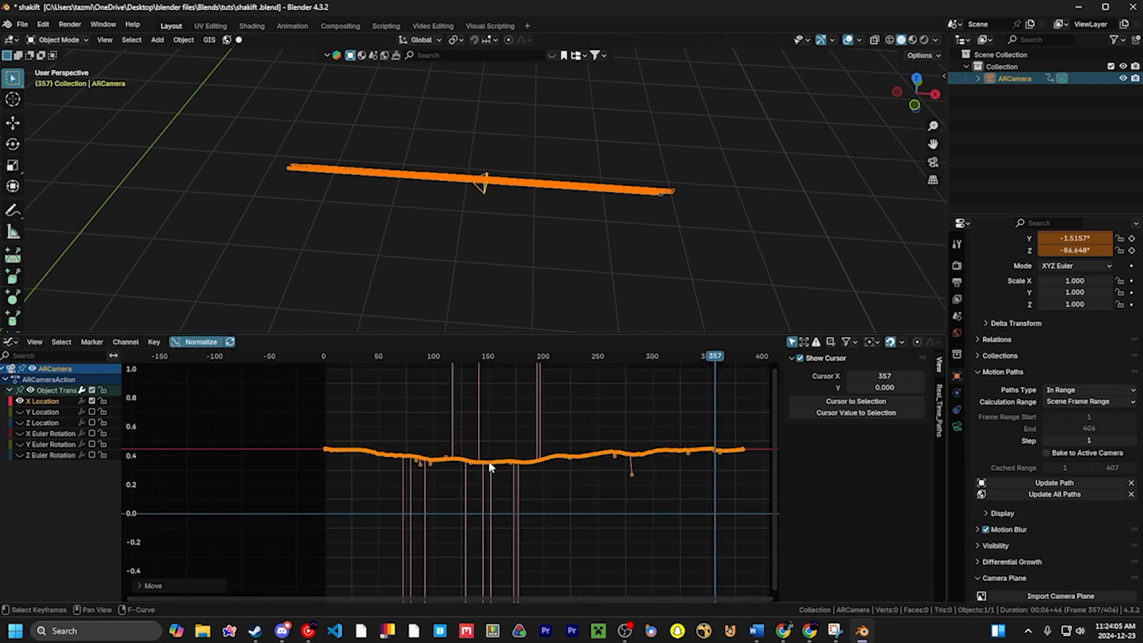
pyautogui.rightClick(503, 468)
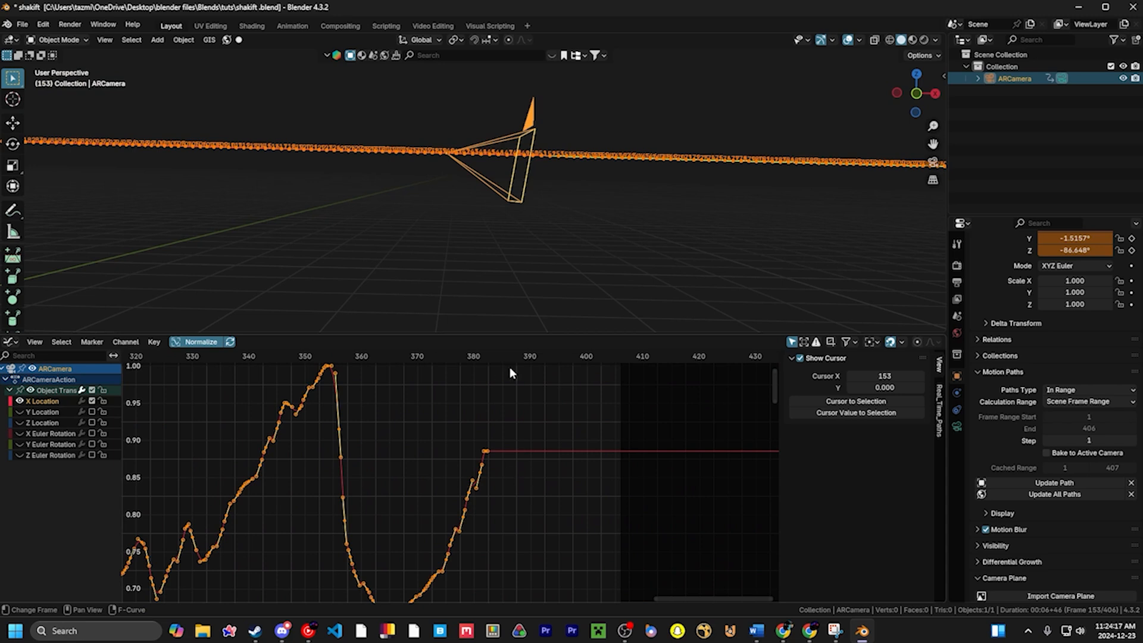
# Check the render settings with scene end at frame 382, then play back the Y Location curve.
pyautogui.click(956, 282)
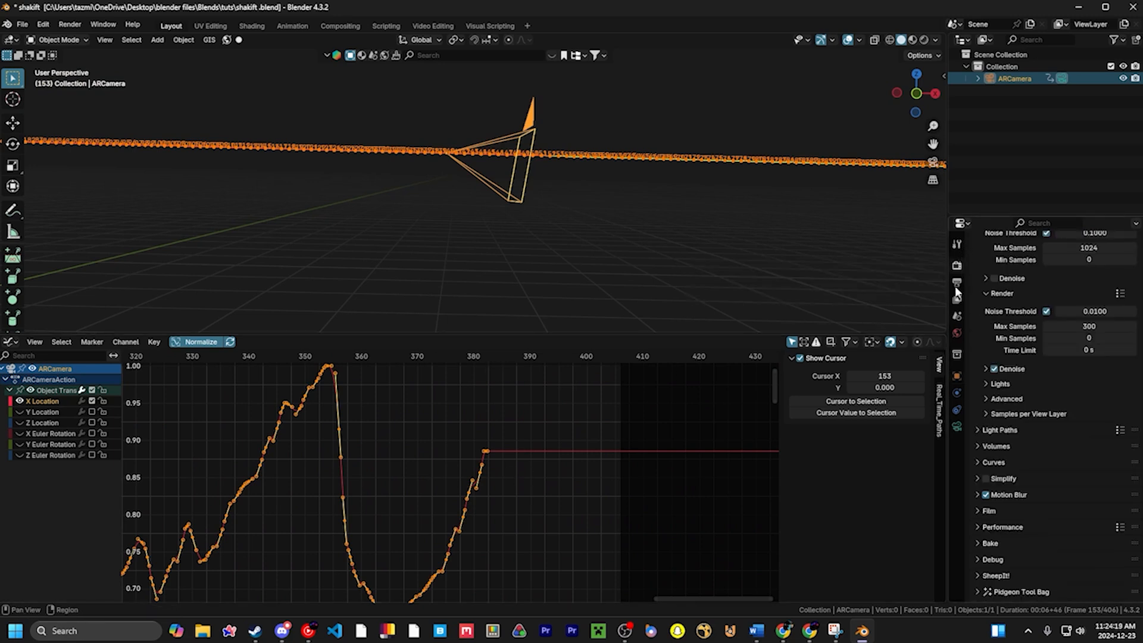
pyautogui.click(956, 282)
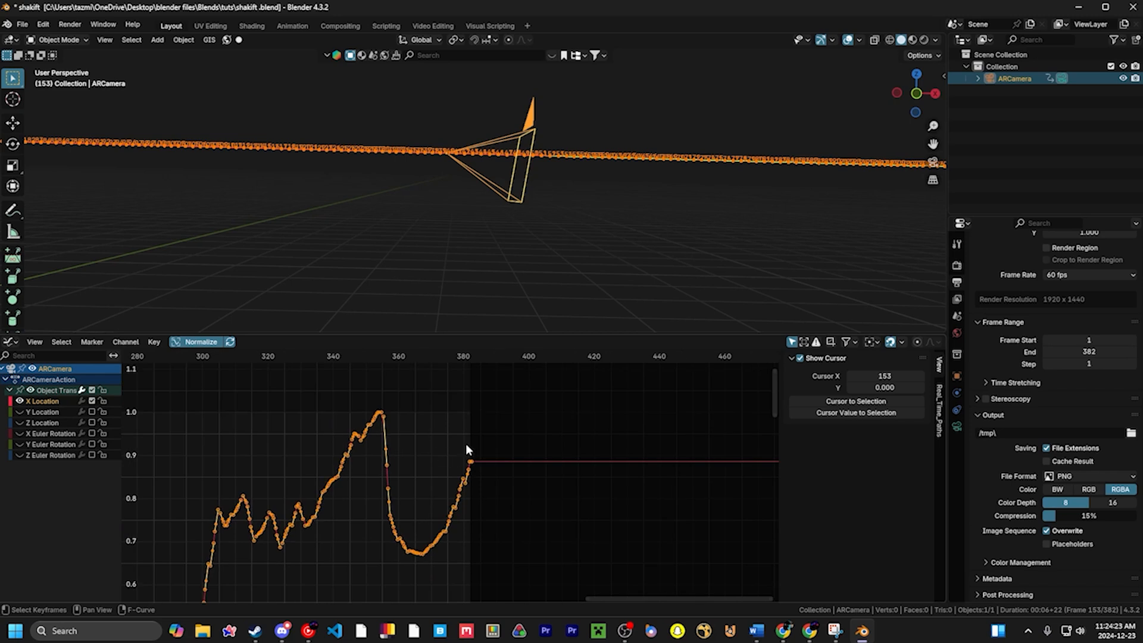
pyautogui.press('Space')
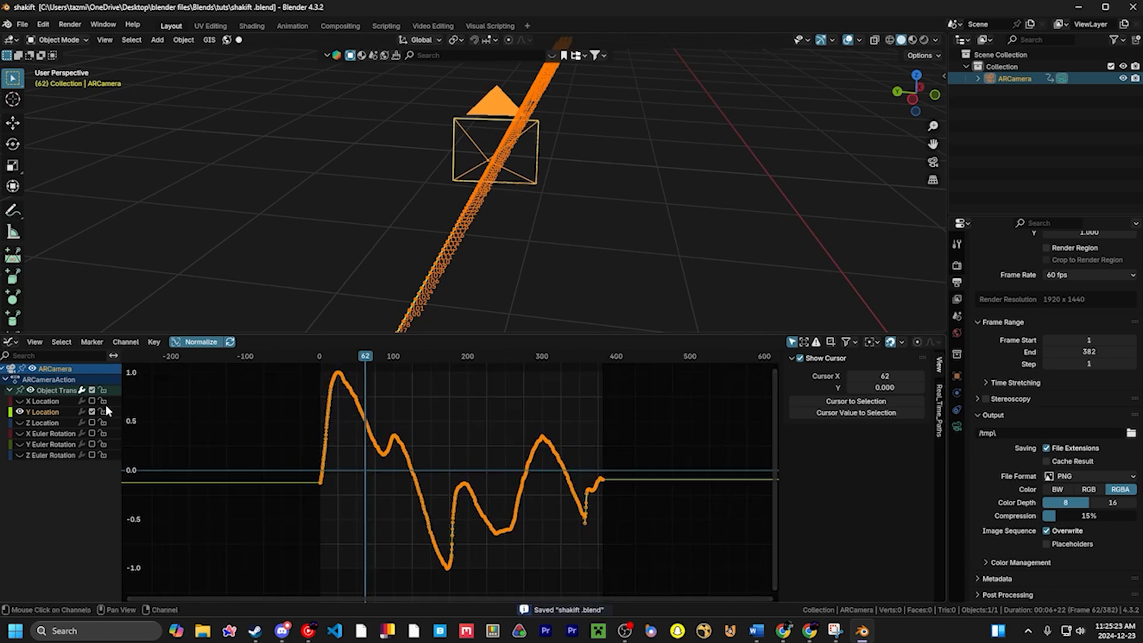
# Isolate the Z Location channel and delete its unwanted keyframes.
pyautogui.click(42, 423)
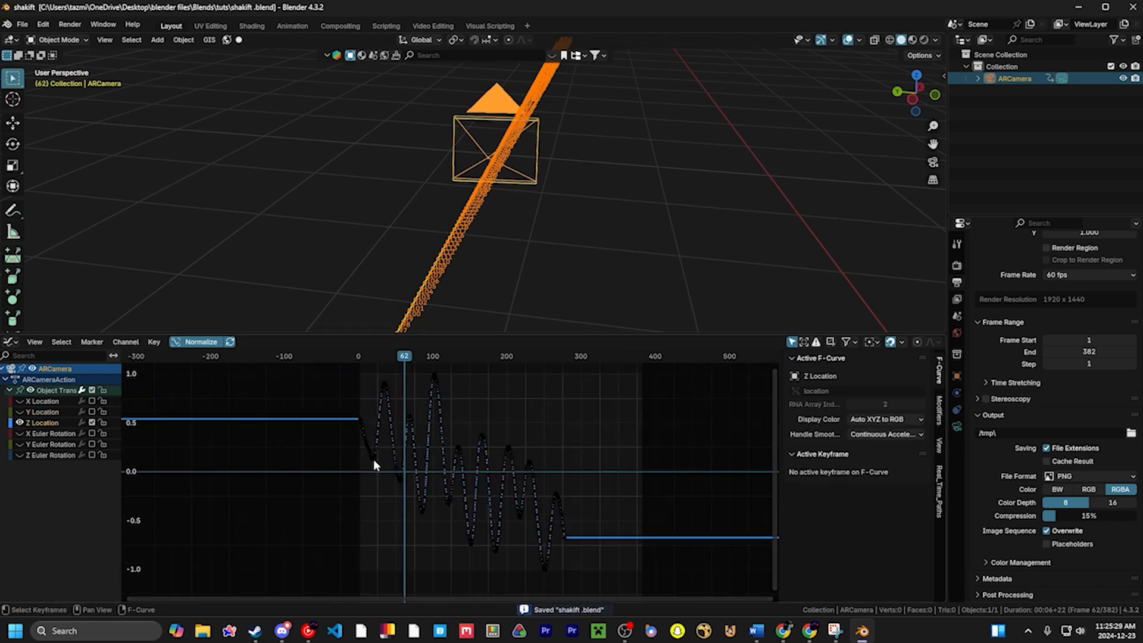
pyautogui.moveTo(553, 518)
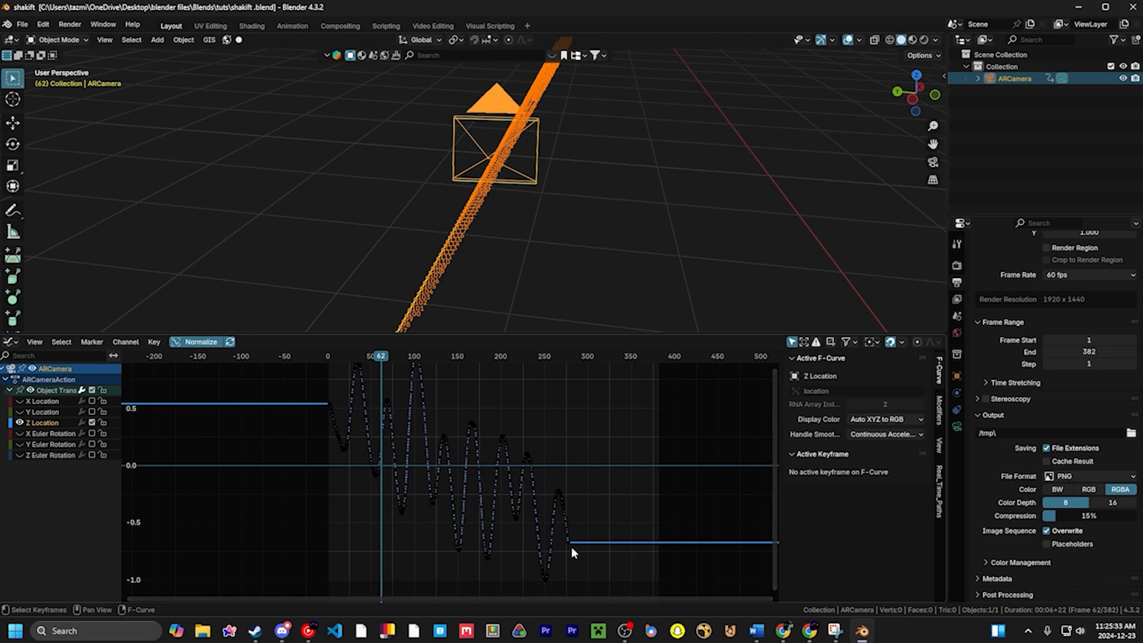
pyautogui.moveTo(596, 582)
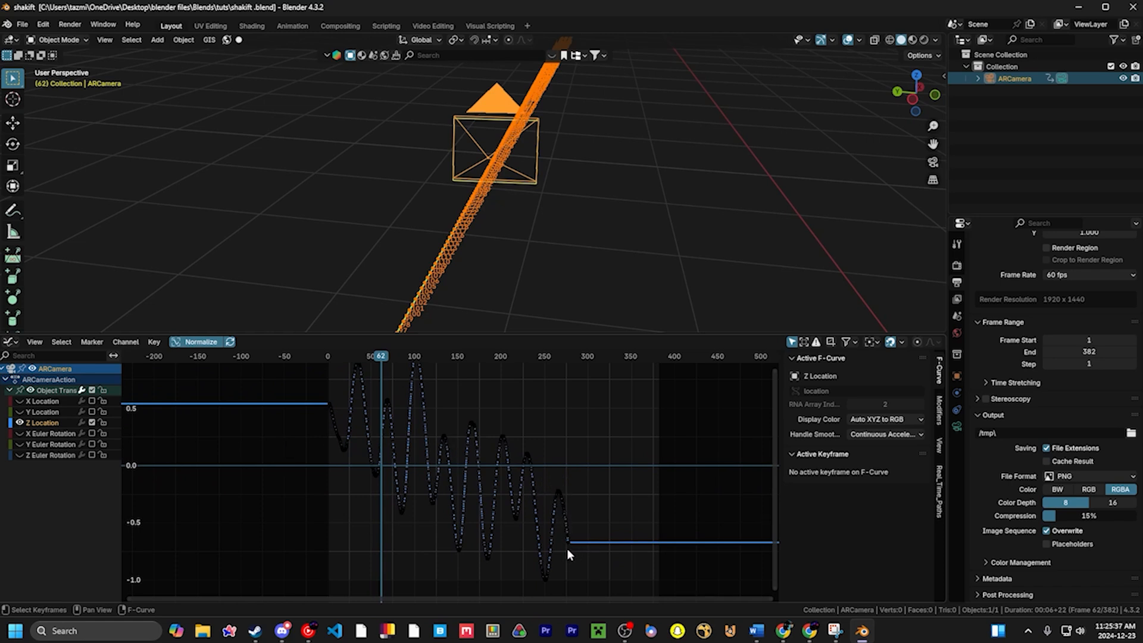
pyautogui.moveTo(547, 602)
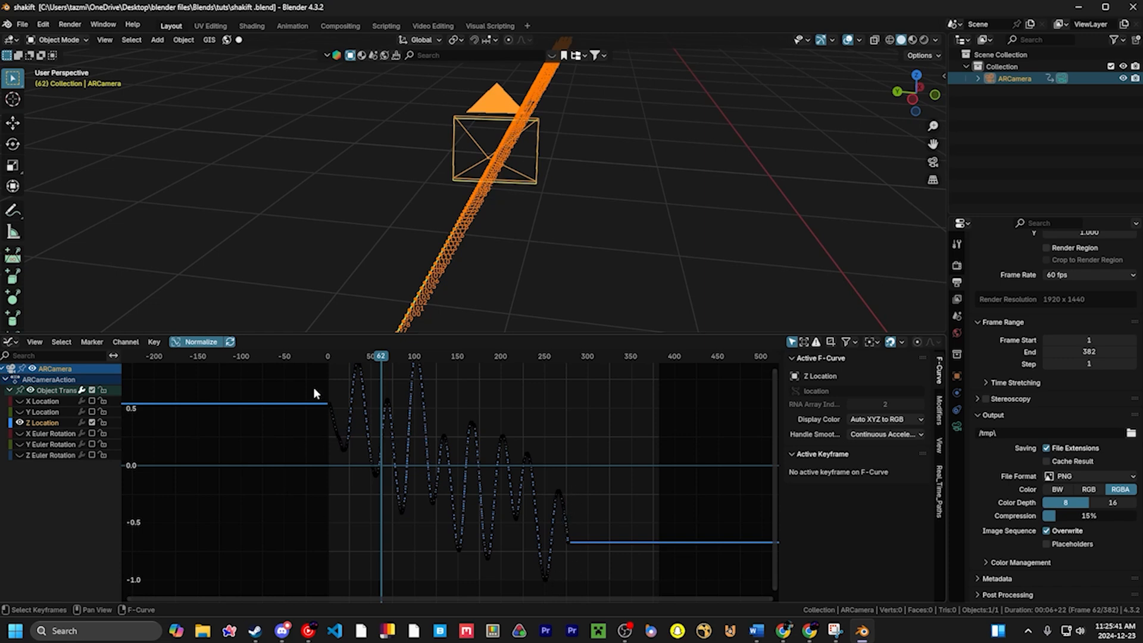
pyautogui.moveTo(353, 439)
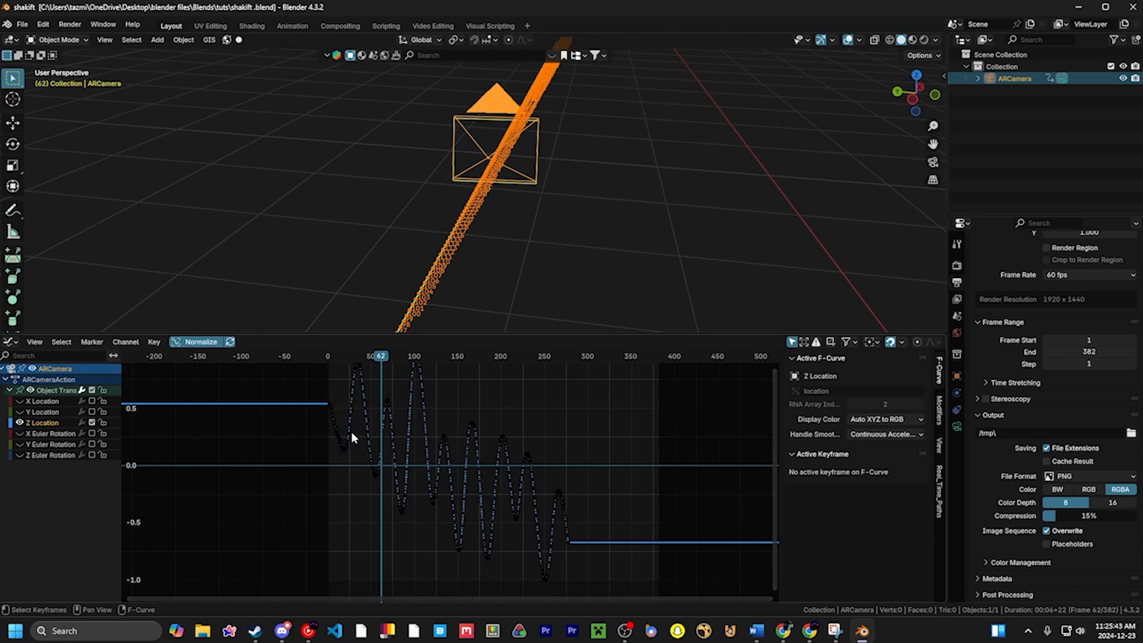
pyautogui.moveTo(537, 548)
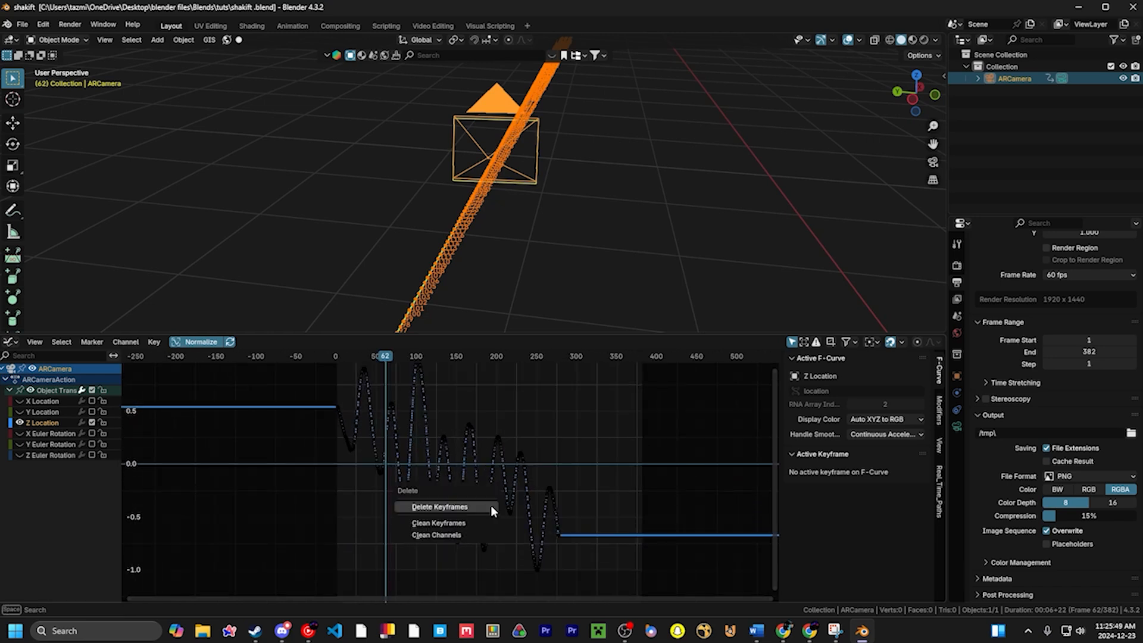
pyautogui.click(438, 506)
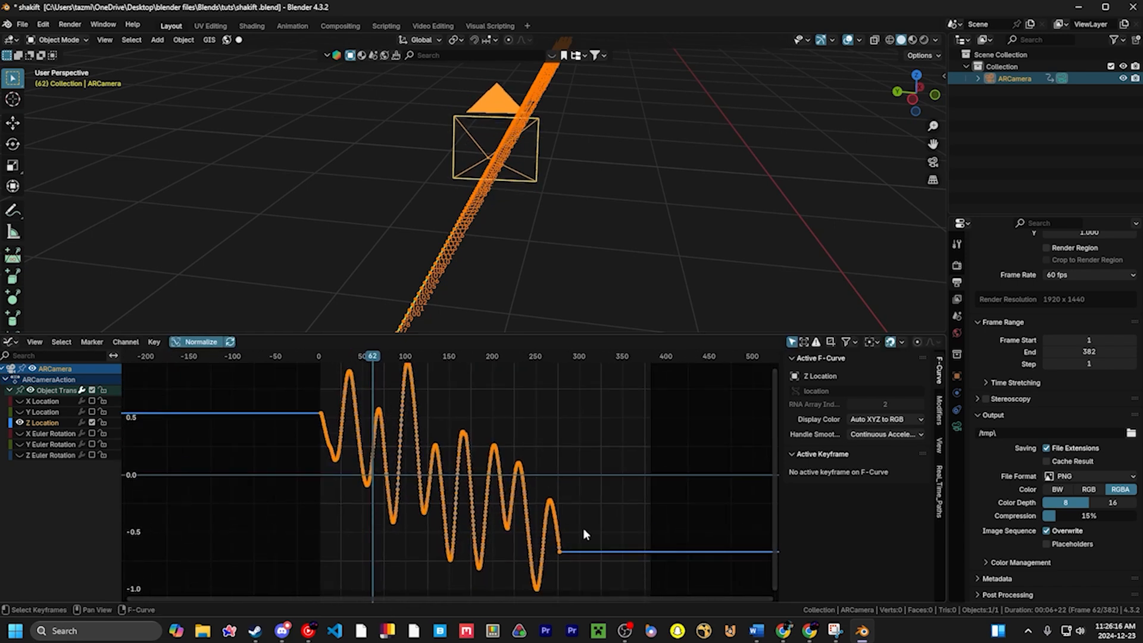
pyautogui.moveTo(649, 540)
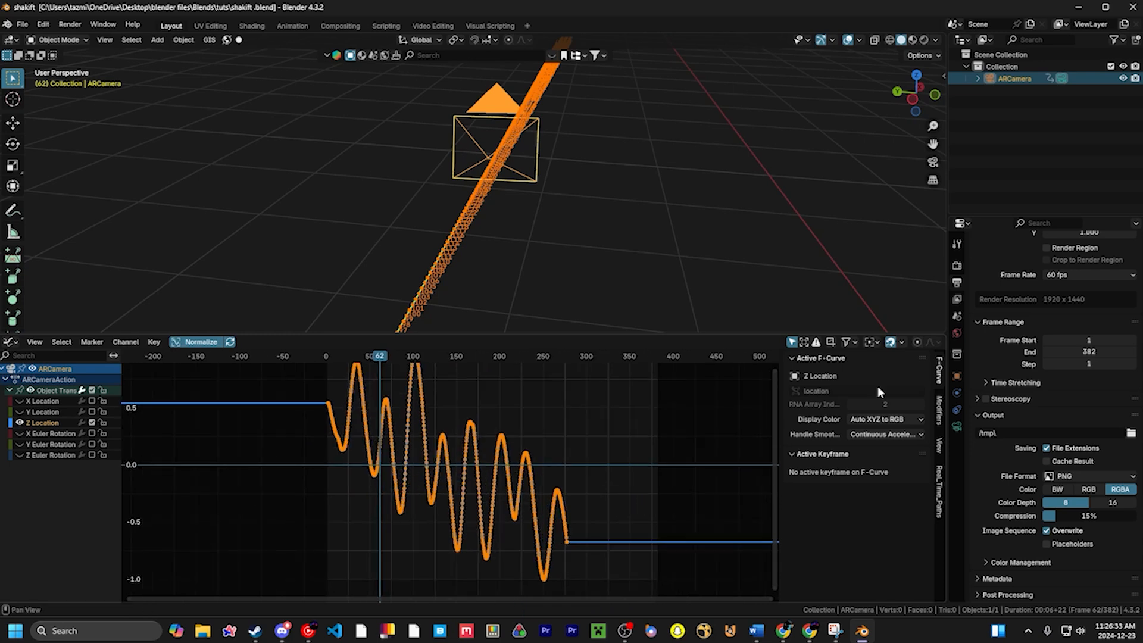
# Select the Z Location keyframes and drag the curve downward in two moves.
pyautogui.click(920, 342)
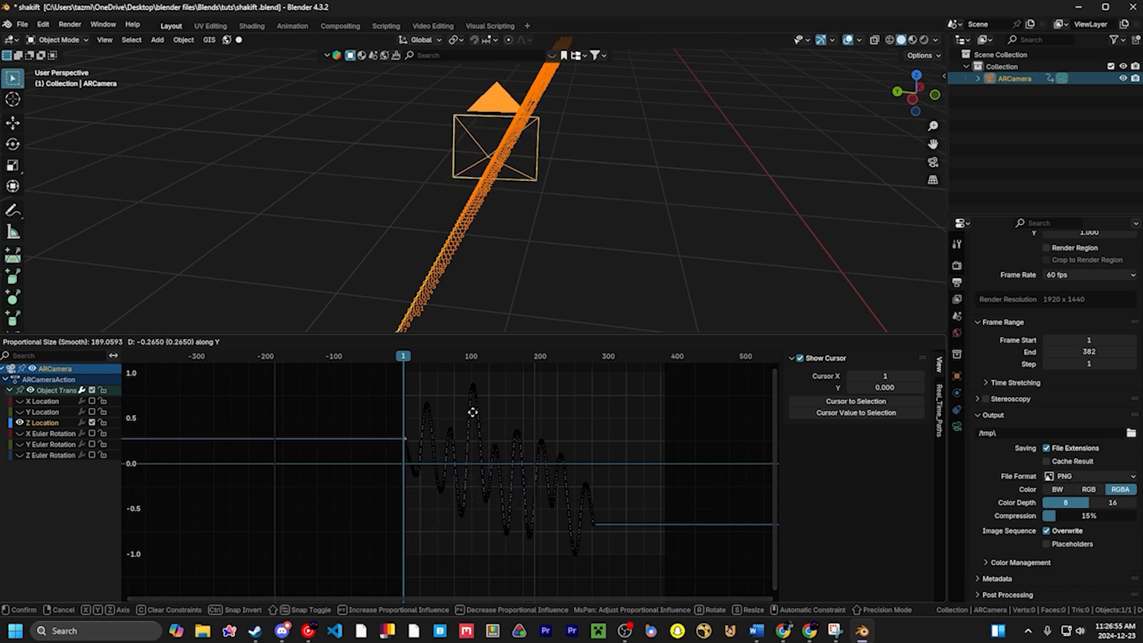
pyautogui.moveTo(471, 412); pyautogui.dragTo(447, 464)
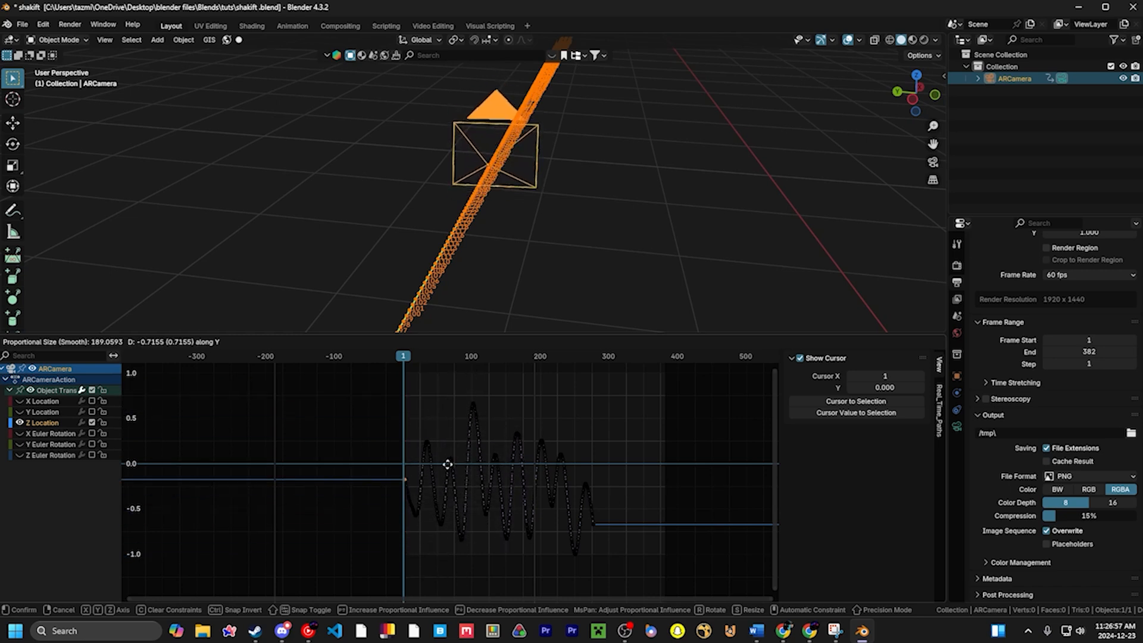
pyautogui.moveTo(447, 464); pyautogui.dragTo(466, 497)
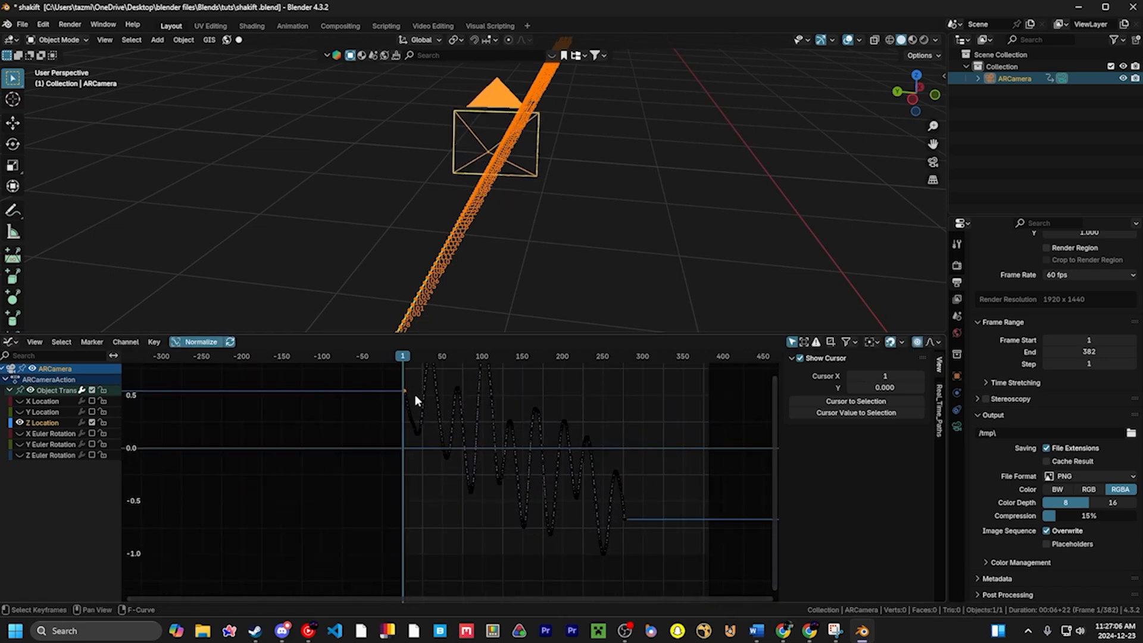
pyautogui.moveTo(412, 397)
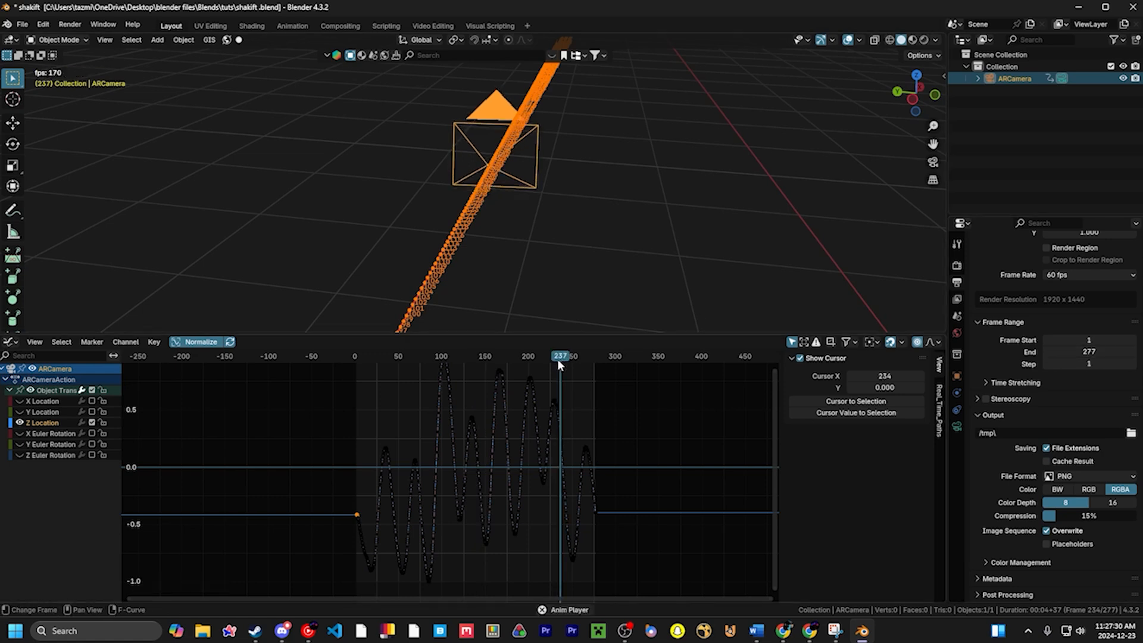
# Stop the animation preview of the edited ARCamera shake.
pyautogui.click(401, 354)
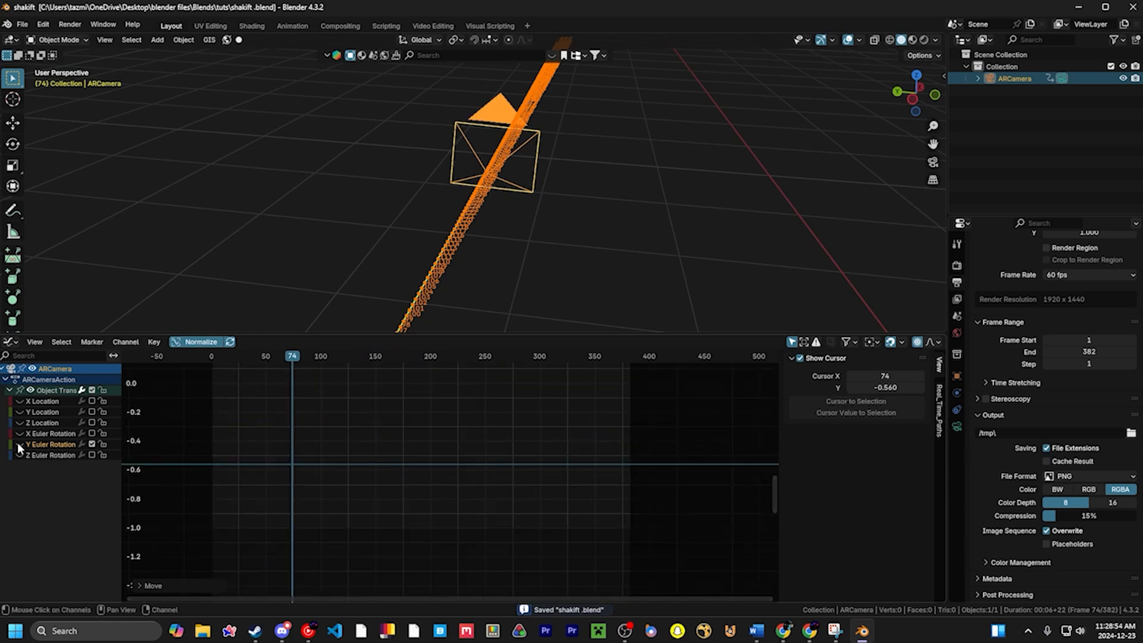
# Isolate the ARCamera's Z Euler Rotation curve in the Graph Editor.
pyautogui.click(43, 455)
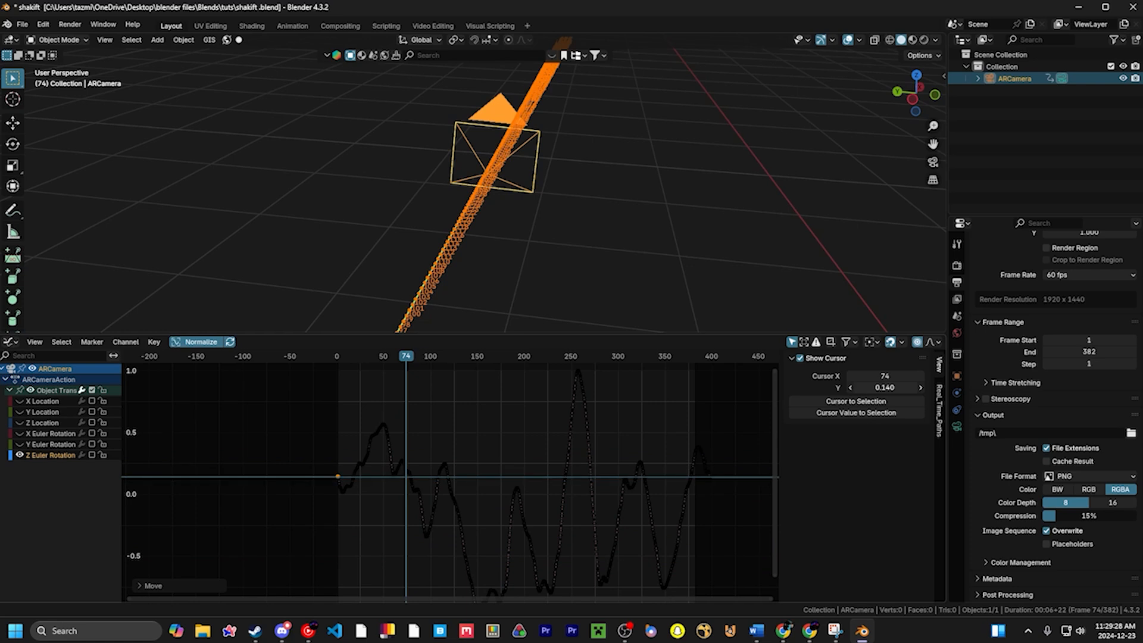
pyautogui.scroll(-3)
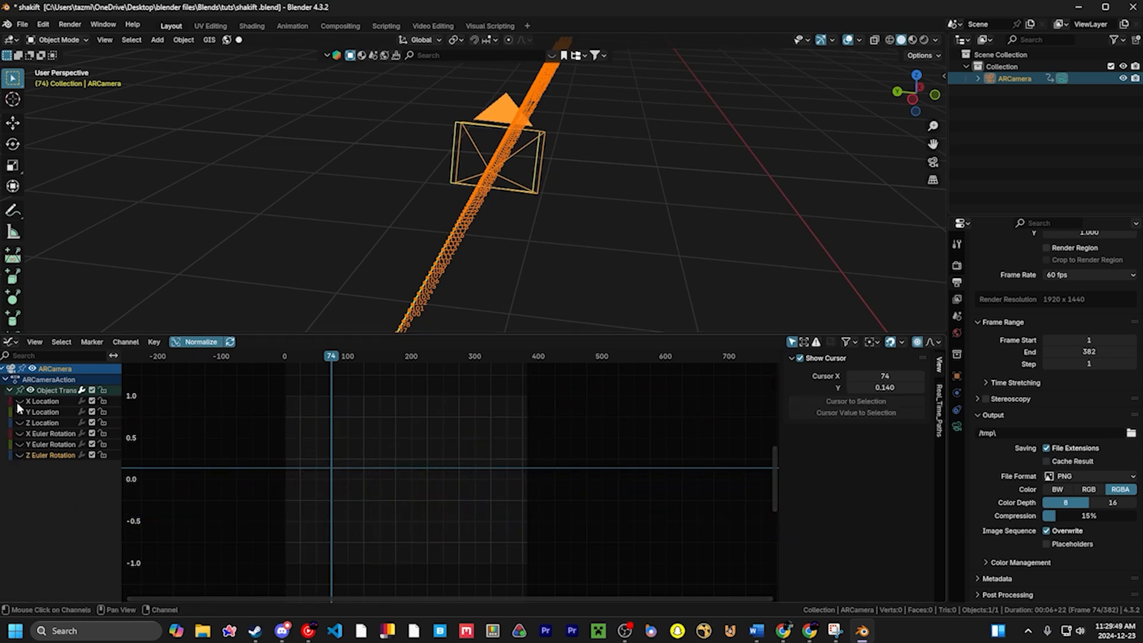
# Apply a new handle type to the ARCamera's shake keyframes.
pyautogui.click(870, 342)
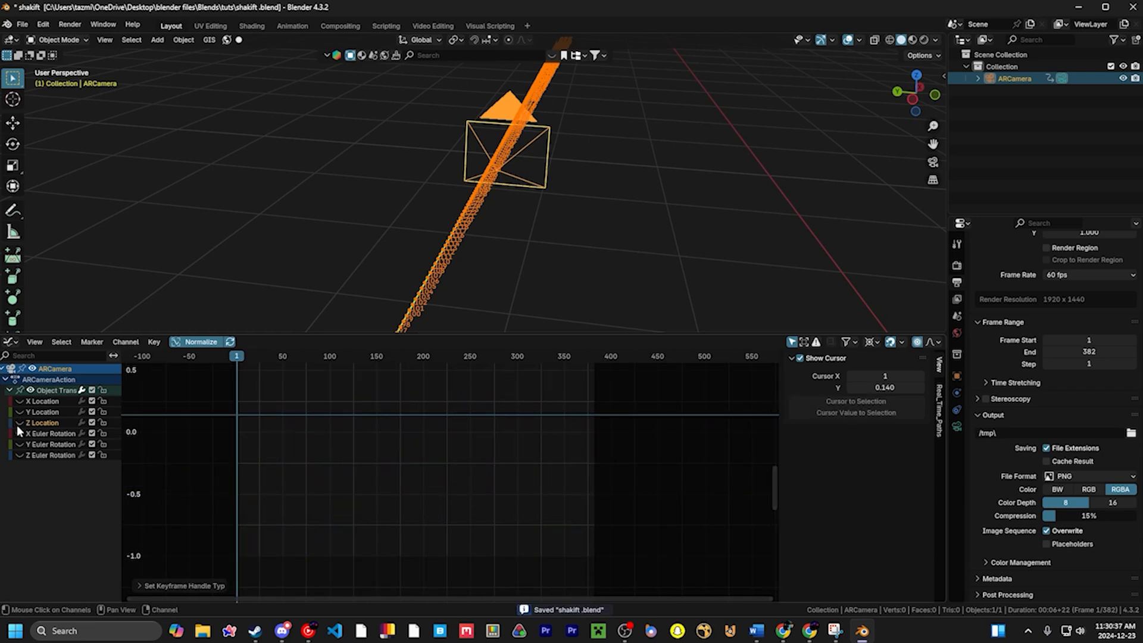
pyautogui.click(45, 433)
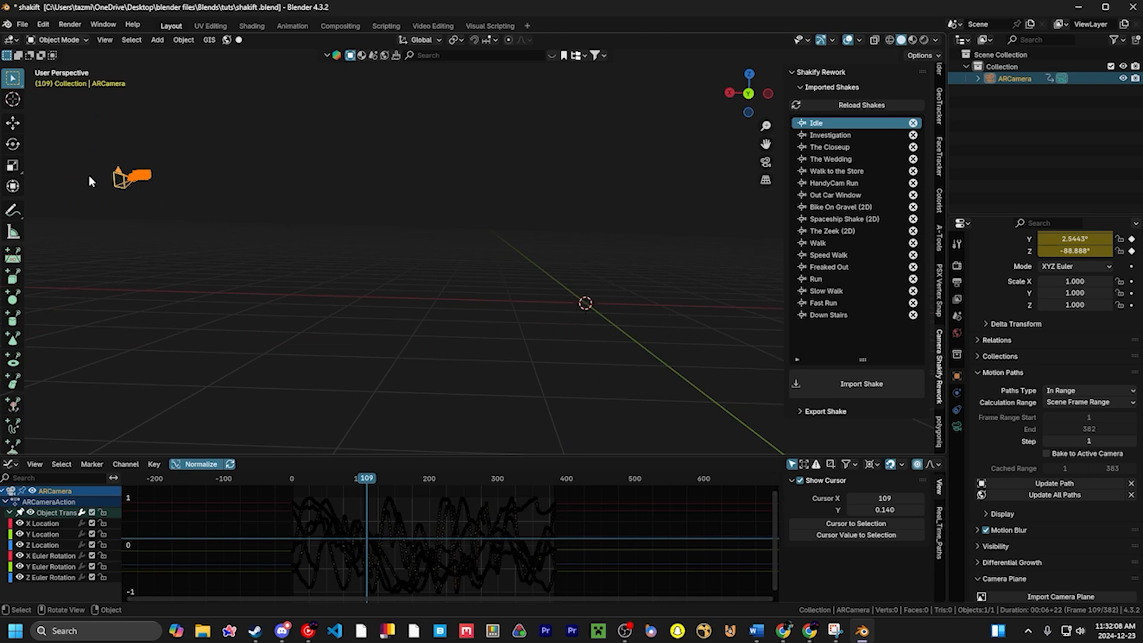
pyautogui.moveTo(473, 236)
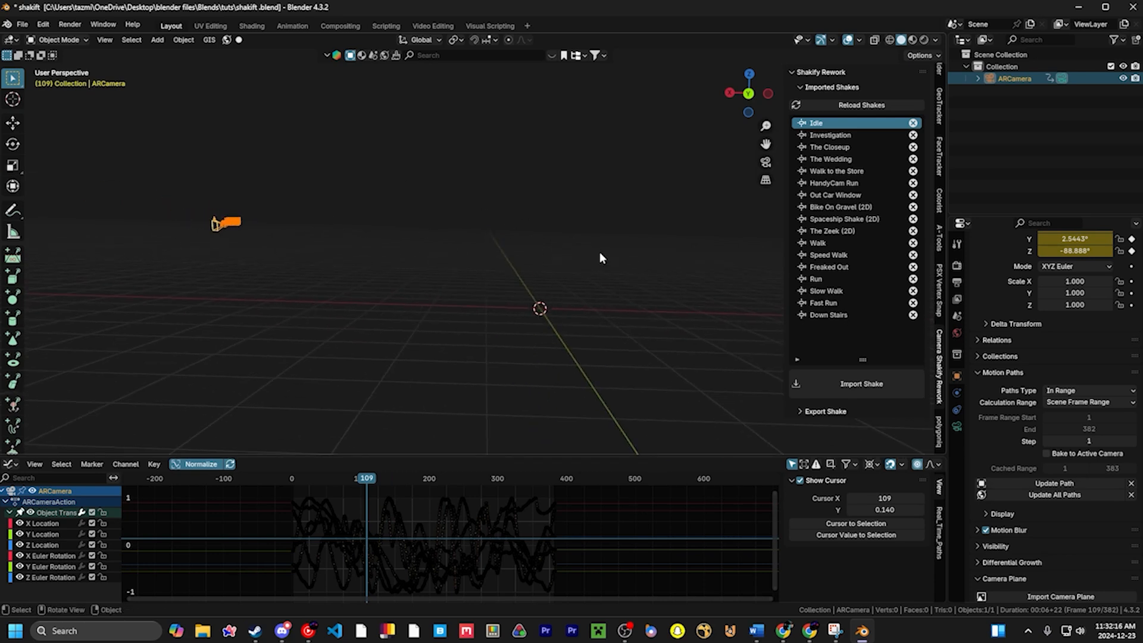
pyautogui.moveTo(580, 319)
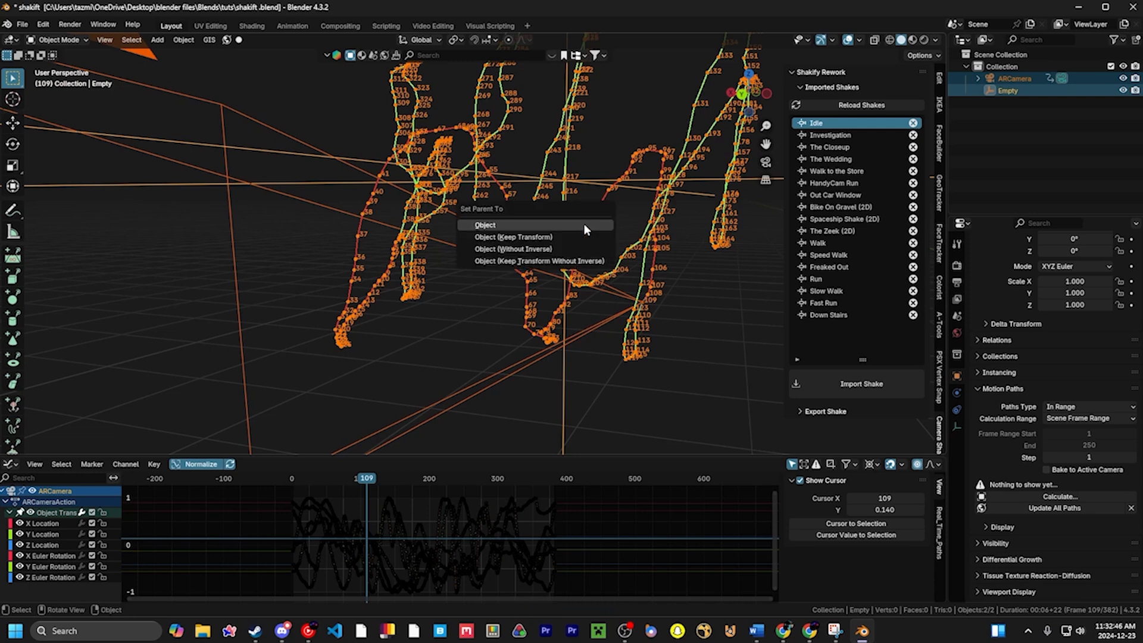
# Parent the ARCamera to the new Empty at the world origin.
pyautogui.click(485, 225)
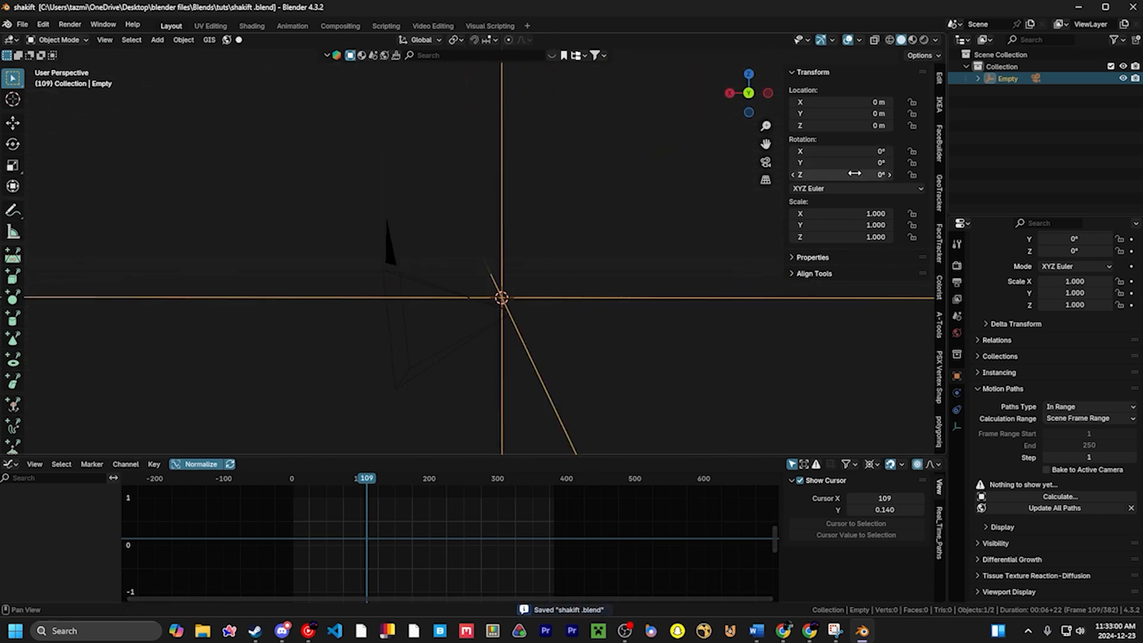
# Rotate the parent Empty 90° on Y, skipping the motion path calculation.
pyautogui.write('90')
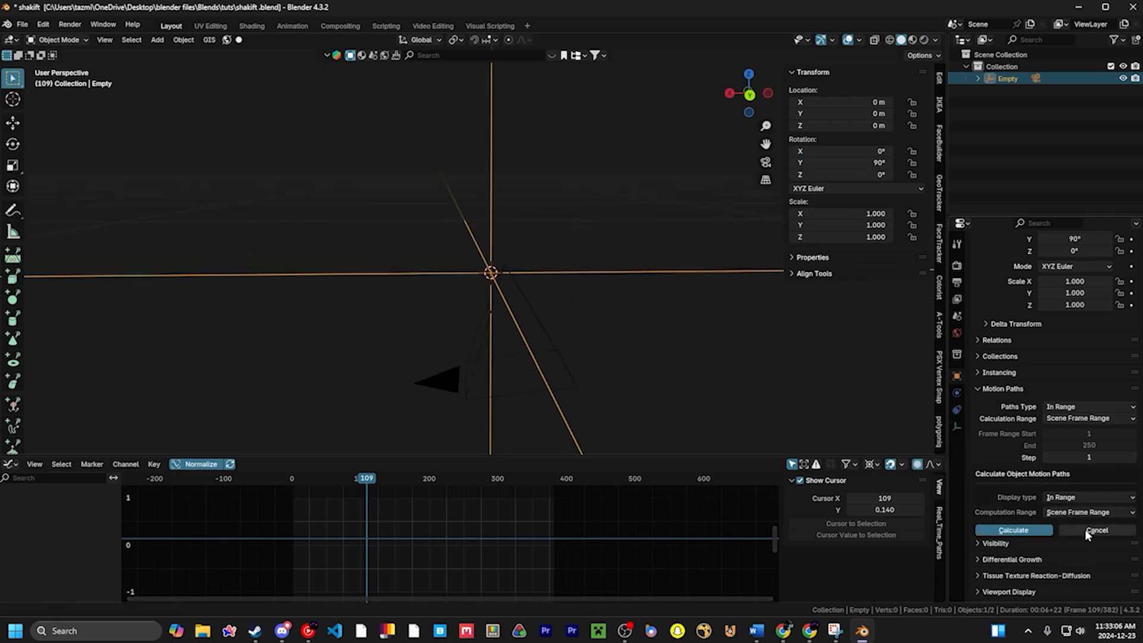
pyautogui.click(1013, 529)
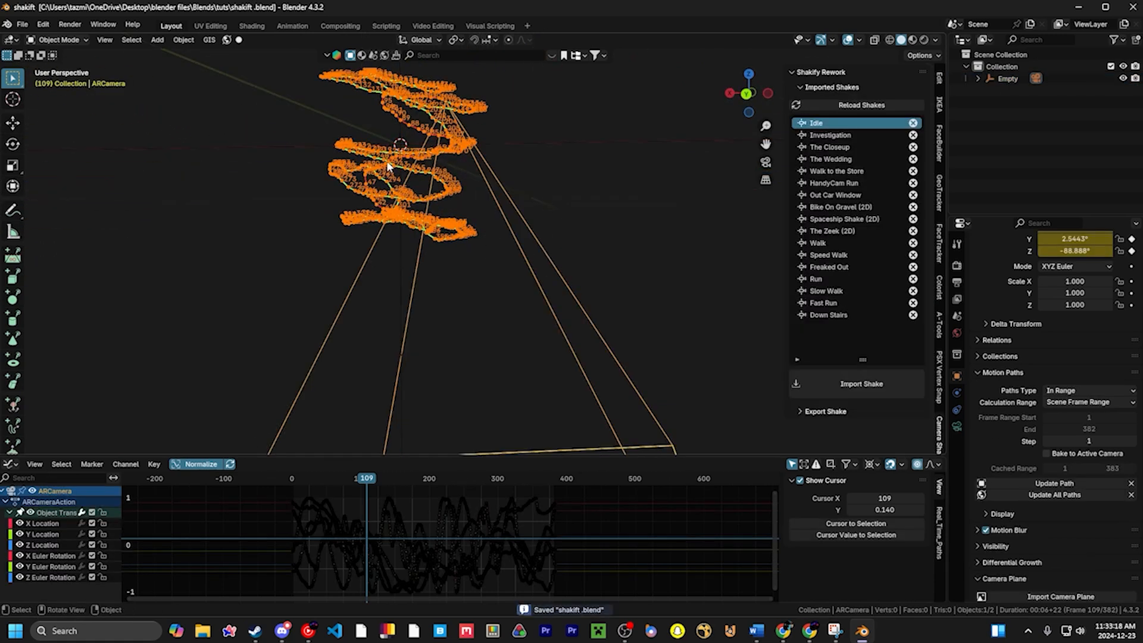
pyautogui.click(183, 39)
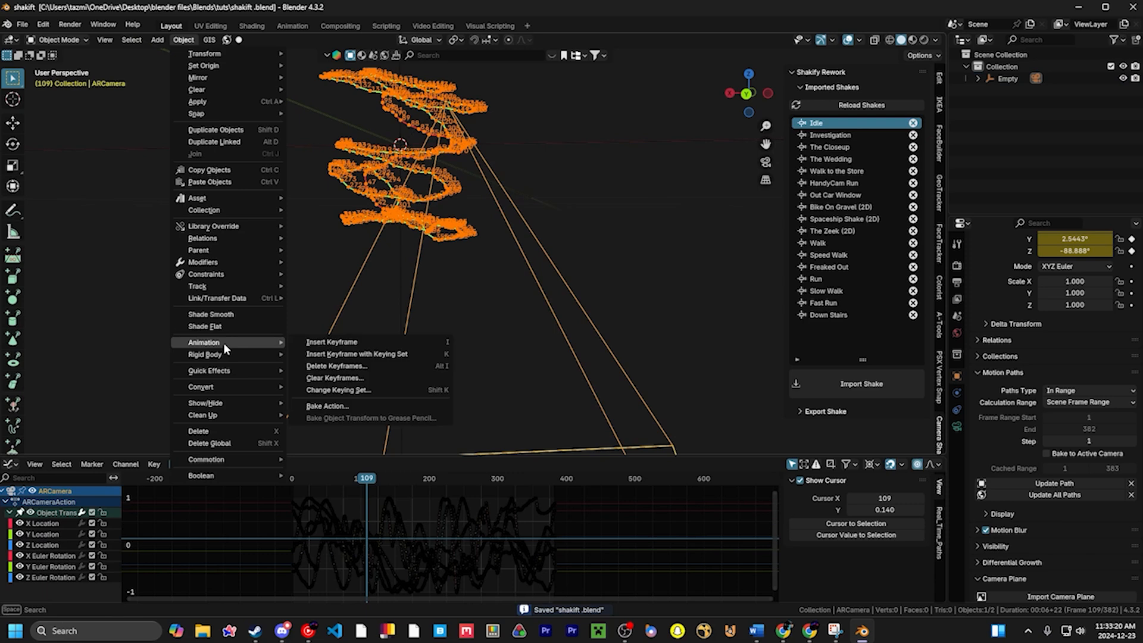
# Bake the ARCamera action with Visual Keying, Clear Parents and Overwrite Current Action.
pyautogui.click(327, 405)
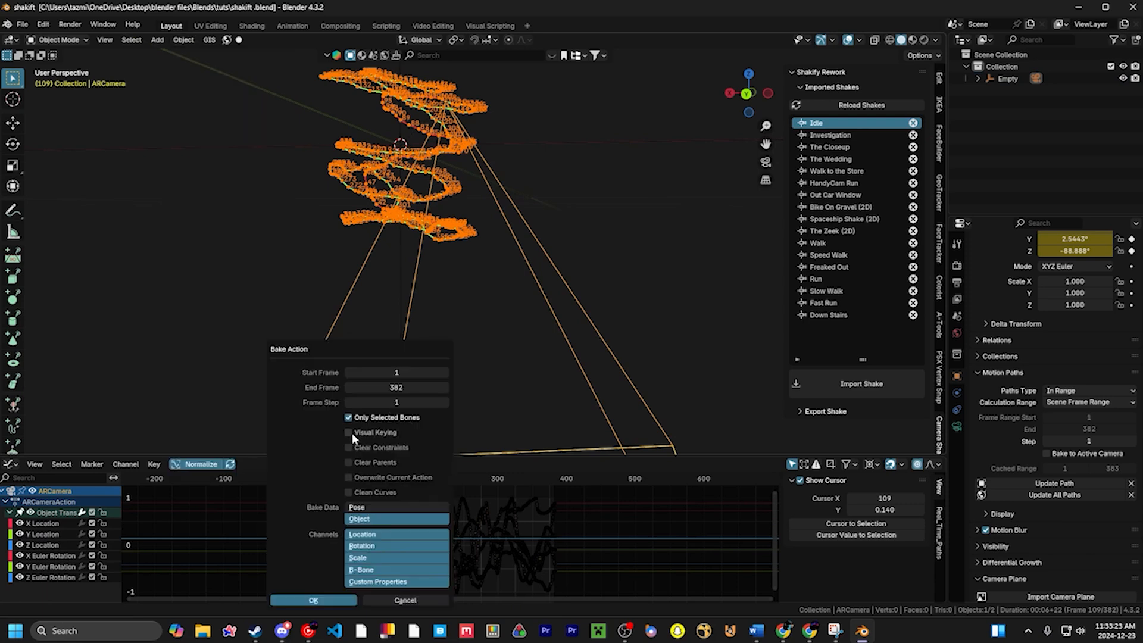
pyautogui.click(348, 462)
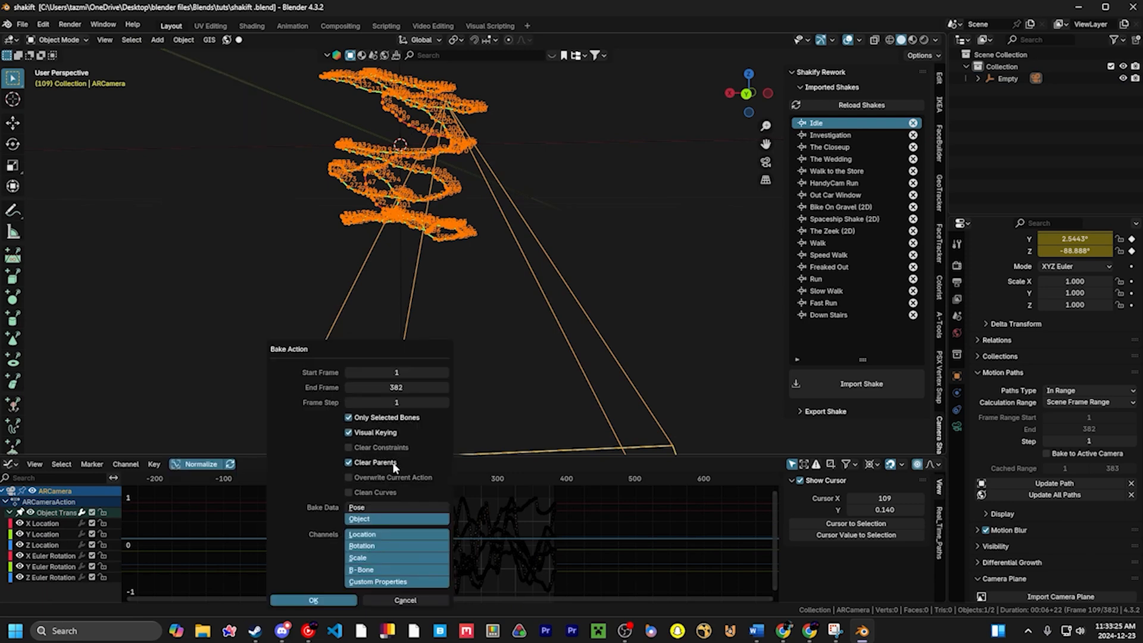
pyautogui.click(348, 477)
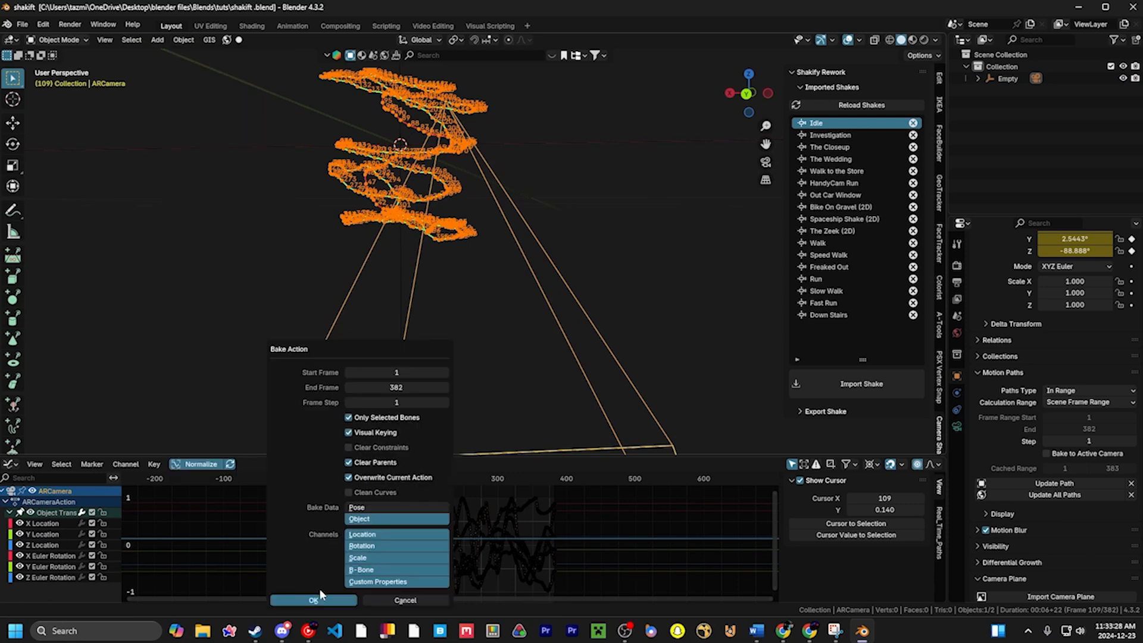
pyautogui.click(313, 600)
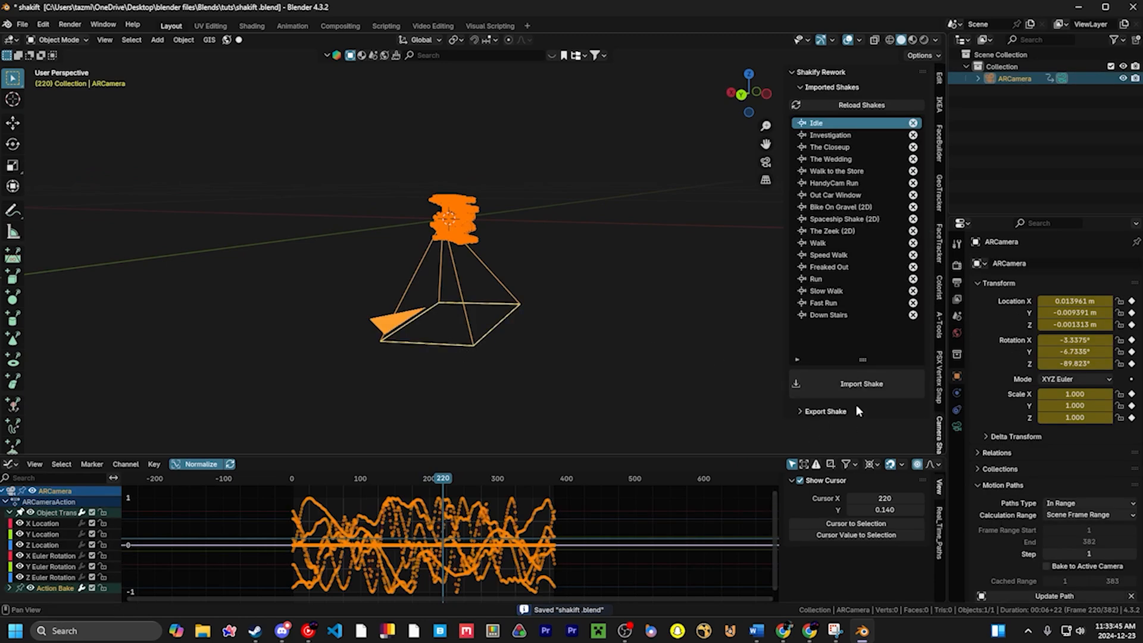
# Fill in Export Shake with name 'Phone Walk(again)' and author 'Tazmin'.
pyautogui.click(823, 411)
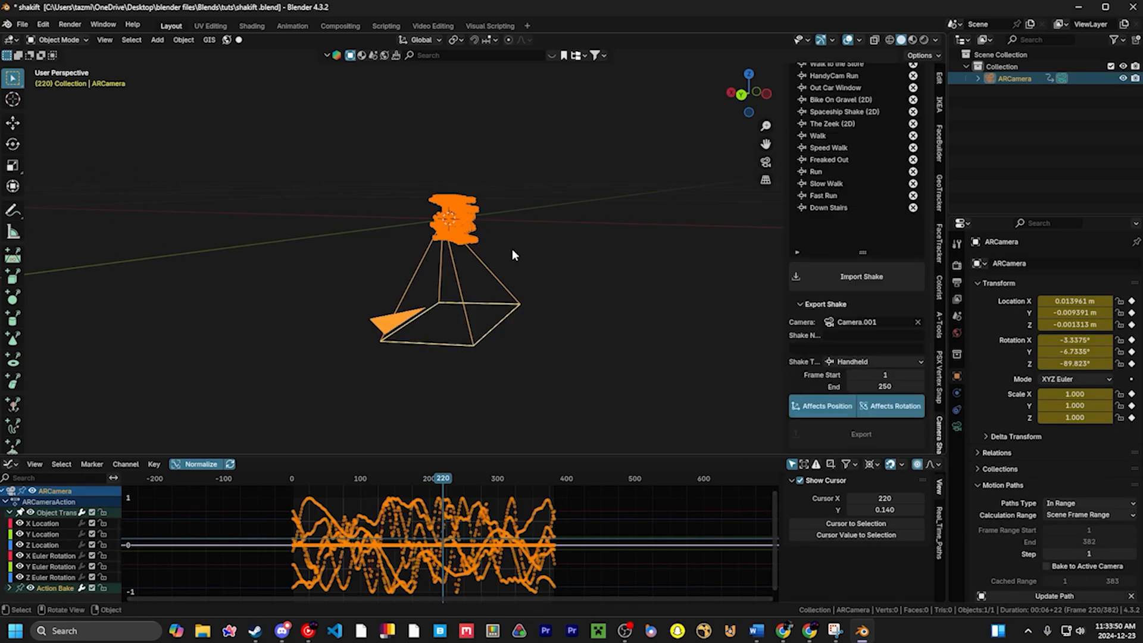
pyautogui.moveTo(549, 327)
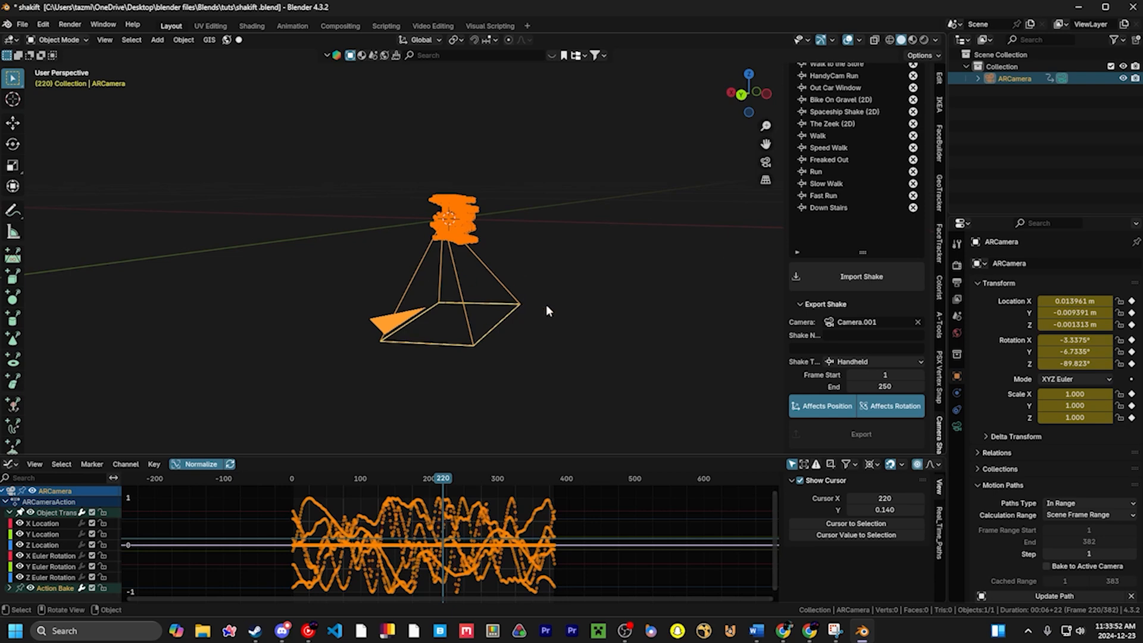
pyautogui.click(870, 335)
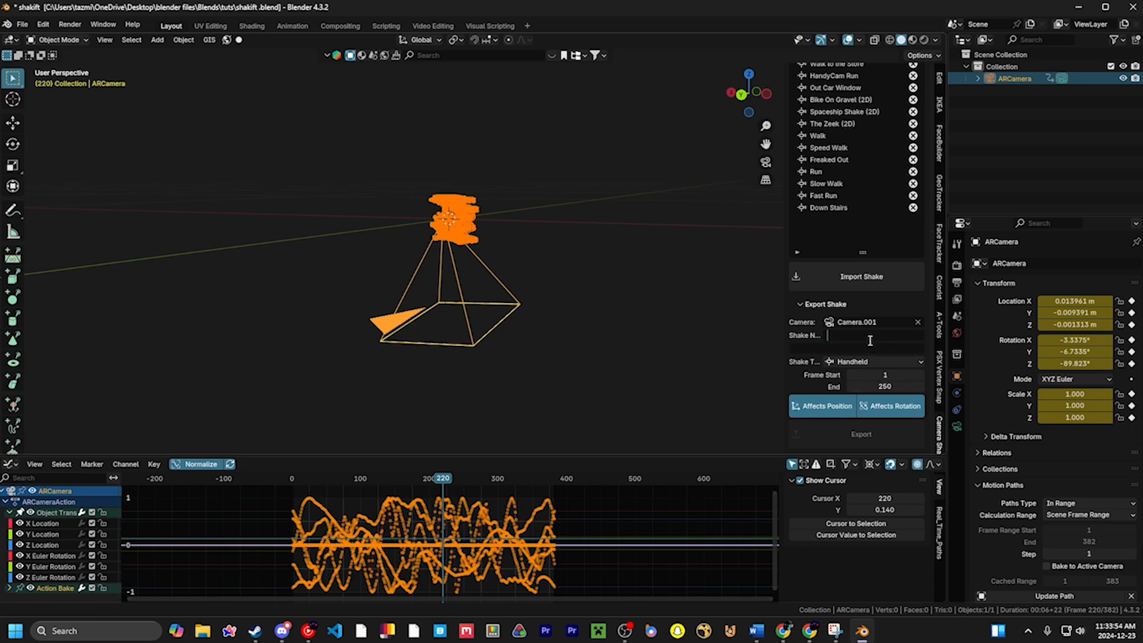
pyautogui.write('Phone Walk(again)')
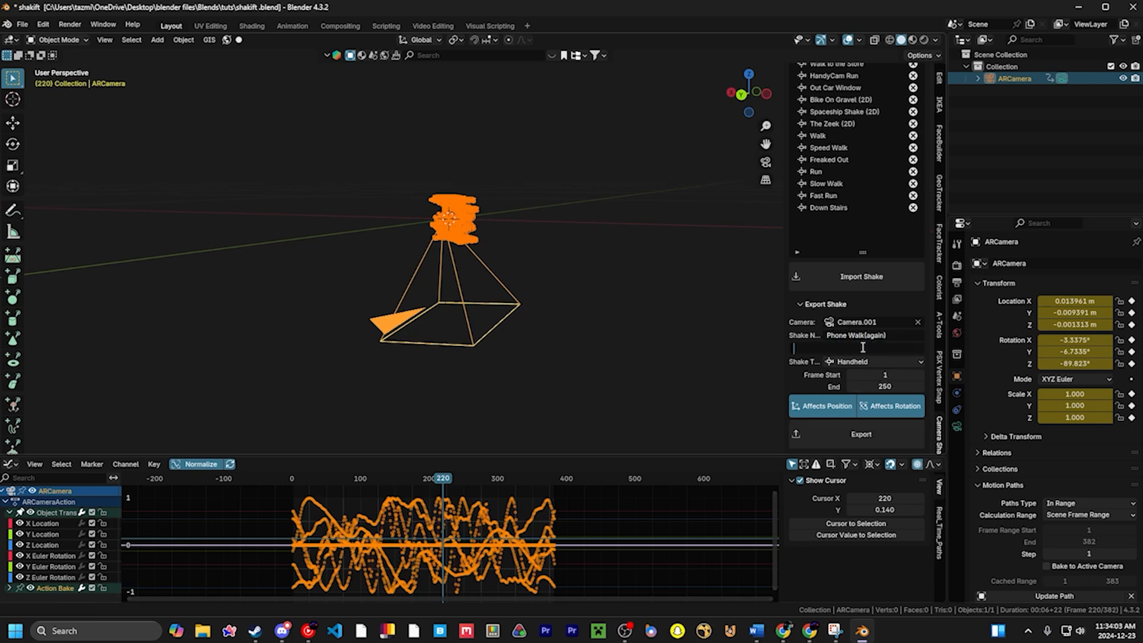
pyautogui.moveTo(860, 351)
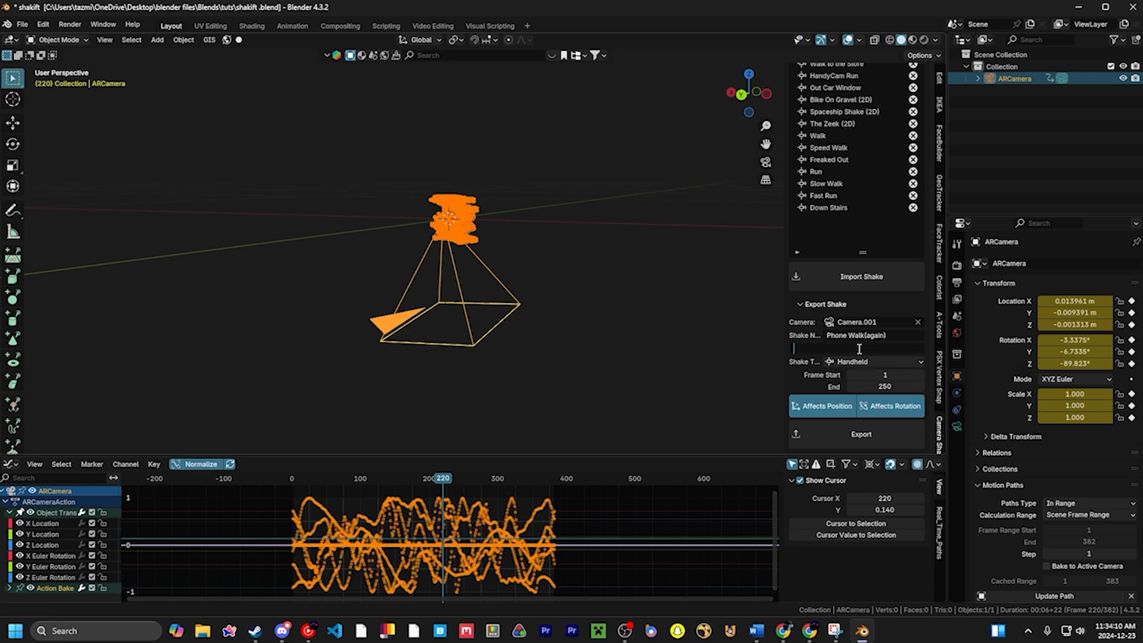
pyautogui.write('Tazmin')
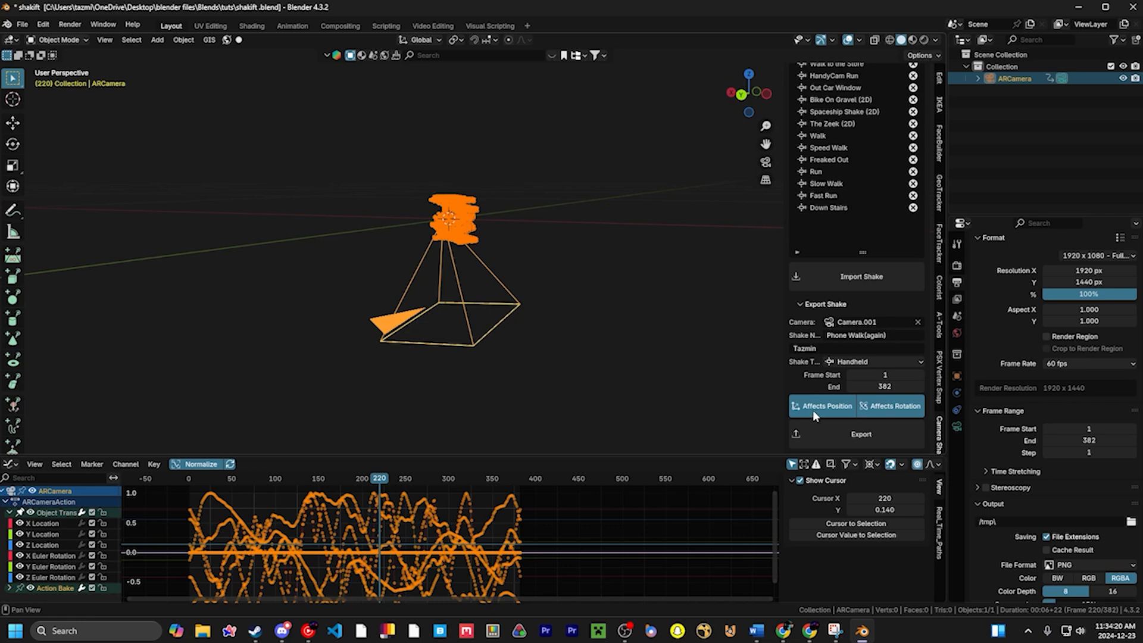
# Browse the shake export location in Downloads, then scroll the import file browser.
pyautogui.click(861, 434)
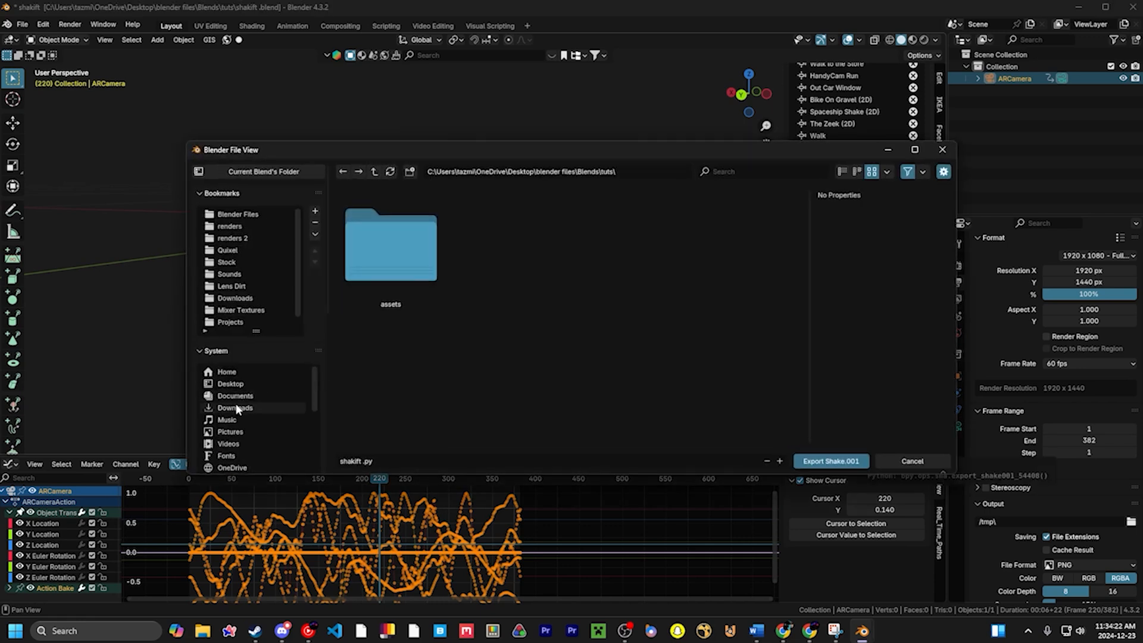
pyautogui.click(234, 408)
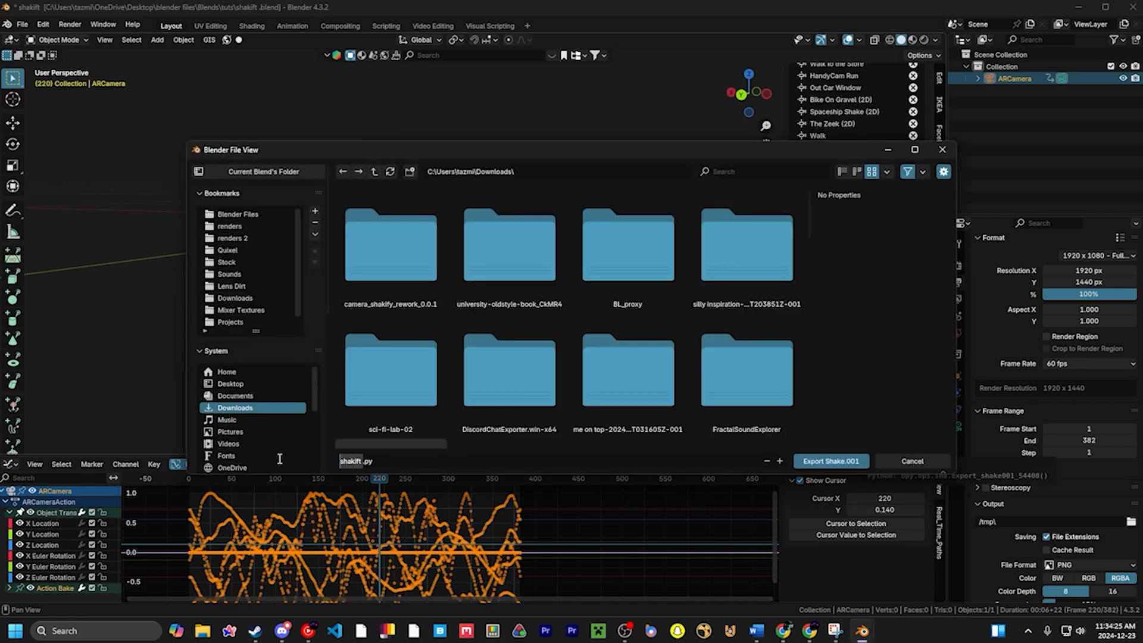
pyautogui.click(831, 461)
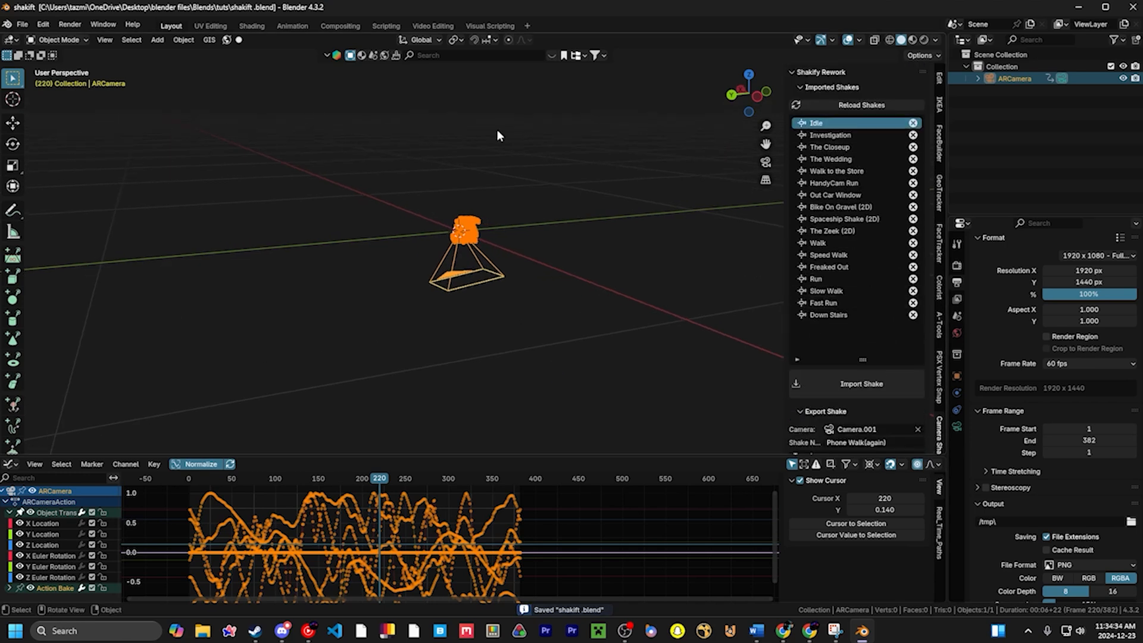
pyautogui.click(856, 384)
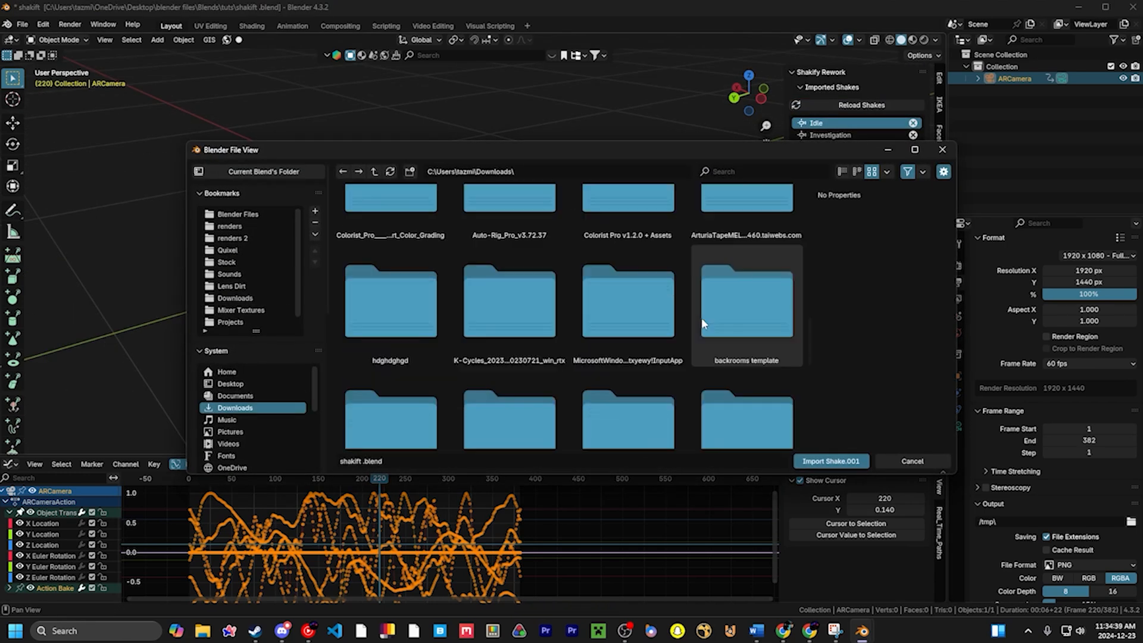
pyautogui.scroll(-3)
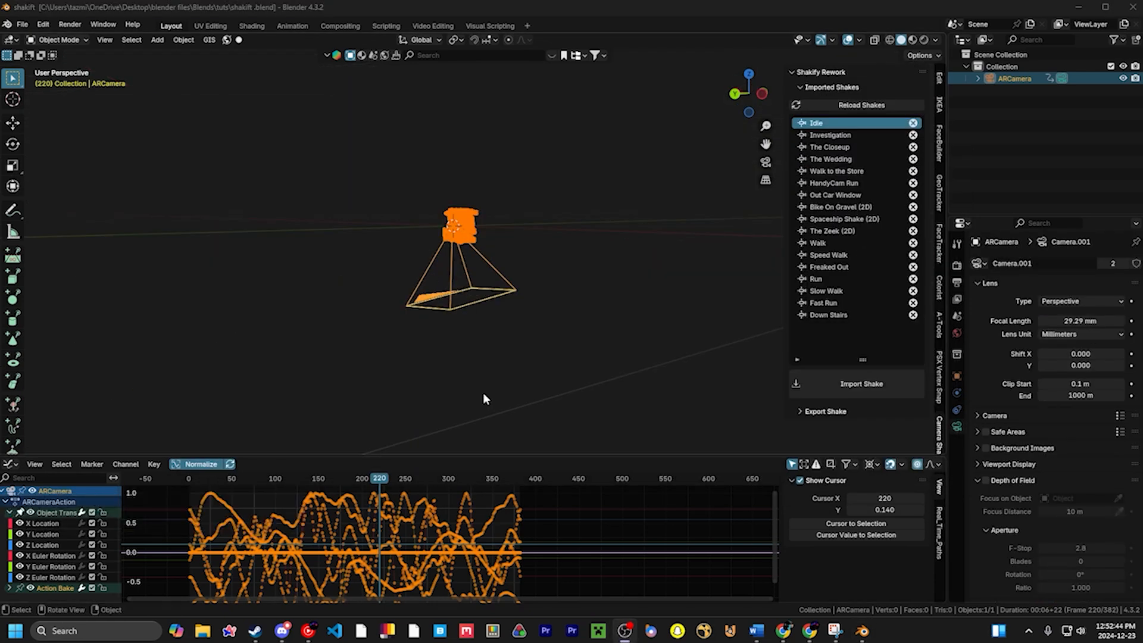
pyautogui.moveTo(457, 198)
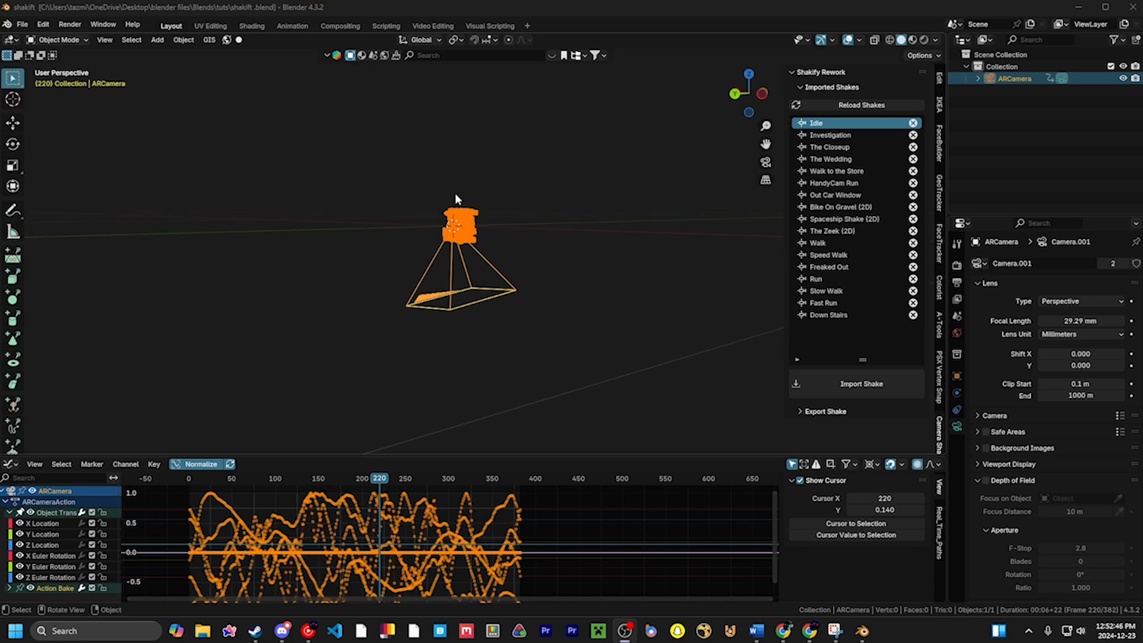
# Browse to Downloads in the Export Shake file browser and leave without exporting.
pyautogui.click(824, 411)
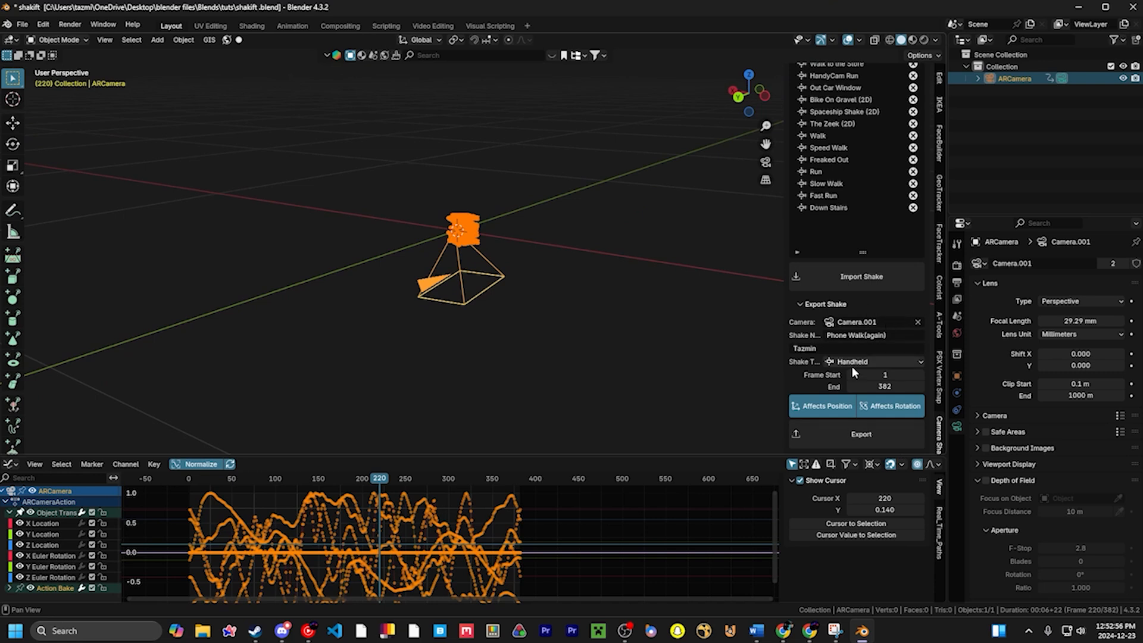
pyautogui.click(860, 434)
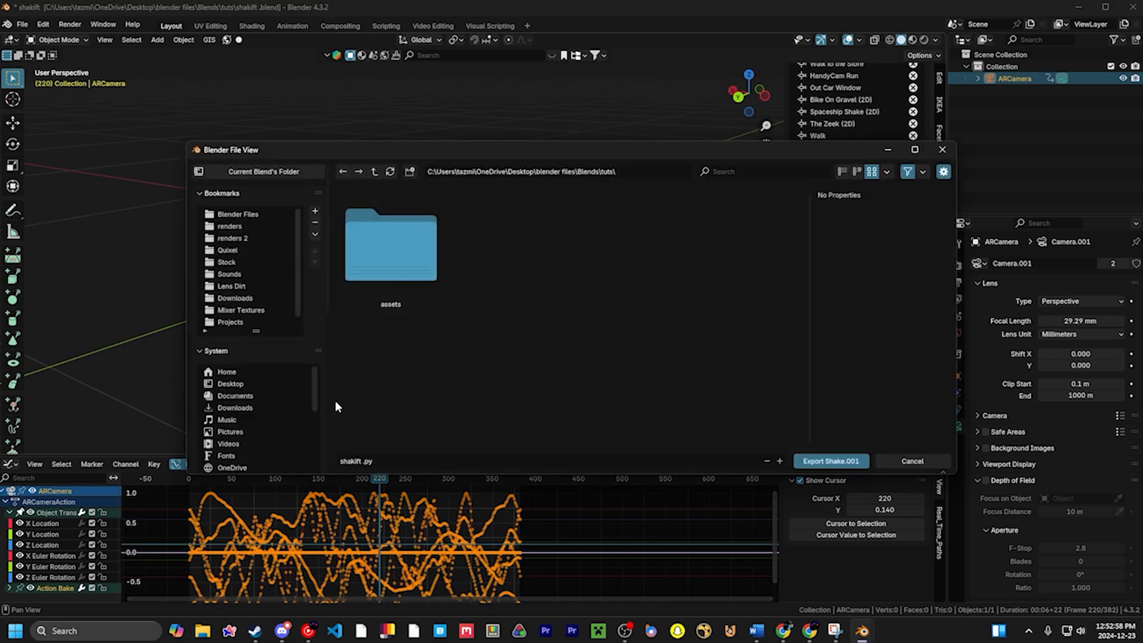
pyautogui.click(235, 407)
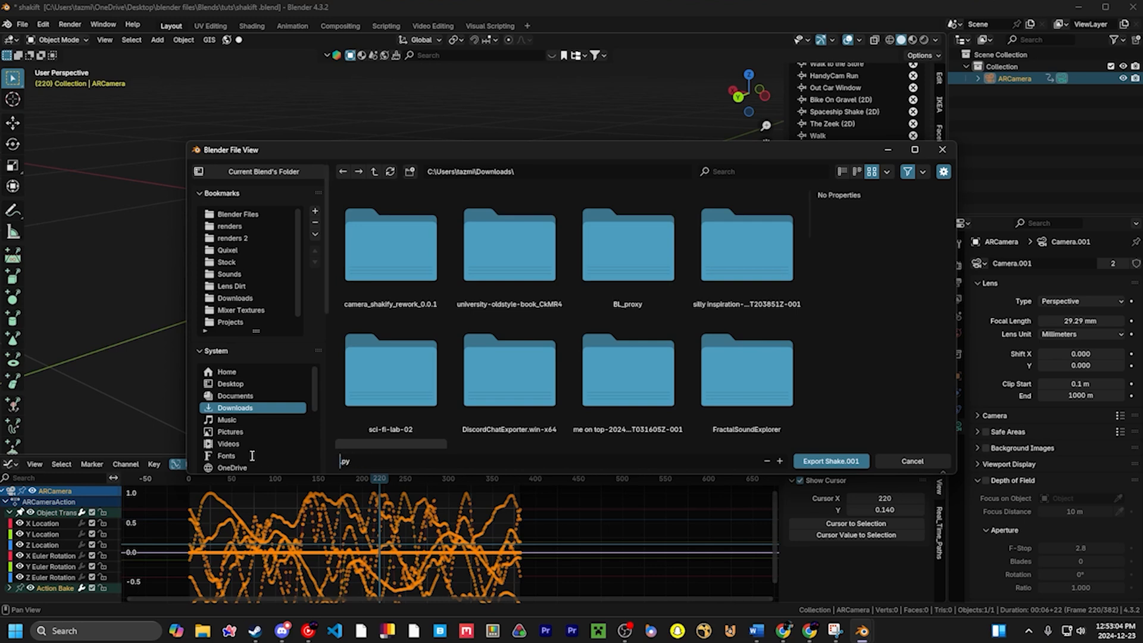
pyautogui.click(226, 455)
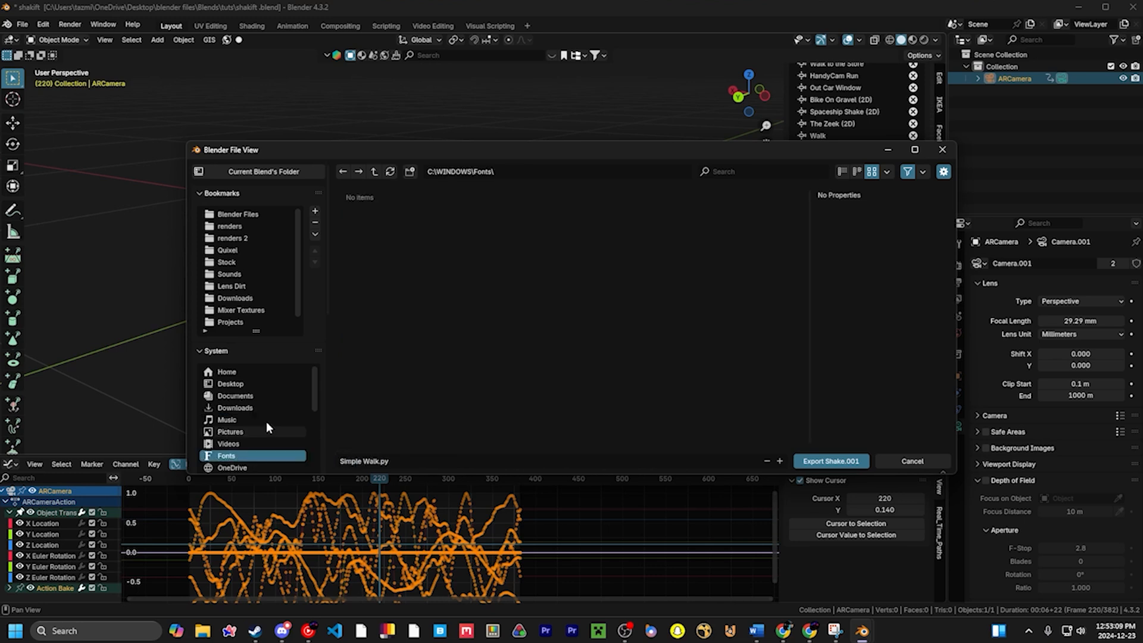
pyautogui.click(912, 461)
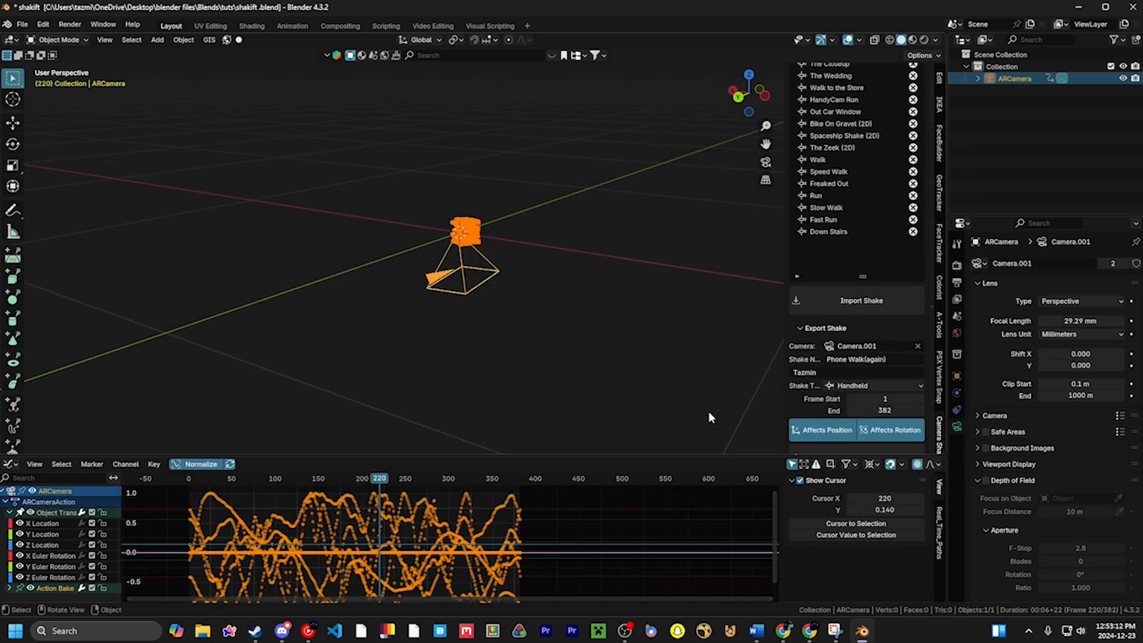
# Open the Import Shake browser at Downloads, then close it.
pyautogui.click(860, 300)
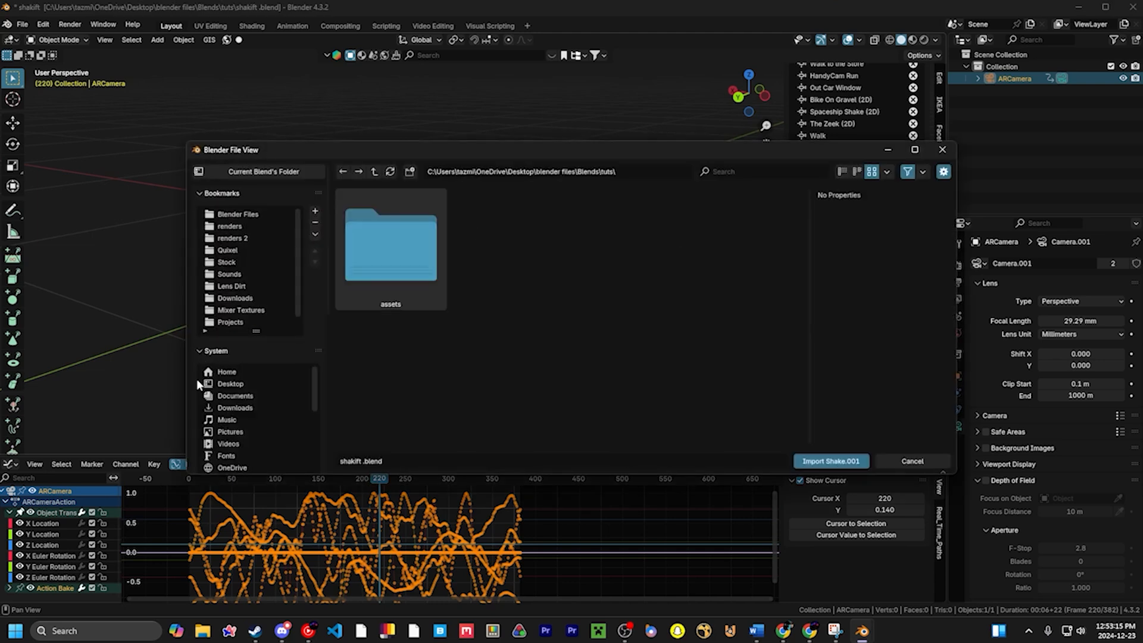
pyautogui.click(234, 408)
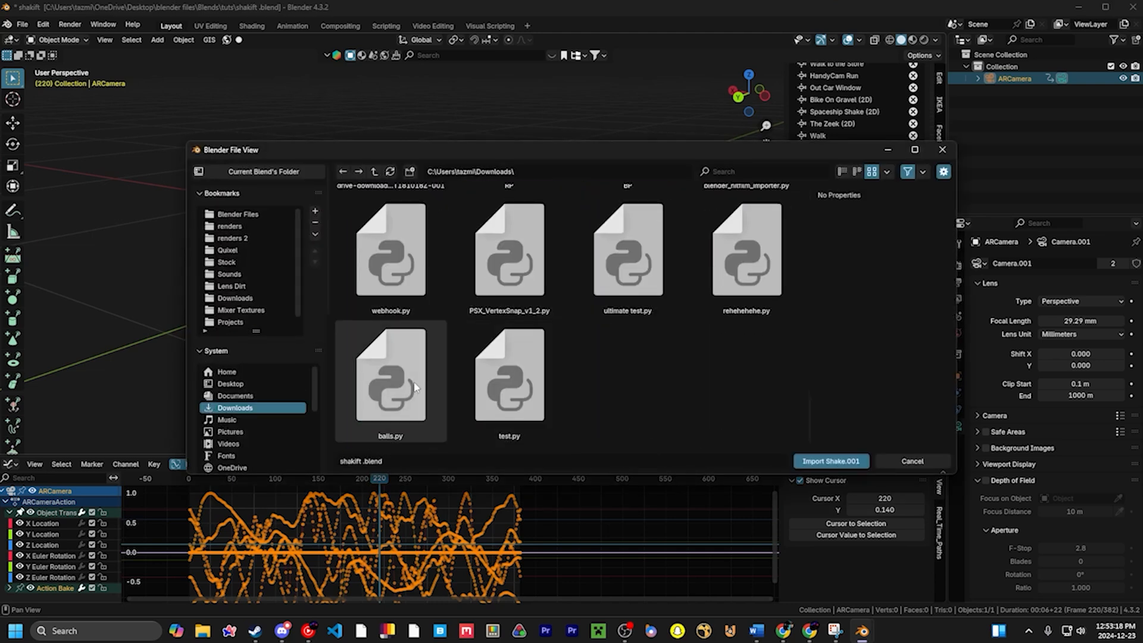
pyautogui.click(911, 460)
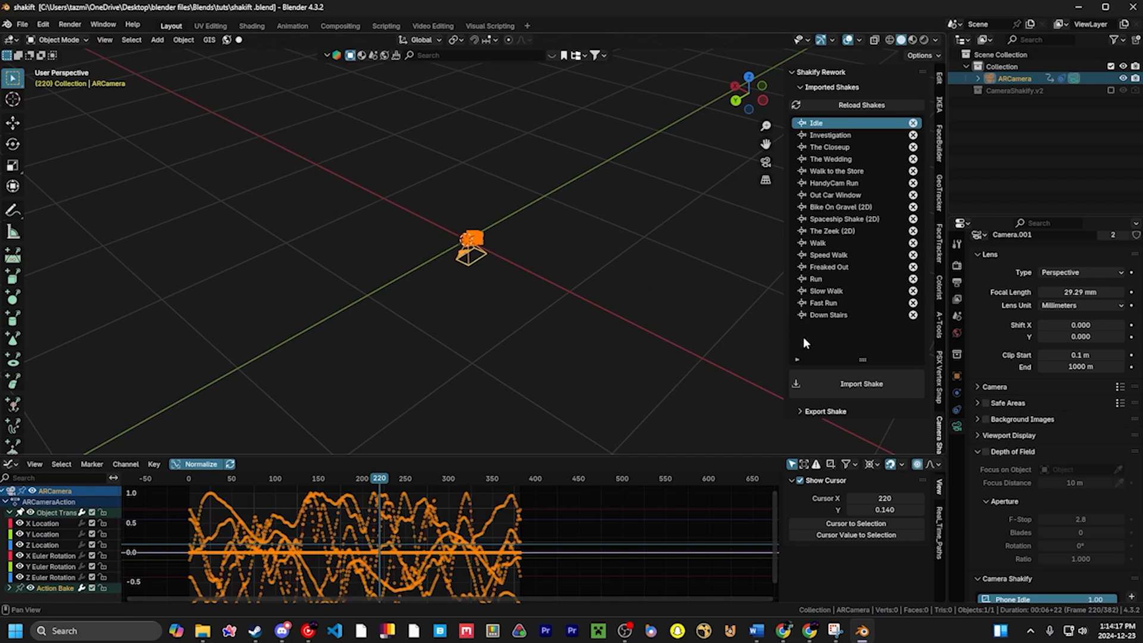
# Export the walk shake into Downloads as Simple Walk.py.
pyautogui.click(797, 411)
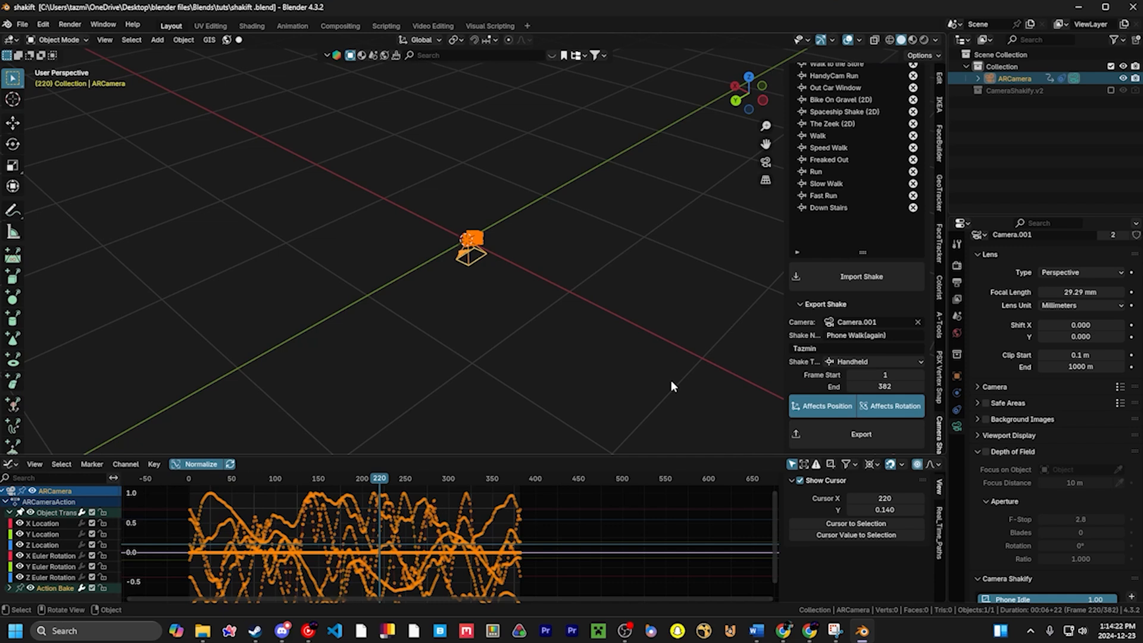
pyautogui.click(860, 434)
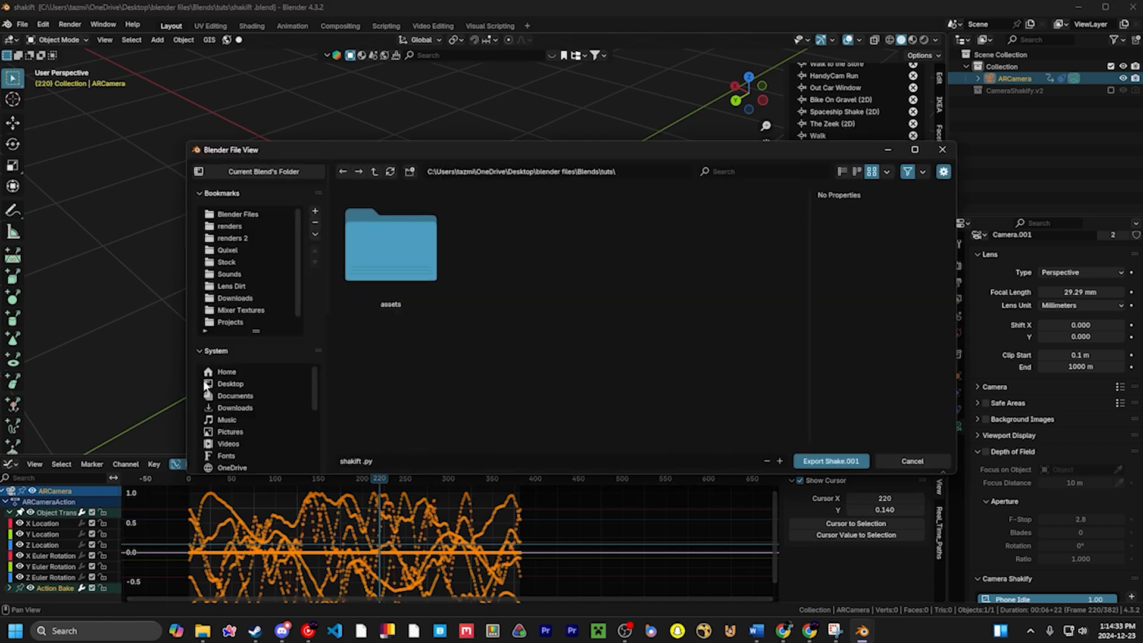
pyautogui.click(234, 408)
pyautogui.write('Simple Wal')
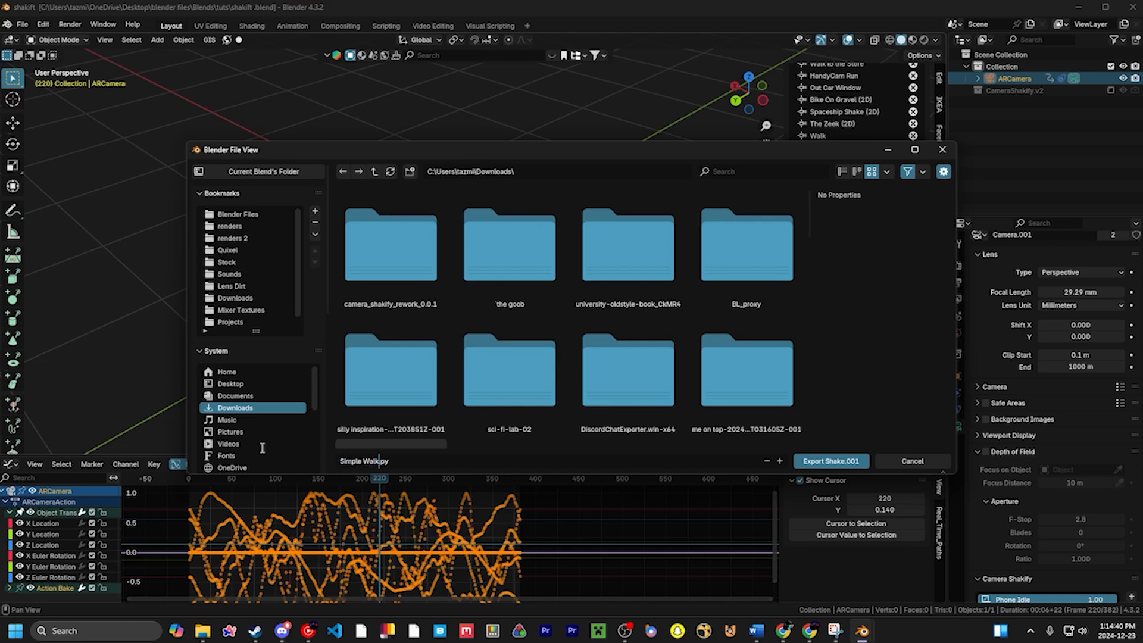
pyautogui.click(831, 461)
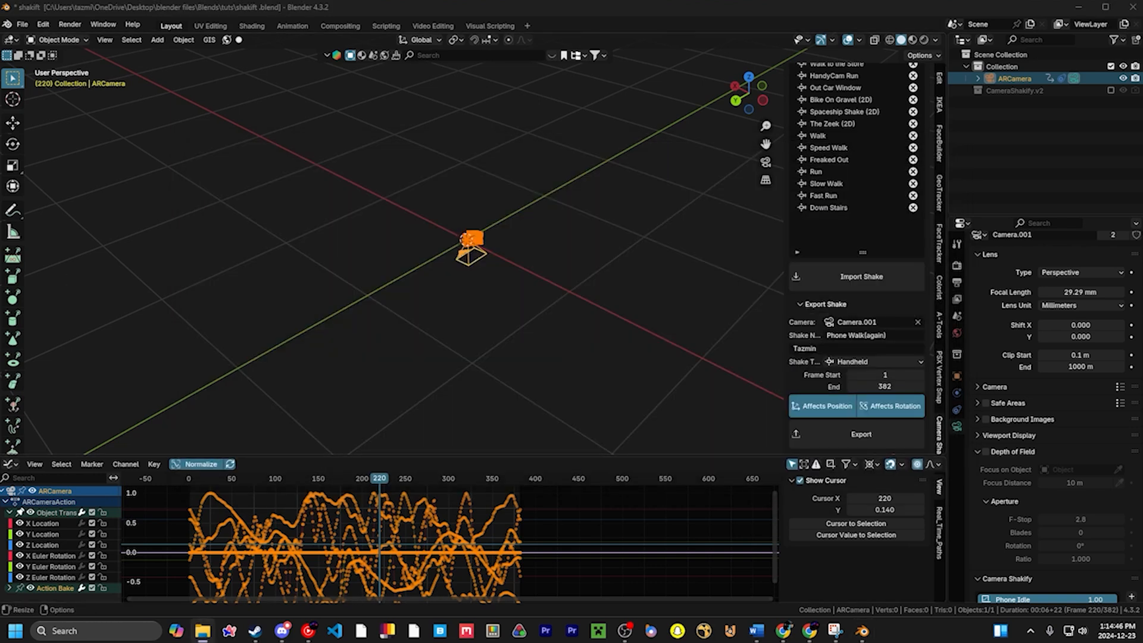
# Import Simple Walk.py from Downloads into the Shakify shake list.
pyautogui.click(861, 277)
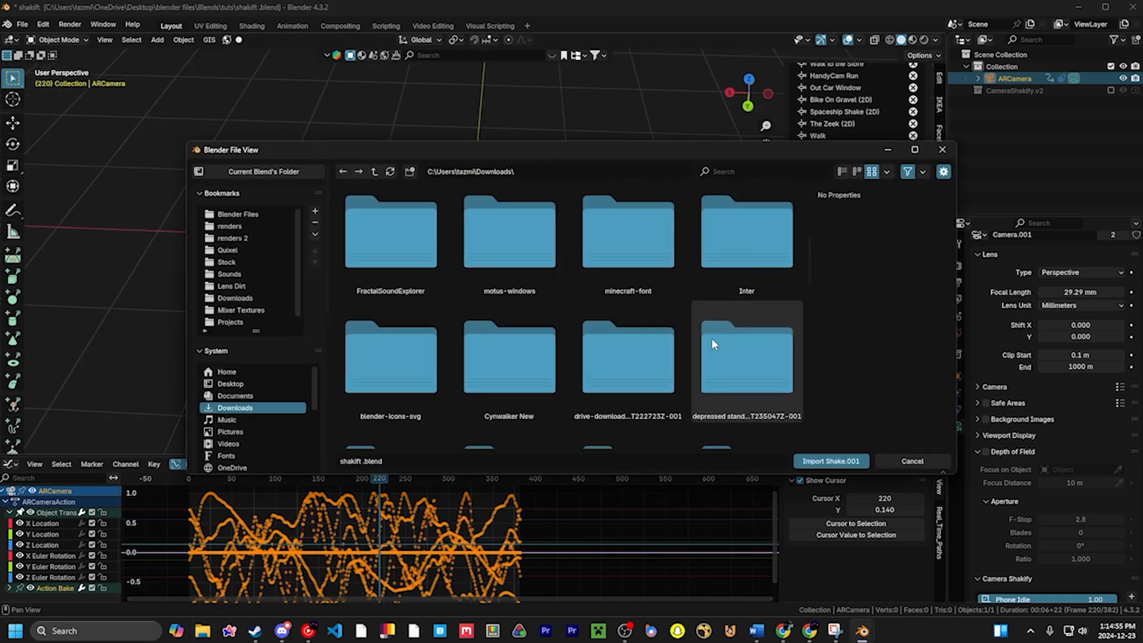
pyautogui.scroll(-3)
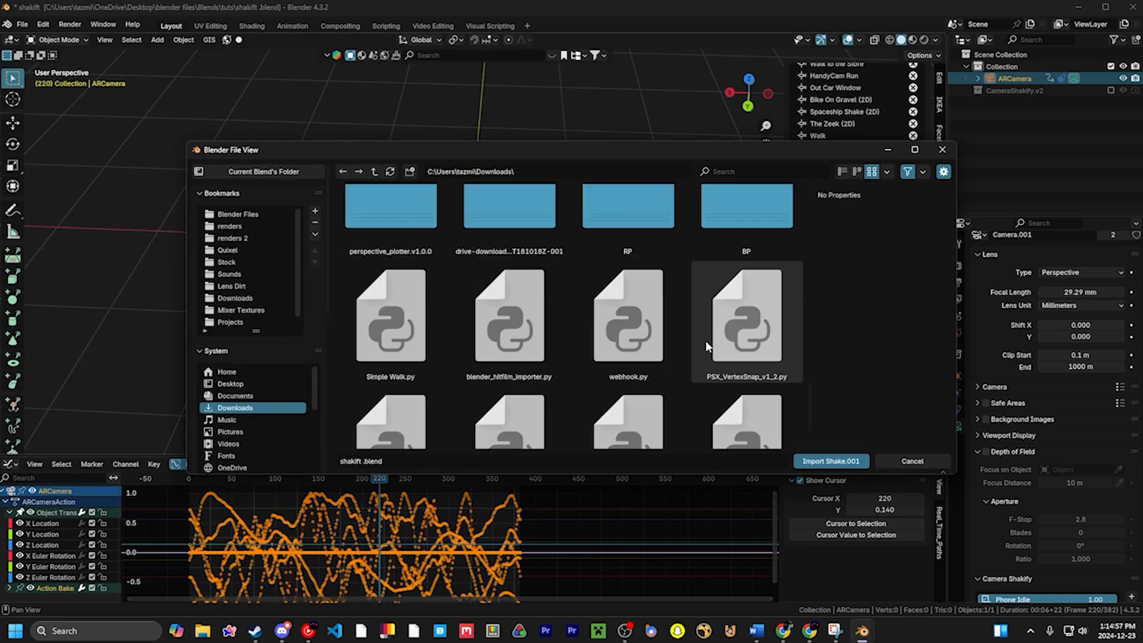
pyautogui.click(912, 461)
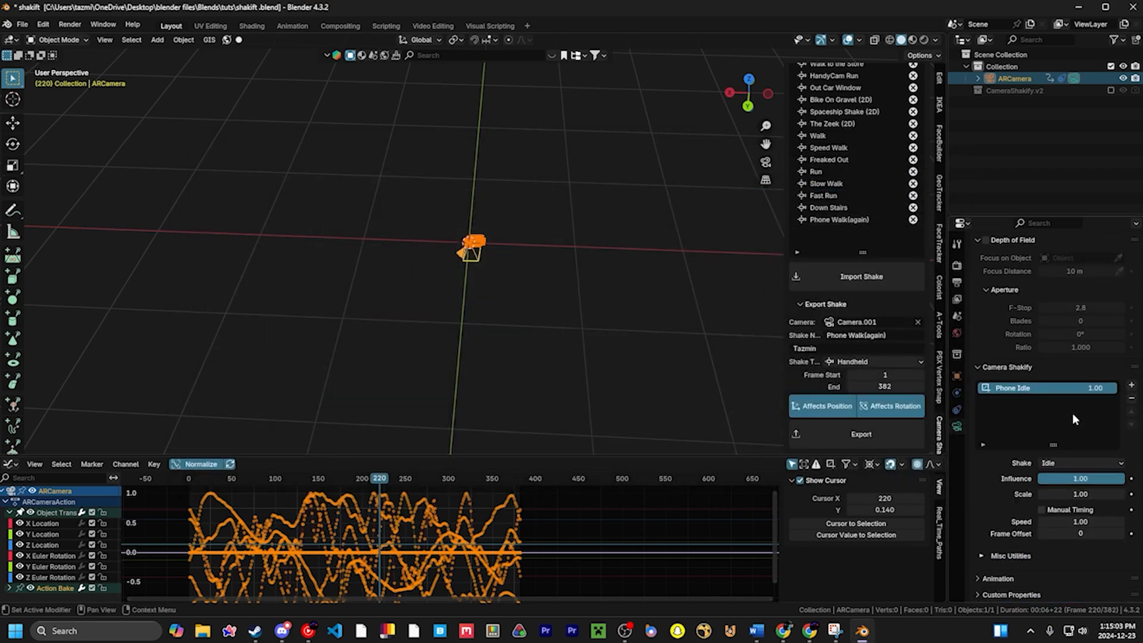
# Open the Shake dropdown of the camera's Shakify layer to choose Phone Walk(again).
pyautogui.click(1078, 463)
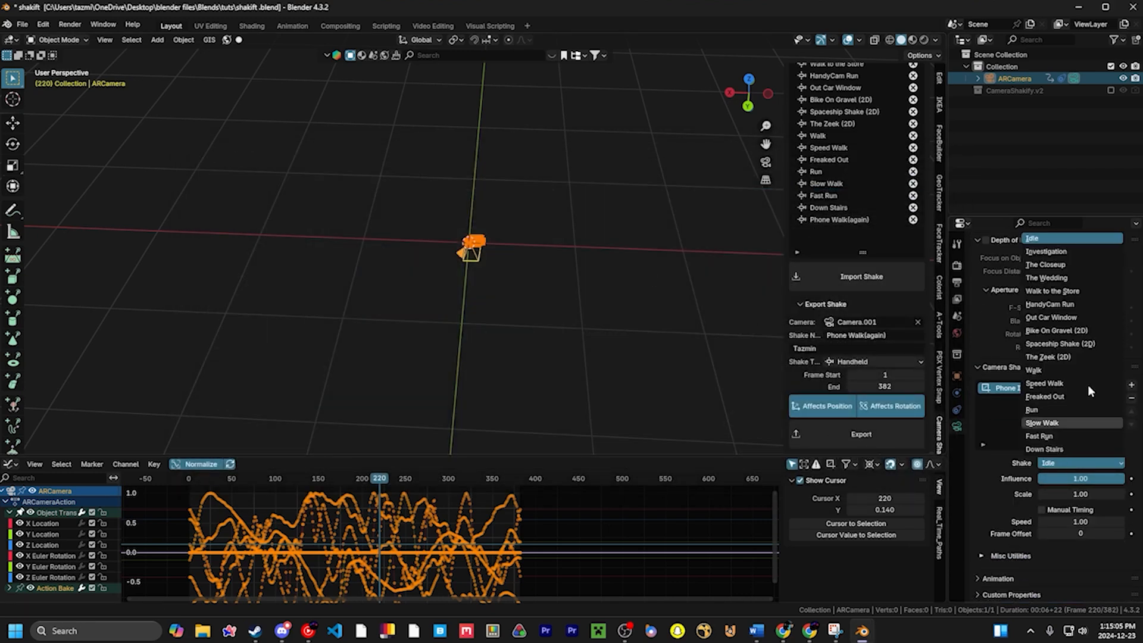
pyautogui.moveTo(1055, 357)
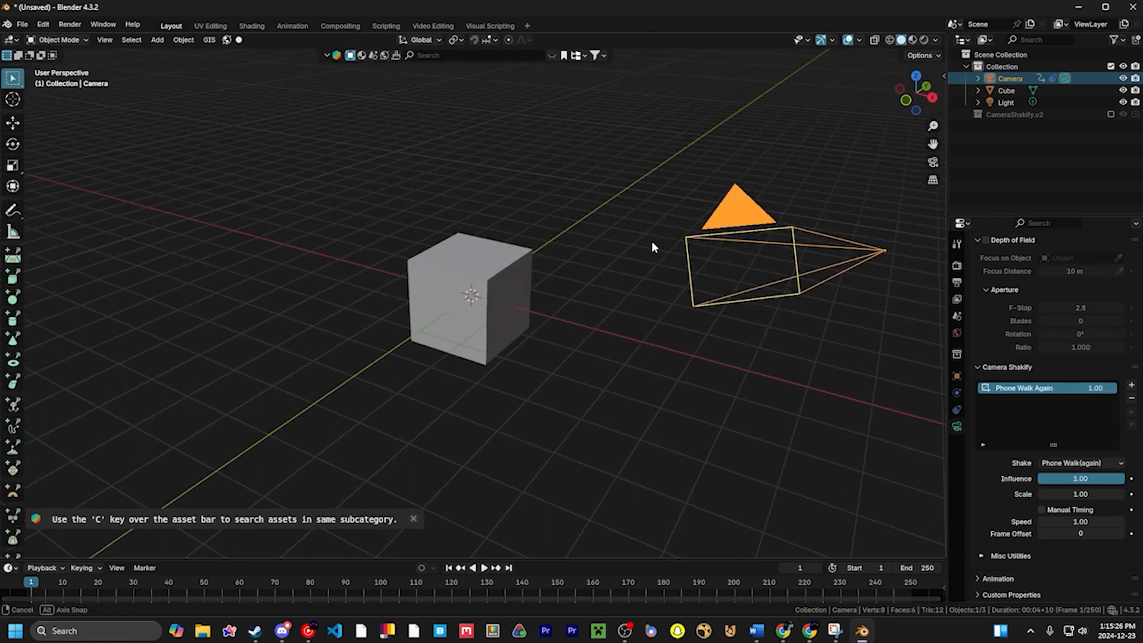
# Play the timeline through the camera to preview the Phone Walk Again shake on the cube.
pyautogui.click(489, 569)
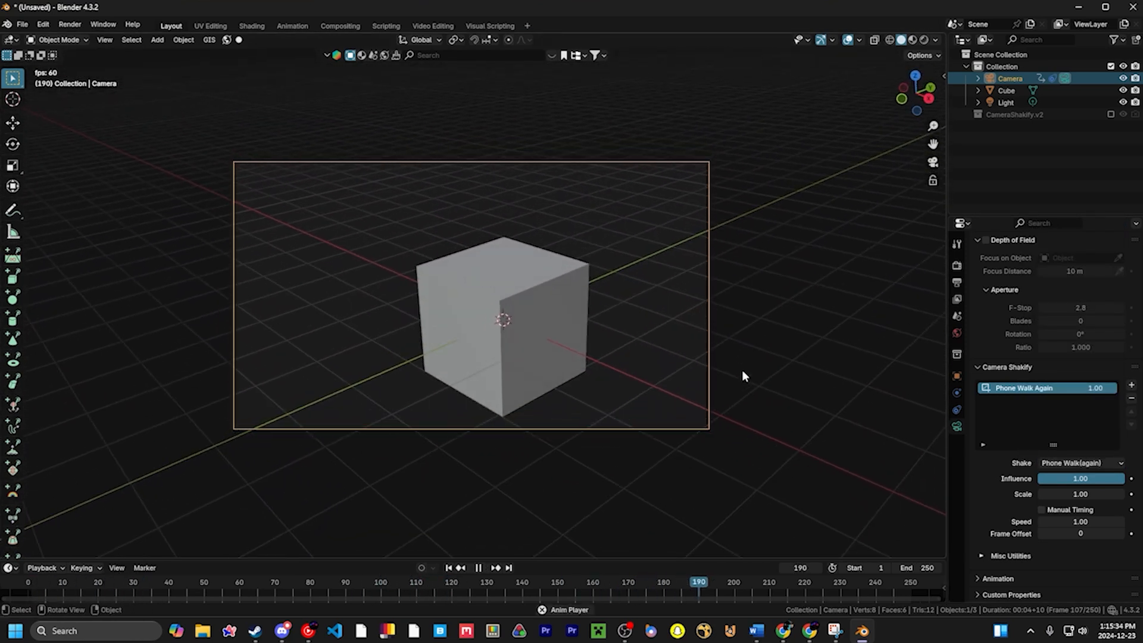